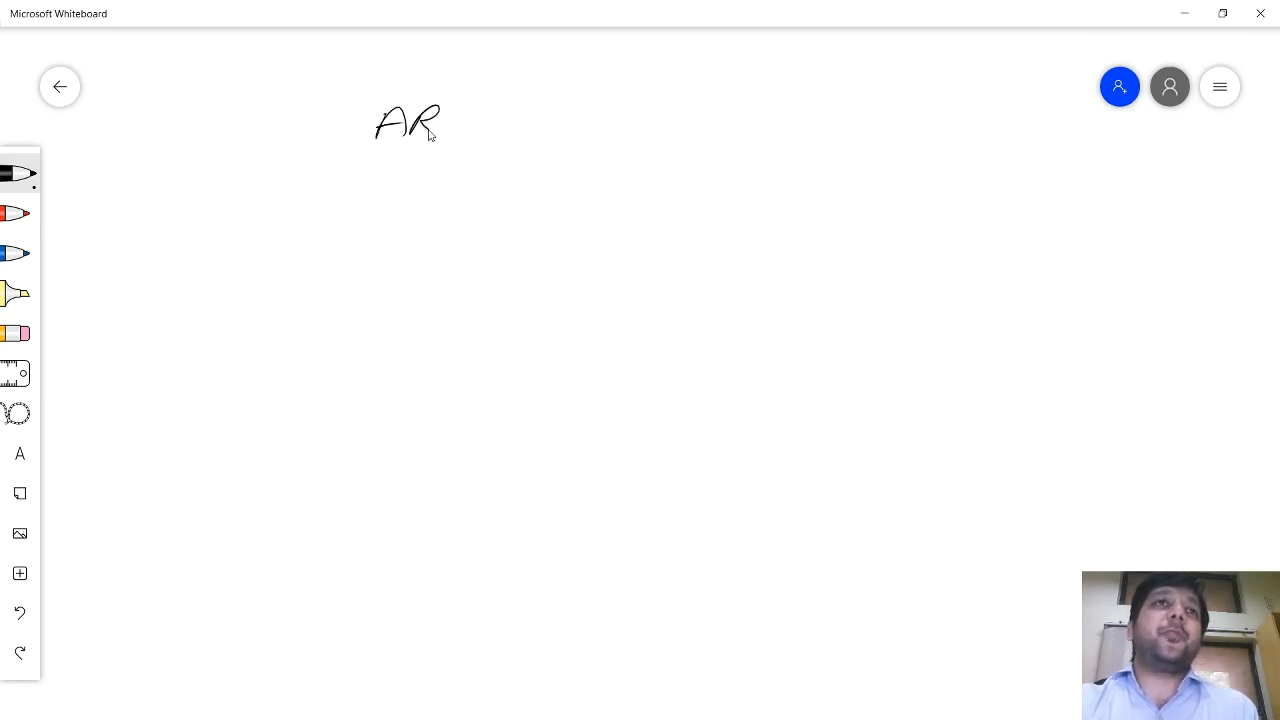
- Handwrite ARTIFICIAL INTELLIGENCE in black pen at the top and underline the heading
{"action": "left_click_drag", "start_coordinate": [440, 124], "coordinate": [570, 124]}
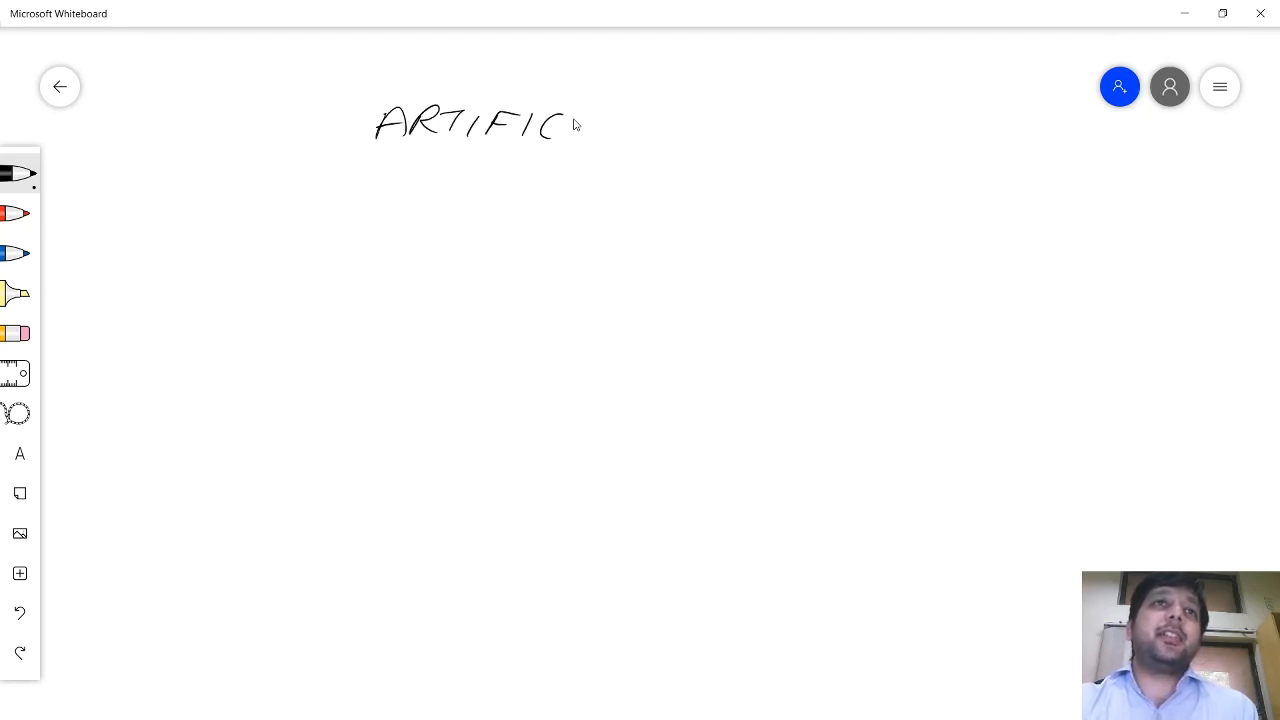
{"action": "left_click_drag", "start_coordinate": [568, 124], "coordinate": [630, 124]}
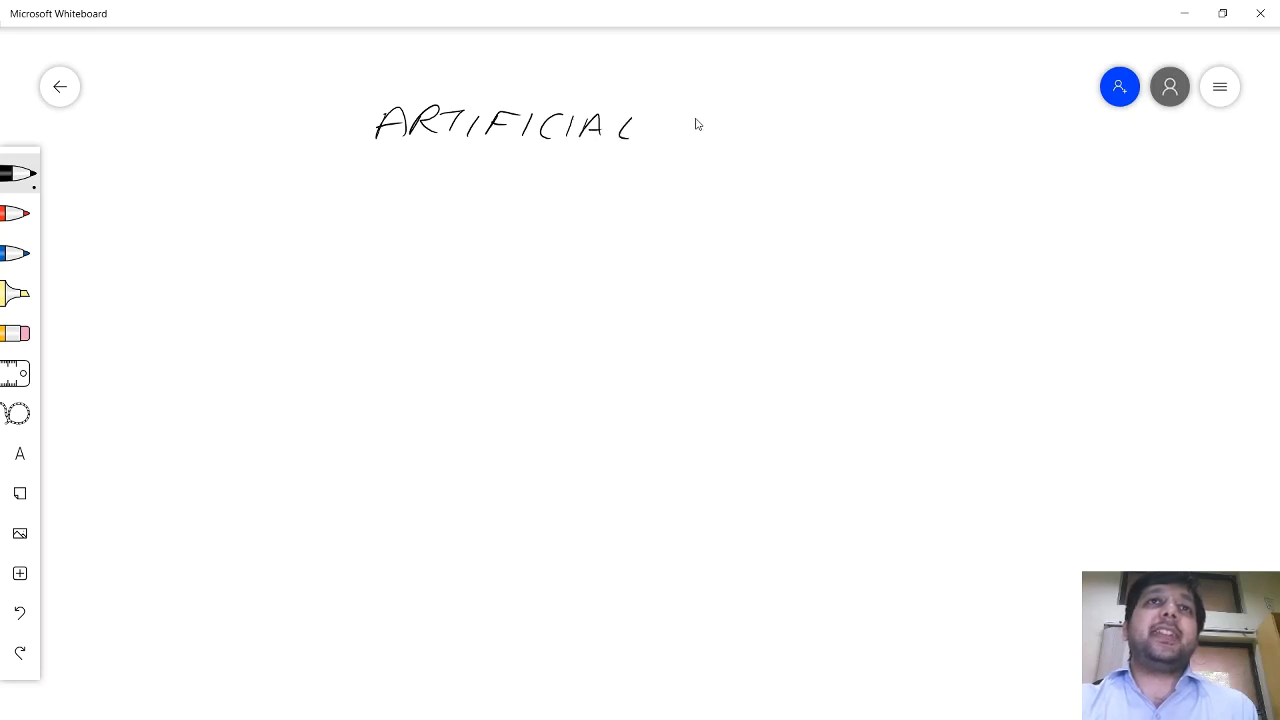
{"action": "left_click_drag", "start_coordinate": [684, 110], "coordinate": [700, 144]}
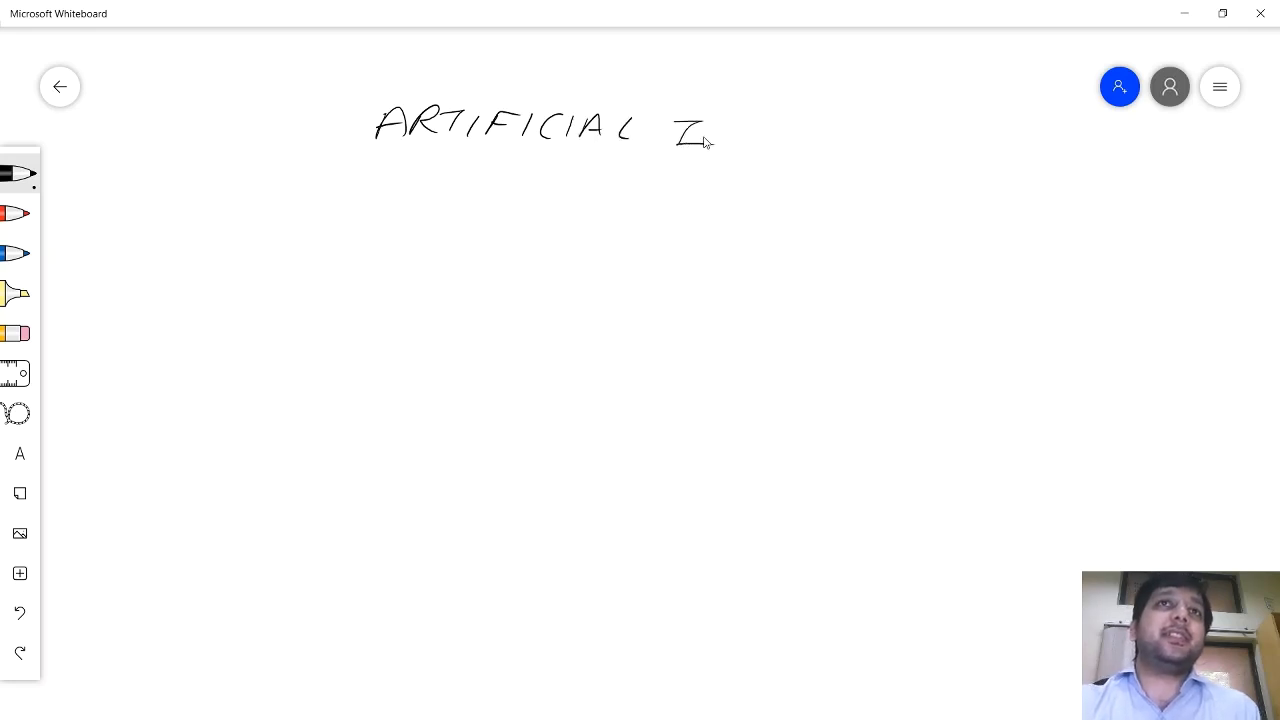
{"action": "left_click_drag", "start_coordinate": [690, 136], "coordinate": [810, 136]}
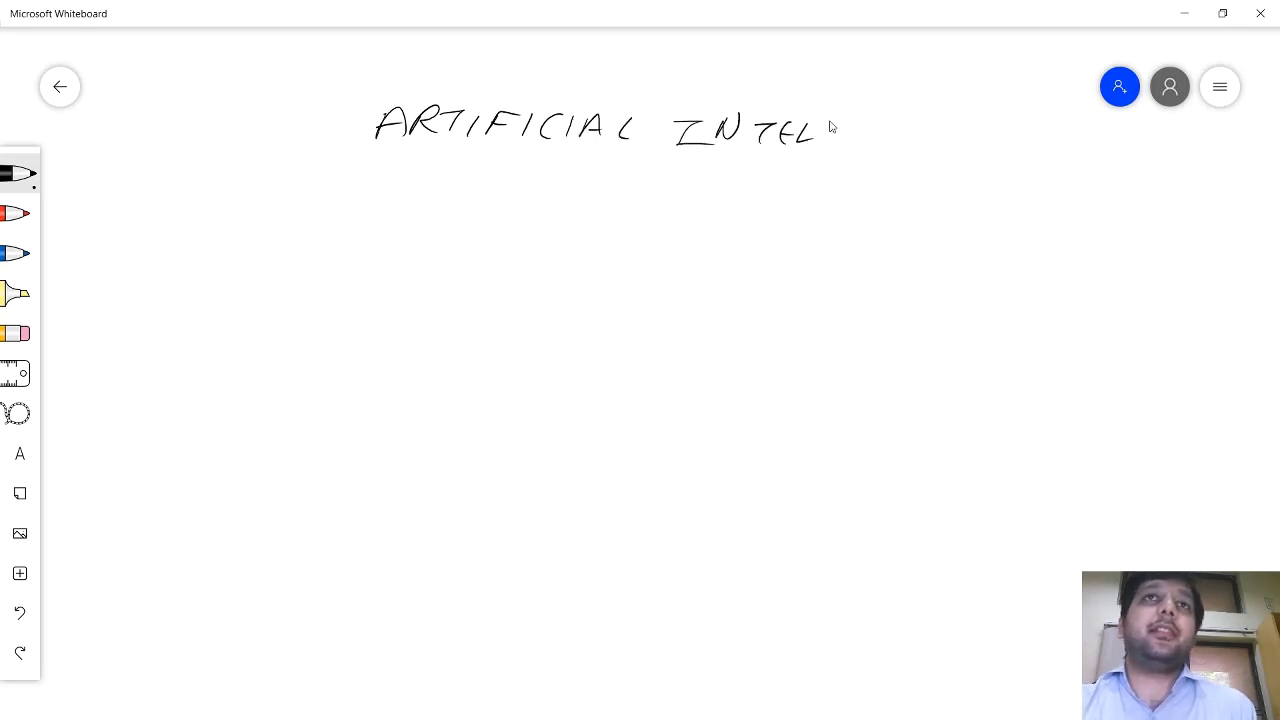
{"action": "left_click_drag", "start_coordinate": [816, 140], "coordinate": [960, 144]}
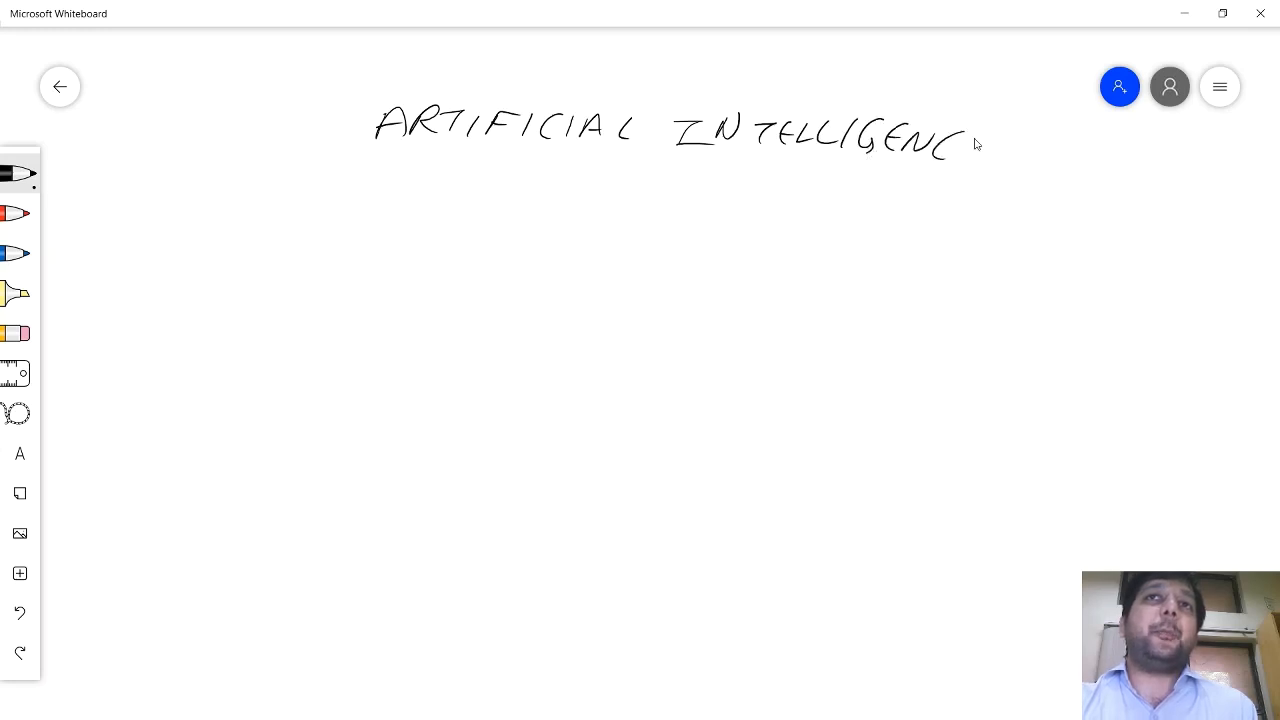
{"action": "left_click_drag", "start_coordinate": [964, 170], "coordinate": [360, 160]}
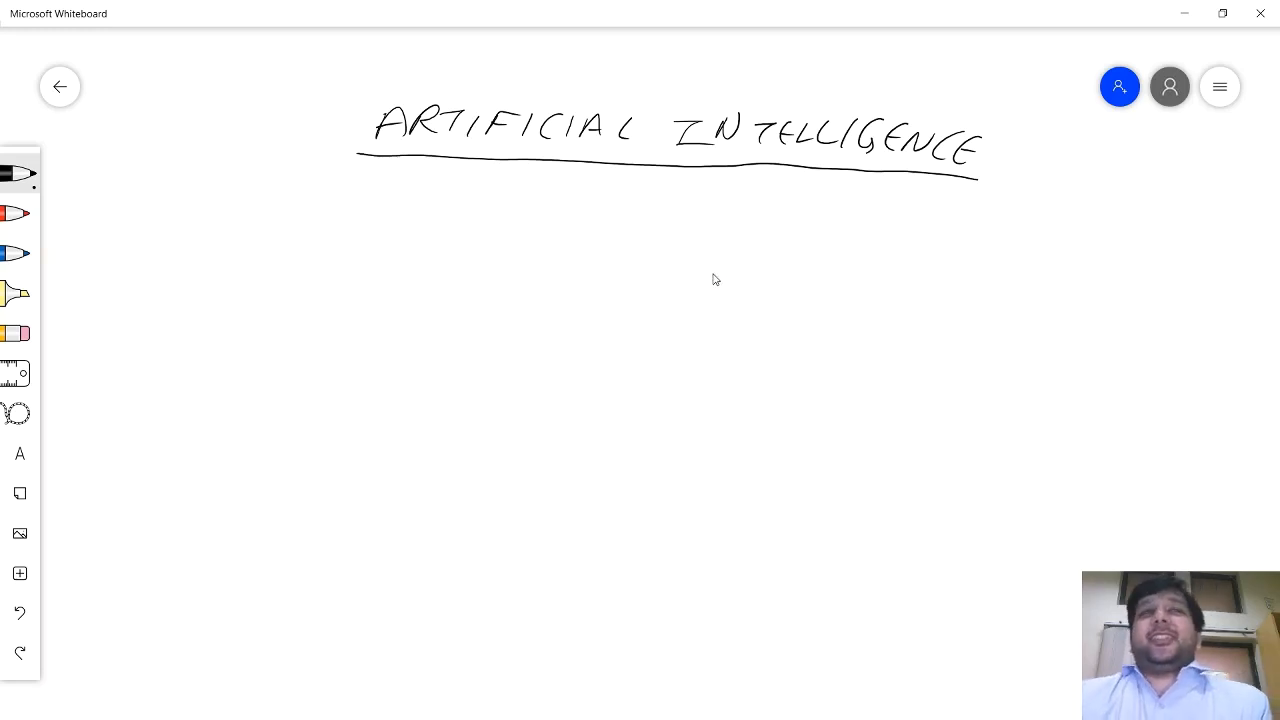
{"action": "mouse_move", "coordinate": [700, 288]}
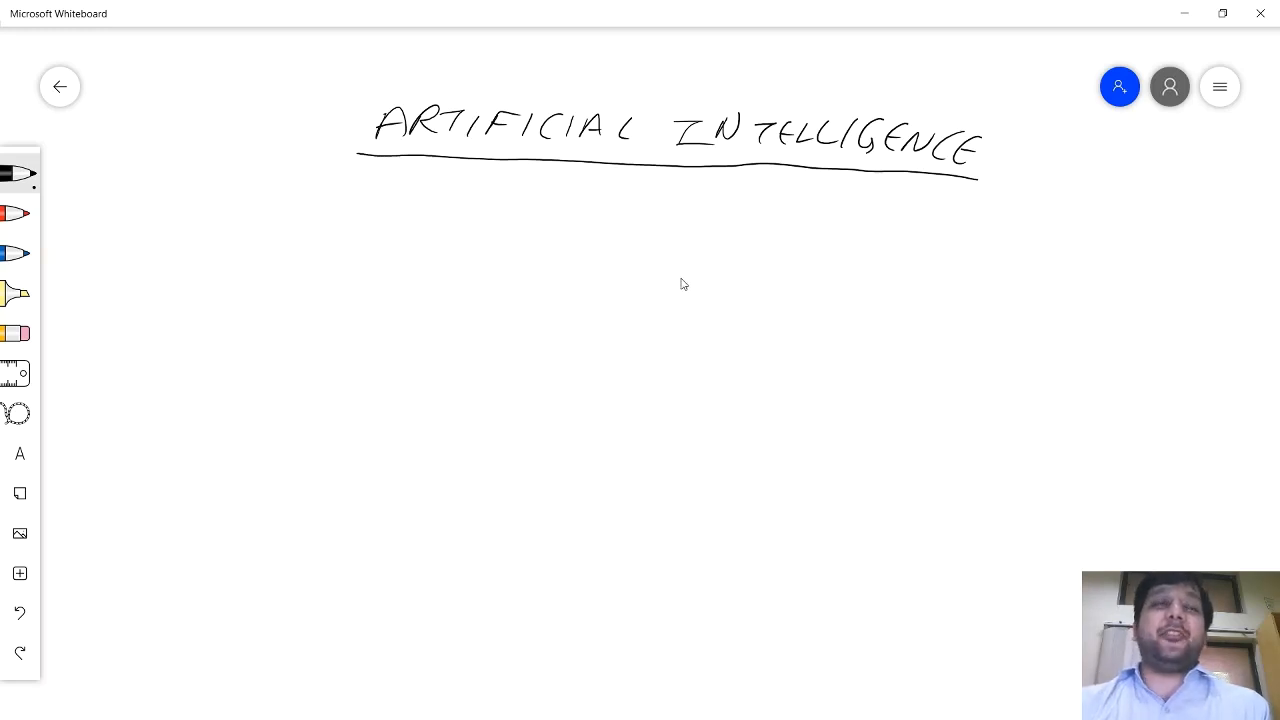
{"action": "mouse_move", "coordinate": [676, 290]}
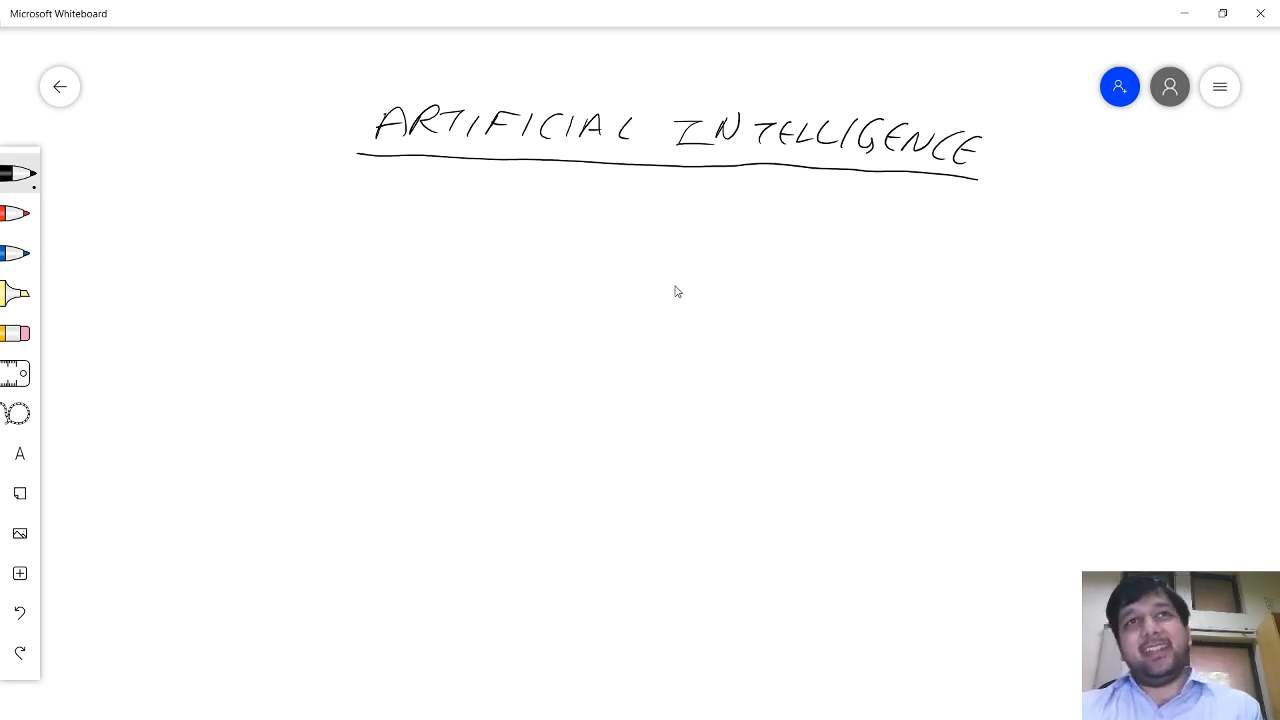
{"action": "mouse_move", "coordinate": [670, 292]}
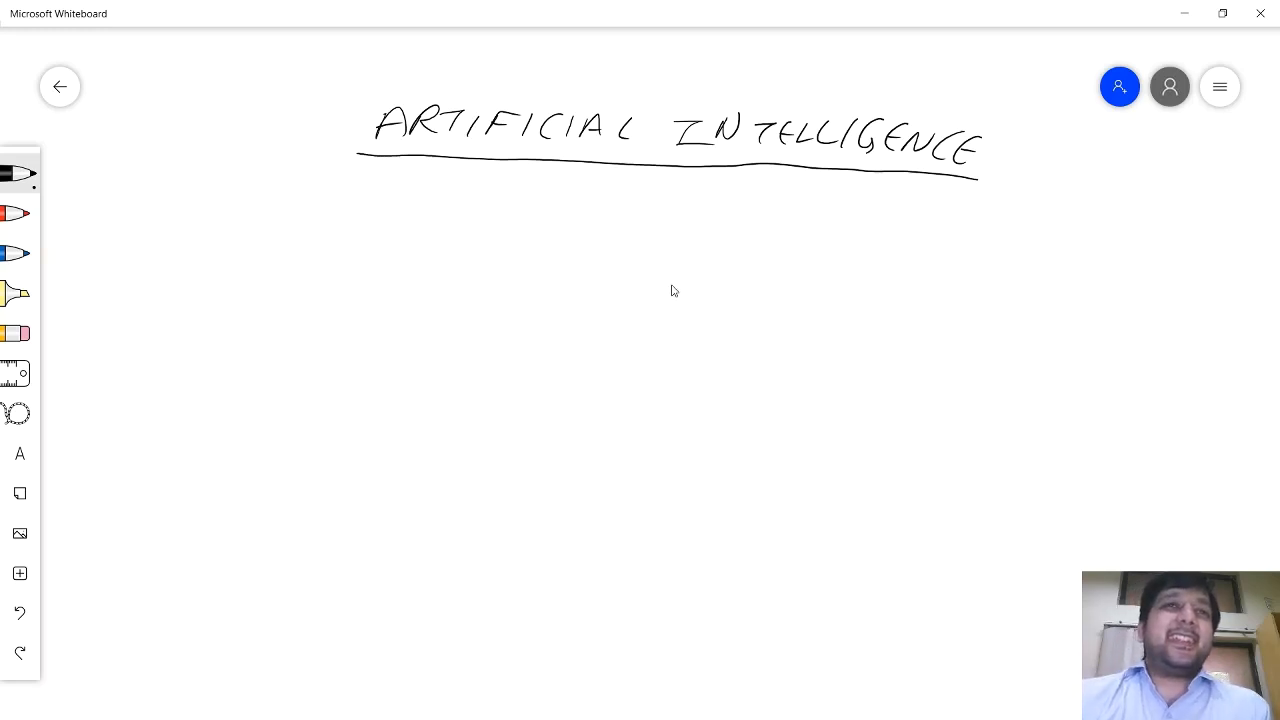
{"action": "mouse_move", "coordinate": [668, 292]}
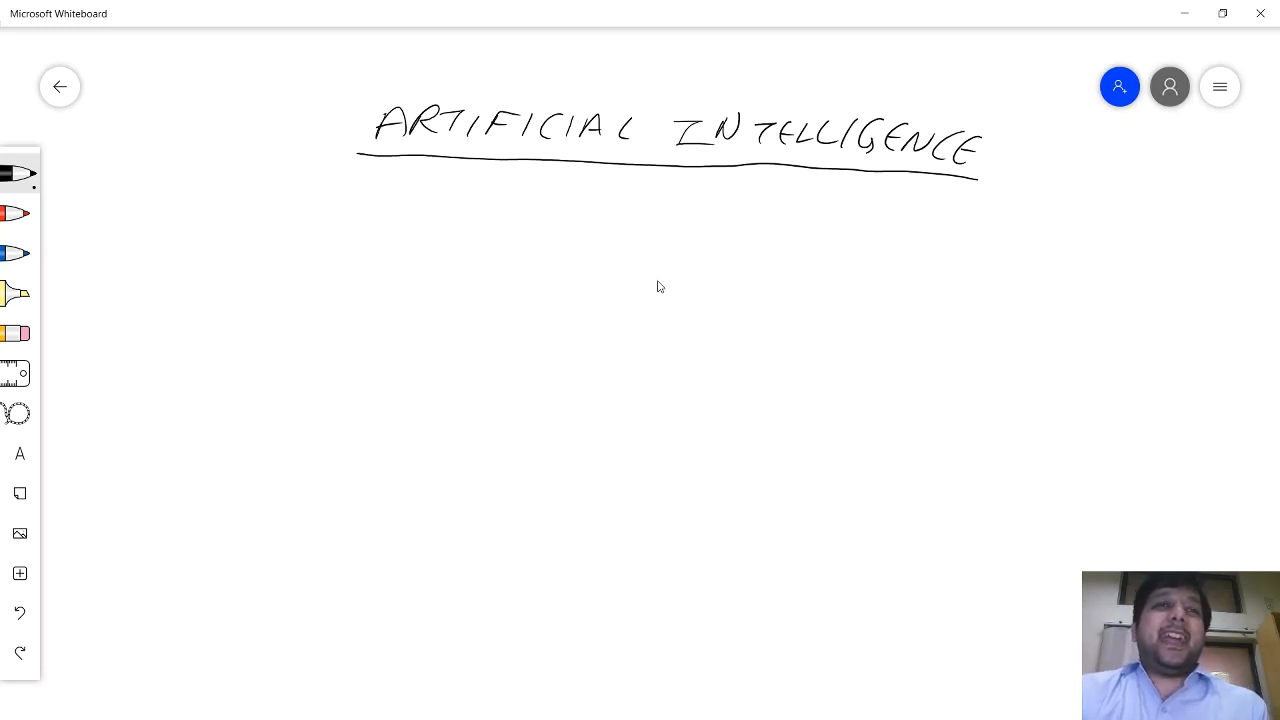
{"action": "mouse_move", "coordinate": [672, 282]}
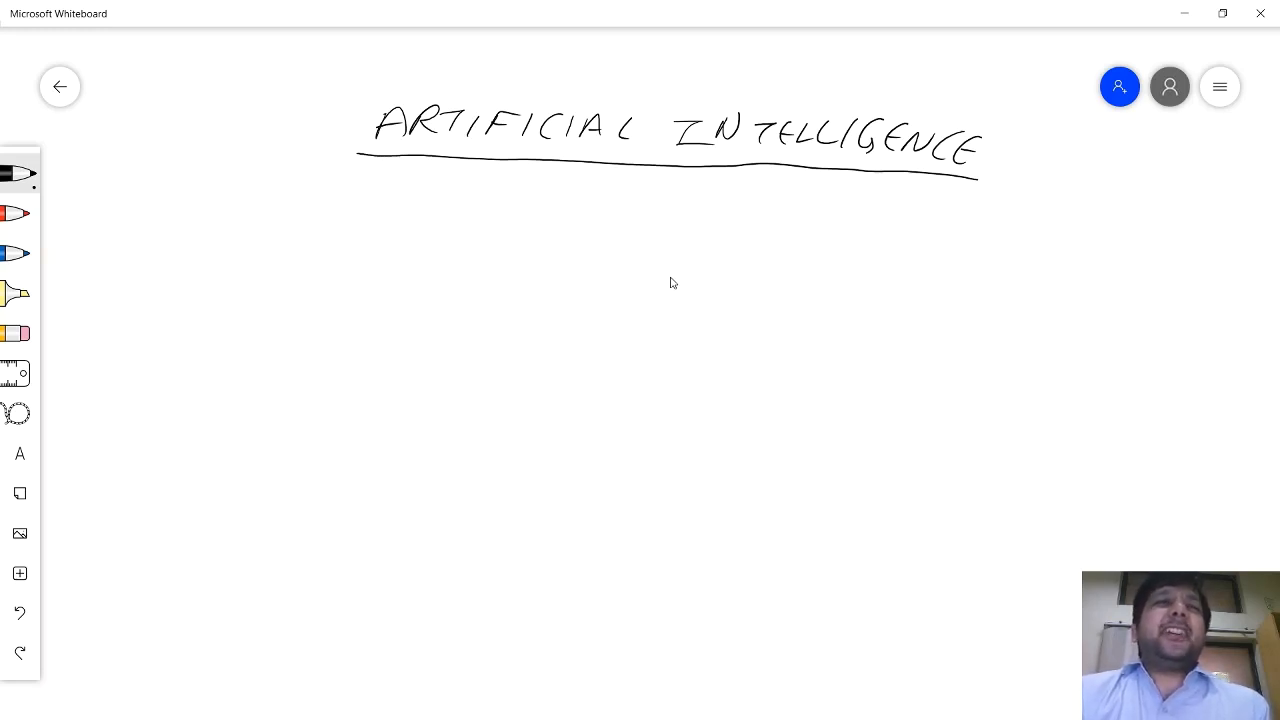
{"action": "mouse_move", "coordinate": [656, 288]}
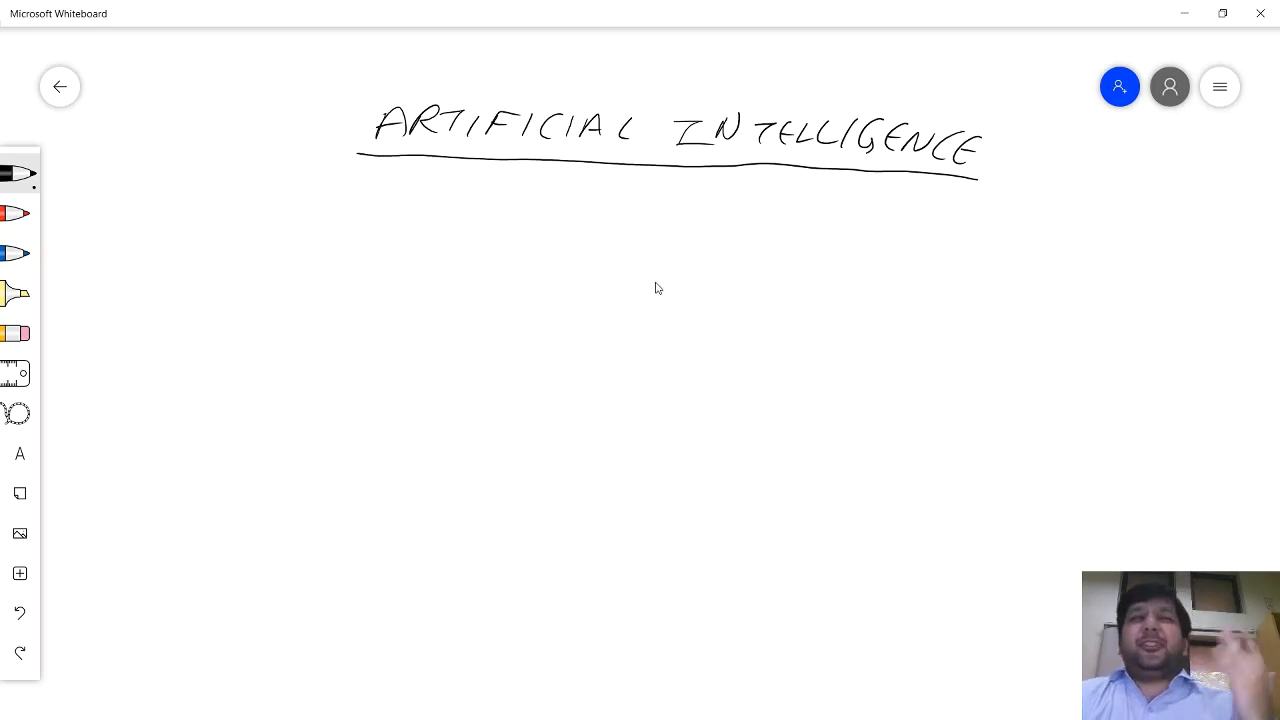
{"action": "mouse_move", "coordinate": [660, 286]}
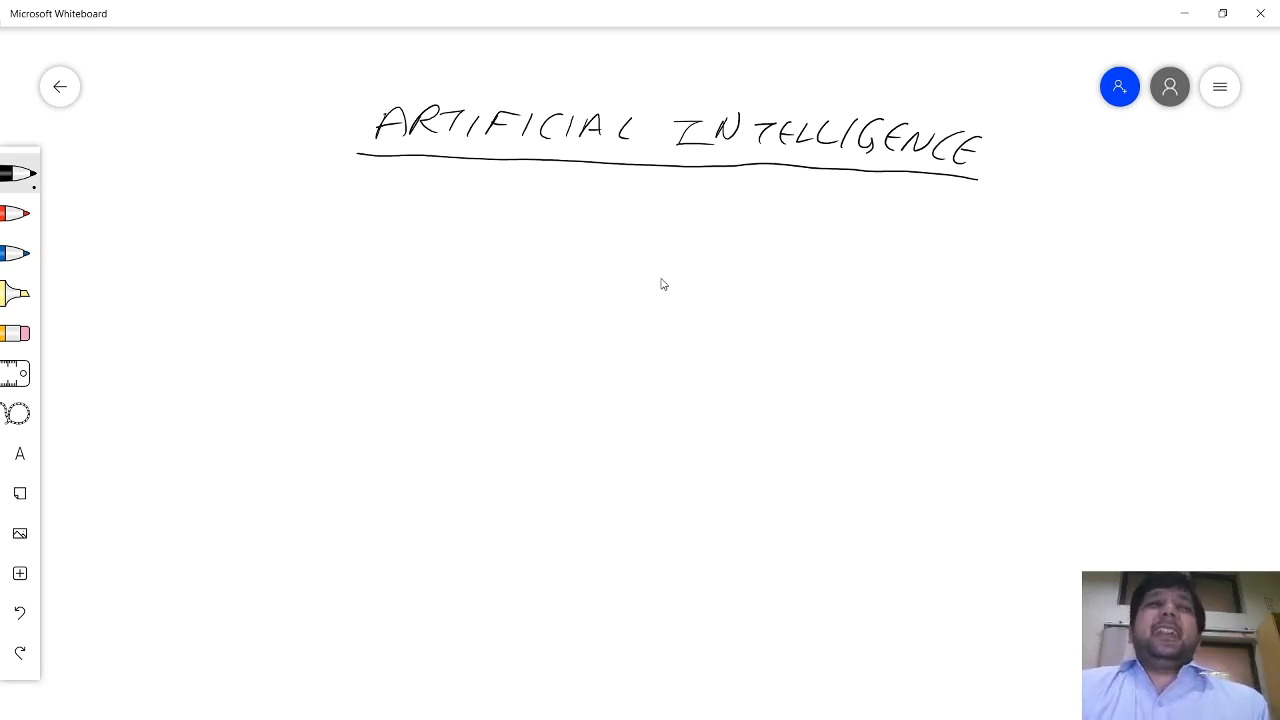
{"action": "mouse_move", "coordinate": [666, 284]}
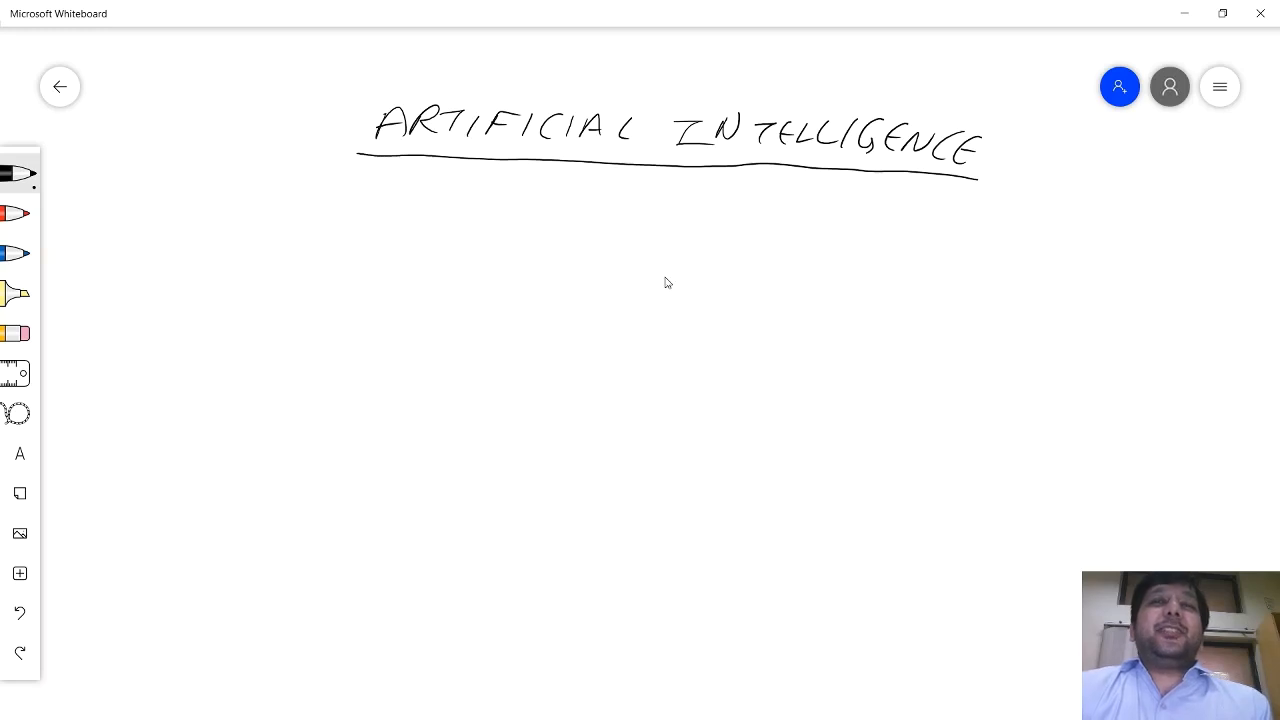
{"action": "mouse_move", "coordinate": [672, 280]}
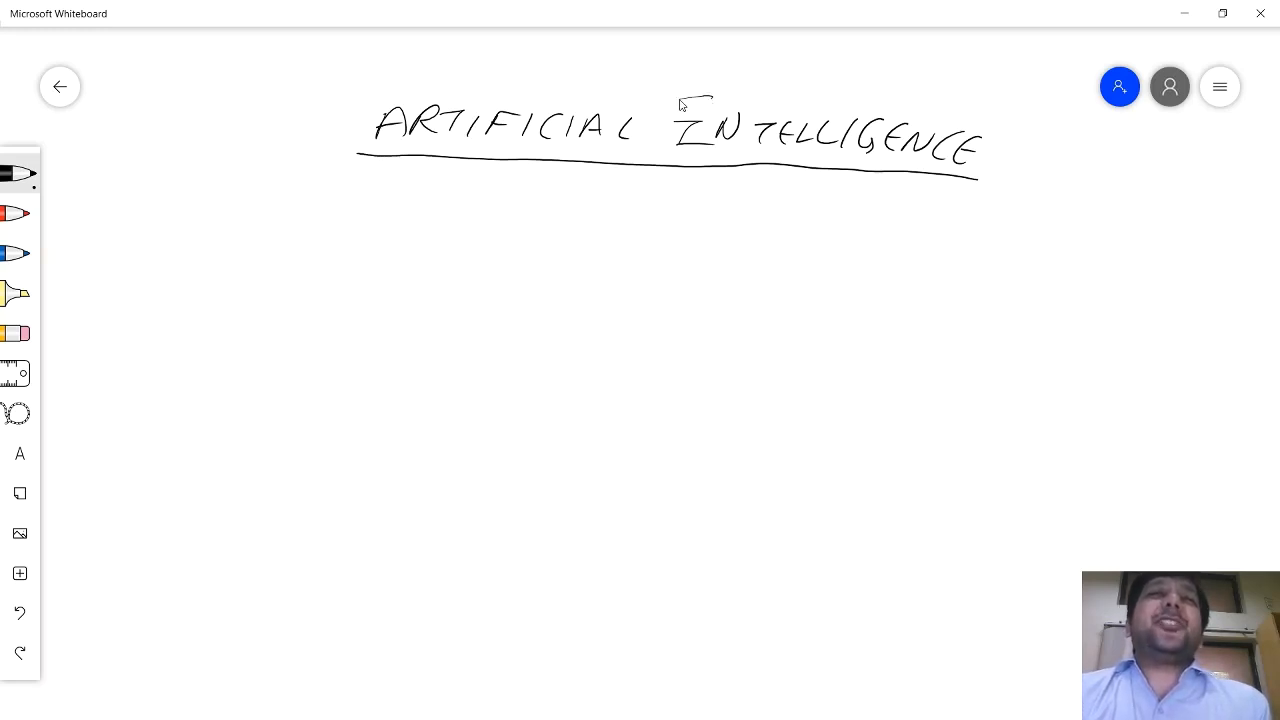
- Draw an oval loop around the word INTELLIGENCE in the heading
{"action": "left_click_drag", "start_coordinate": [680, 104], "coordinate": [990, 130]}
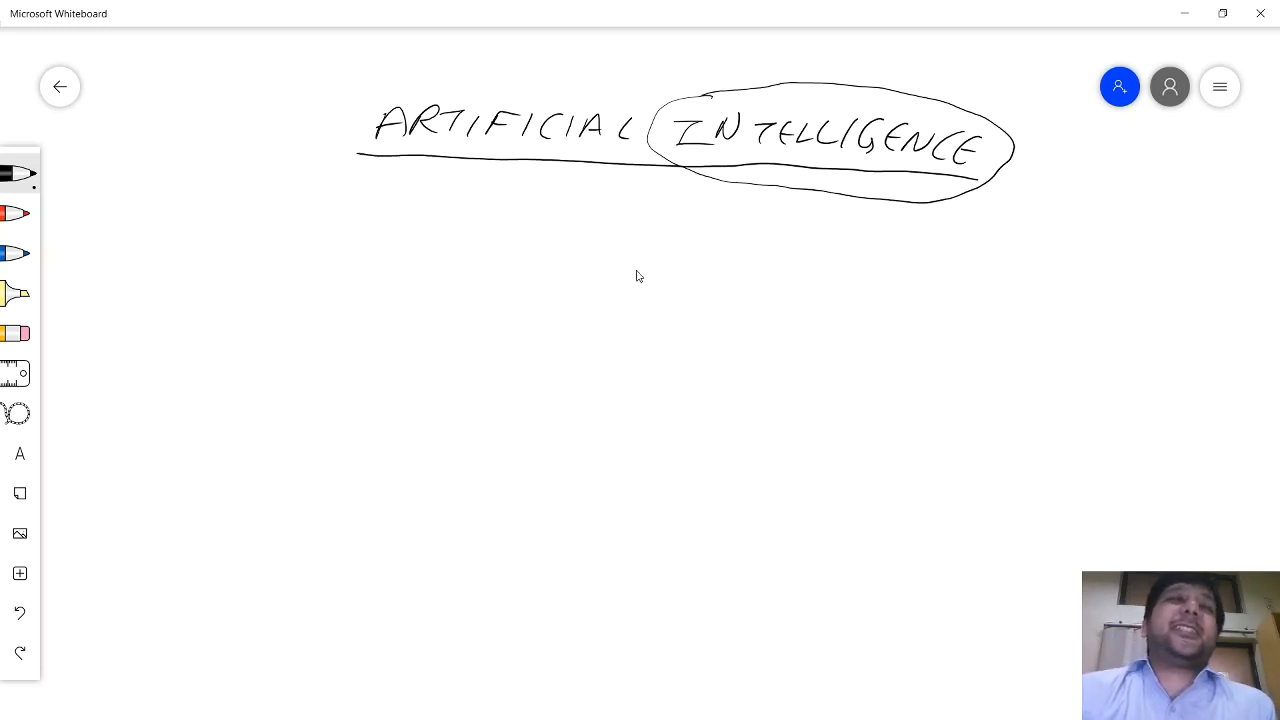
{"action": "mouse_move", "coordinate": [624, 284]}
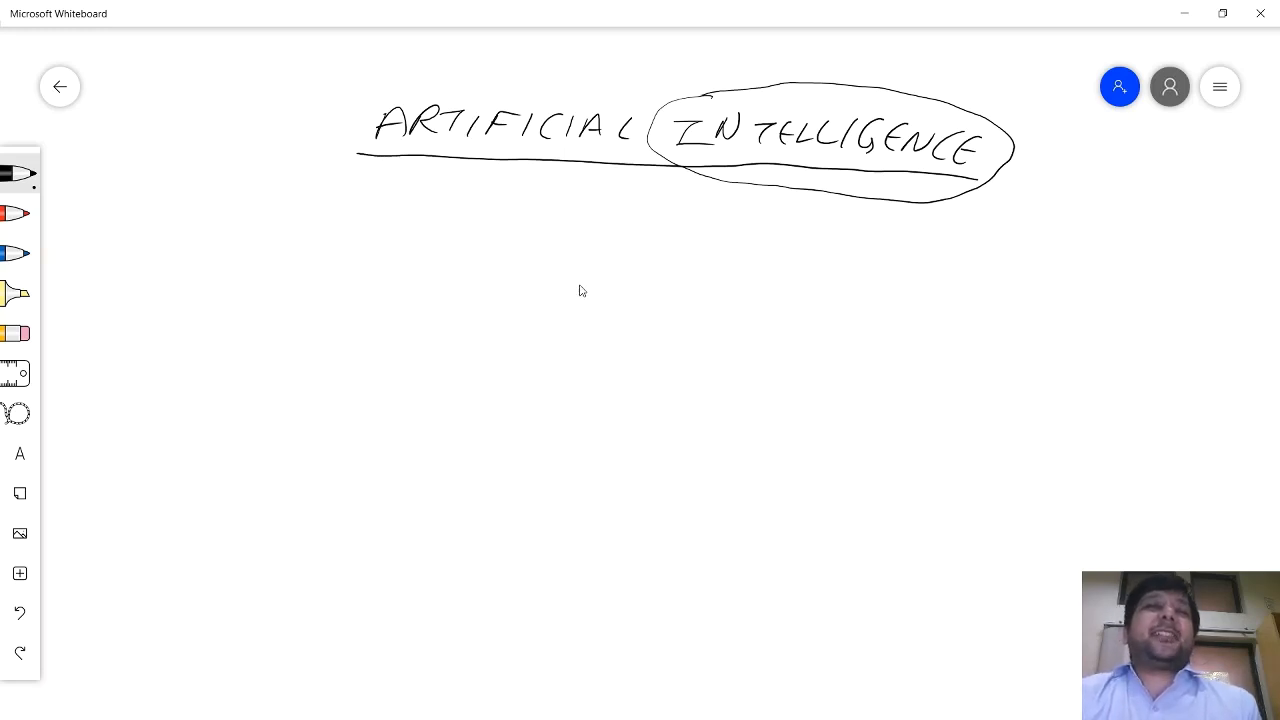
{"action": "mouse_move", "coordinate": [588, 290]}
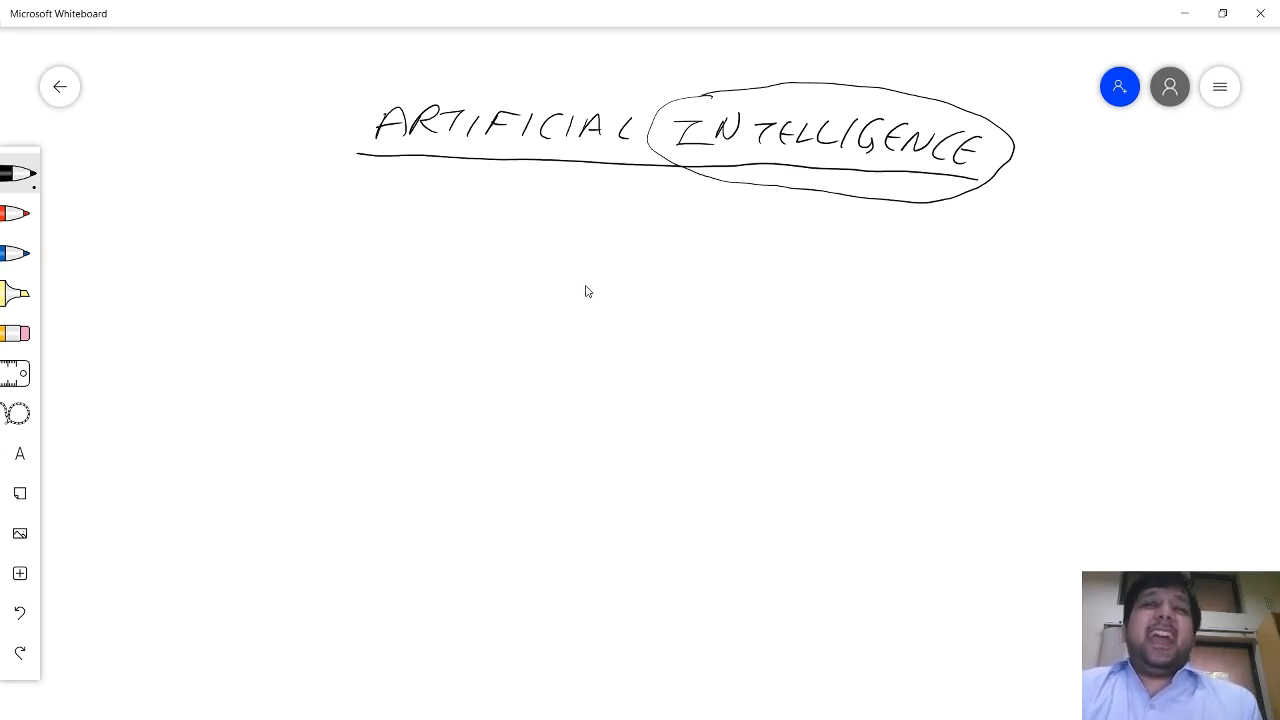
{"action": "mouse_move", "coordinate": [596, 288]}
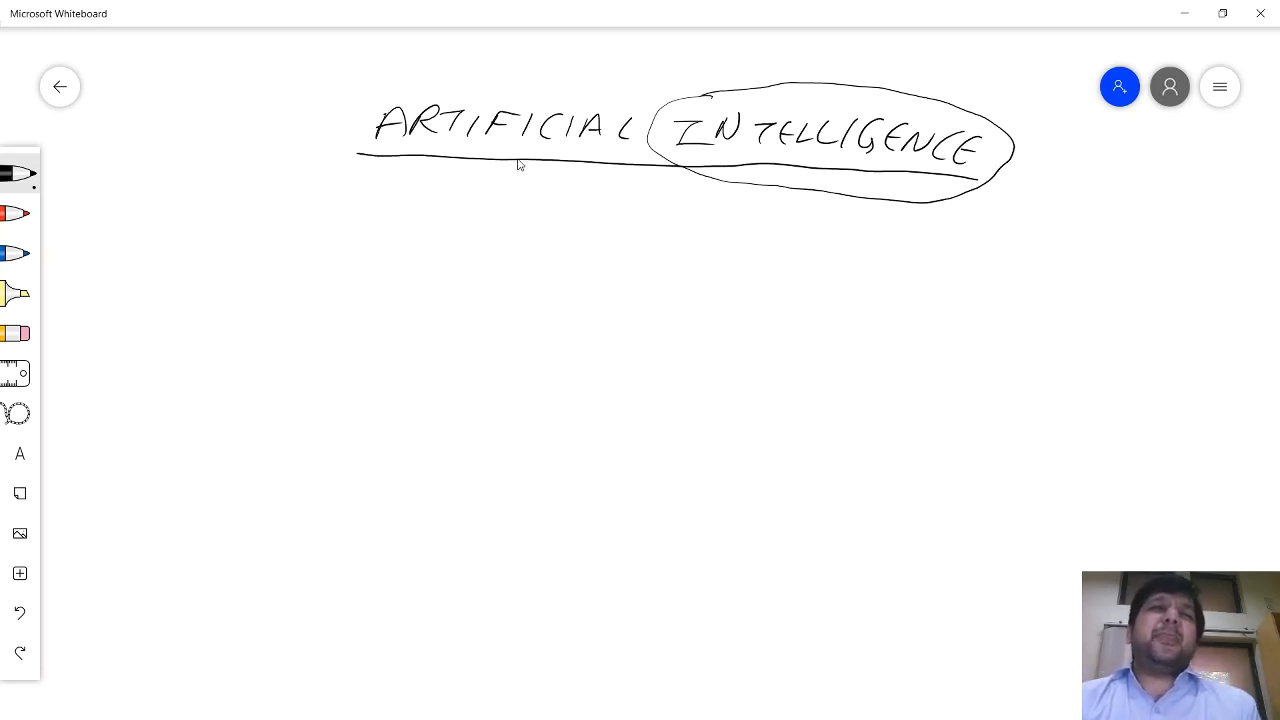
{"action": "mouse_move", "coordinate": [532, 218]}
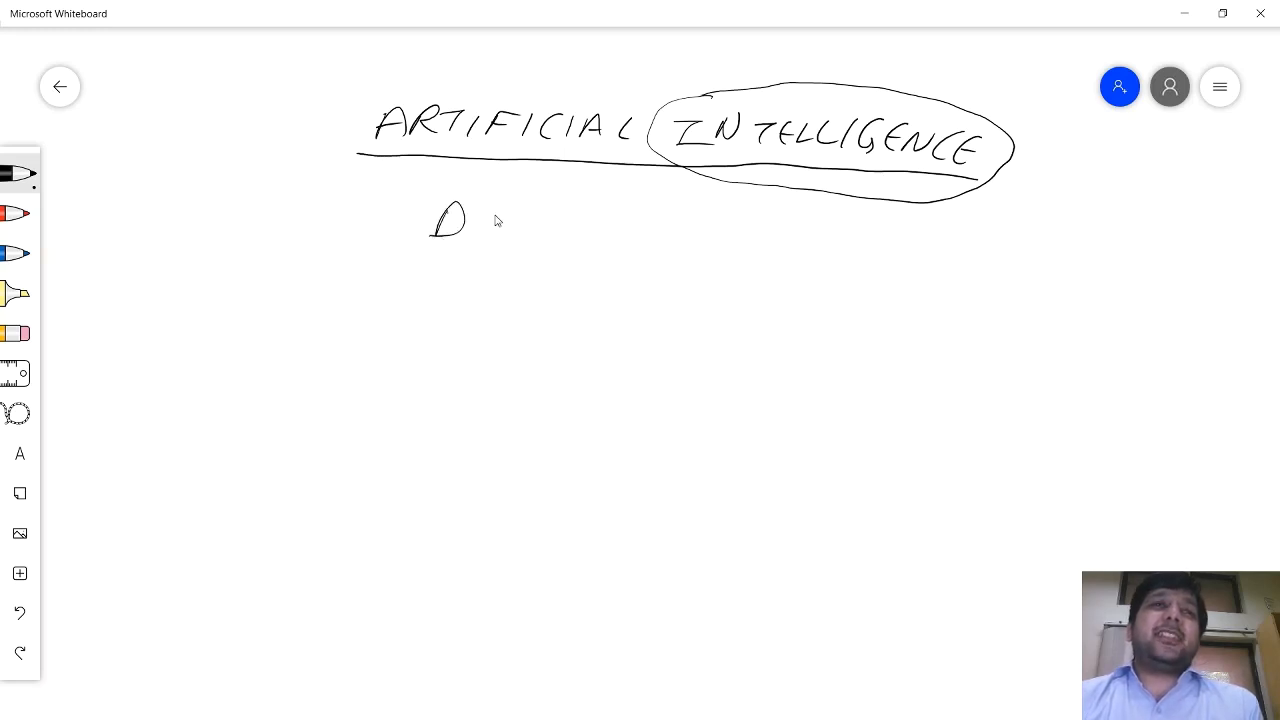
- Write DECISIONS in quotes below the heading and MACHINES to its left
{"action": "left_click_drag", "start_coordinate": [450, 220], "coordinate": [600, 230]}
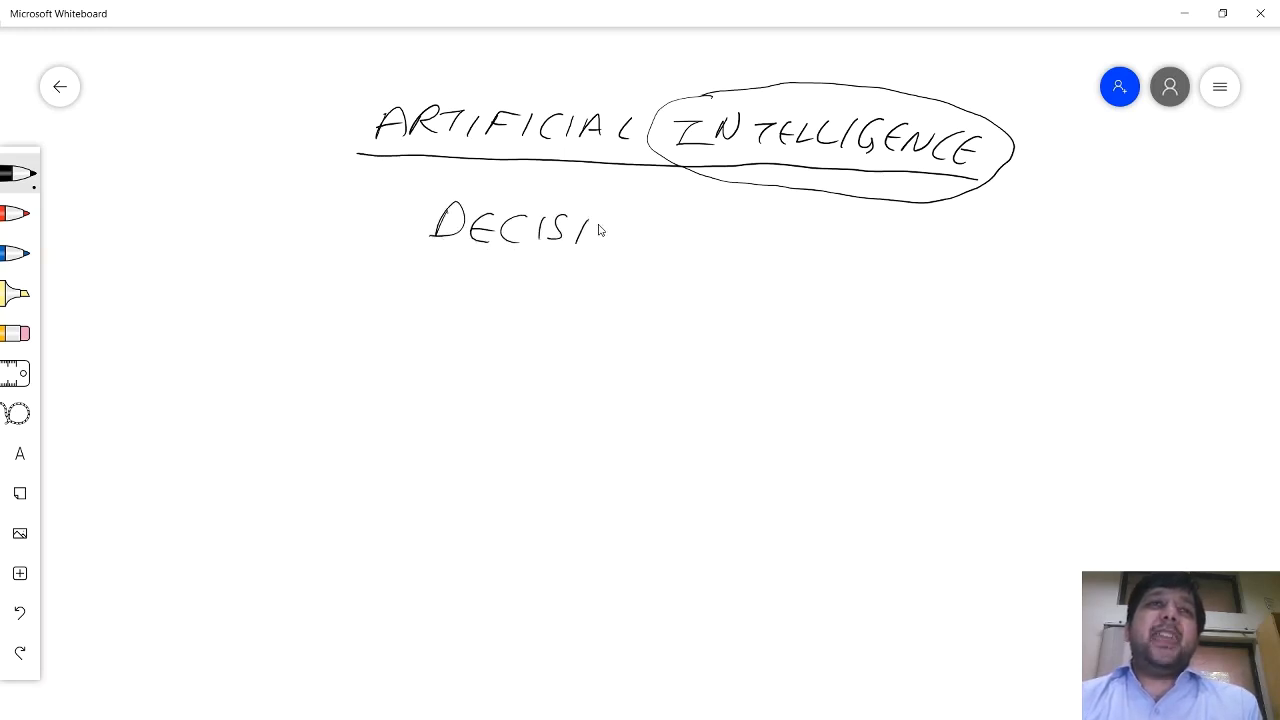
{"action": "left_click_drag", "start_coordinate": [590, 230], "coordinate": [680, 240]}
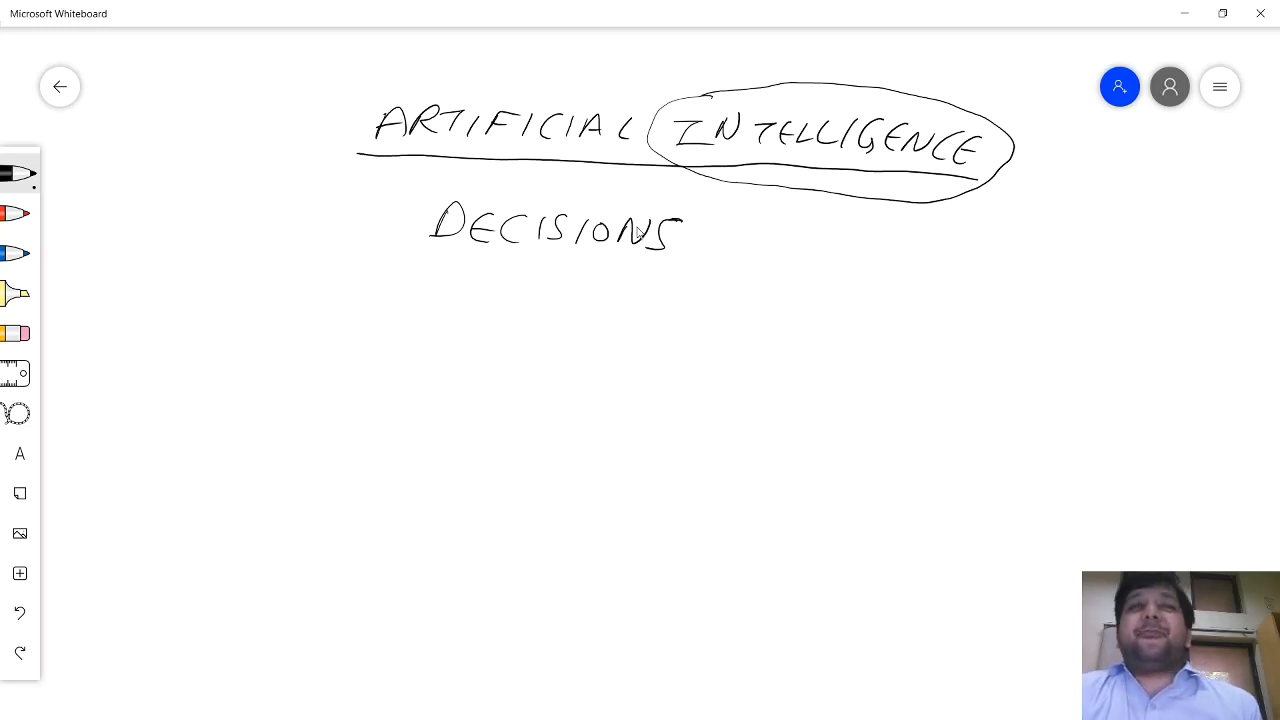
{"action": "mouse_move", "coordinate": [636, 234]}
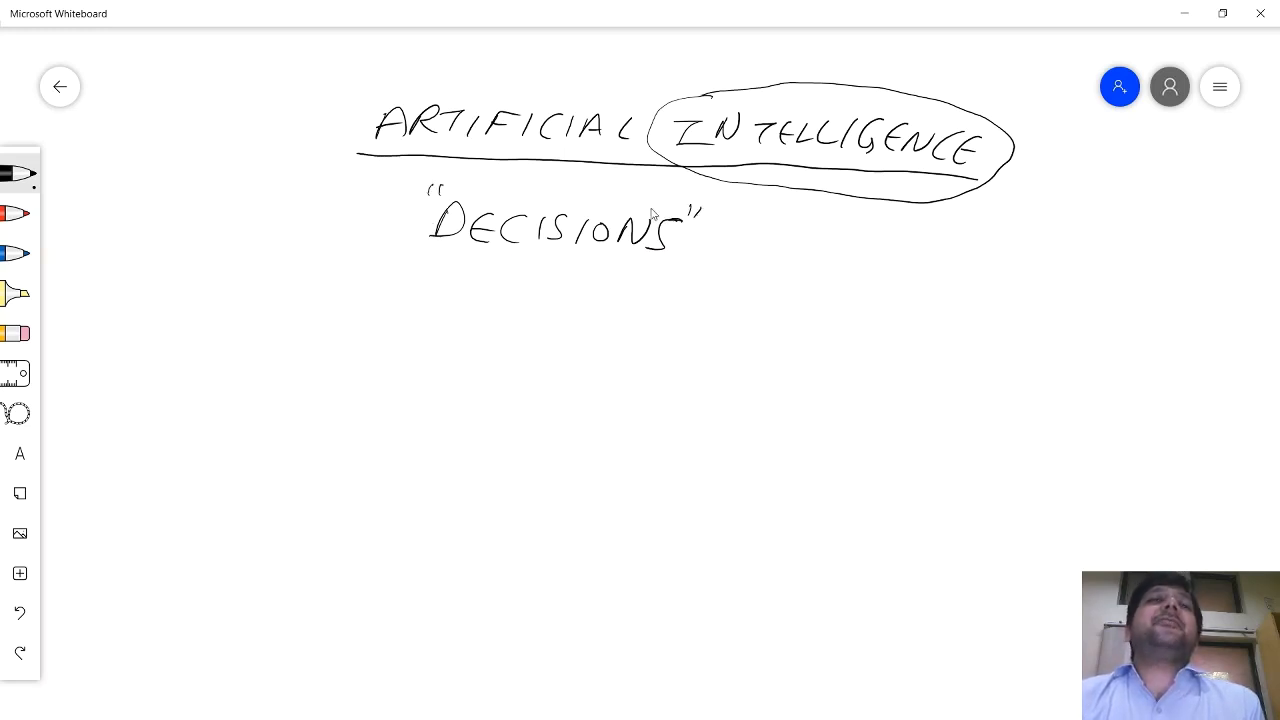
{"action": "left_click_drag", "start_coordinate": [242, 216], "coordinate": [242, 256]}
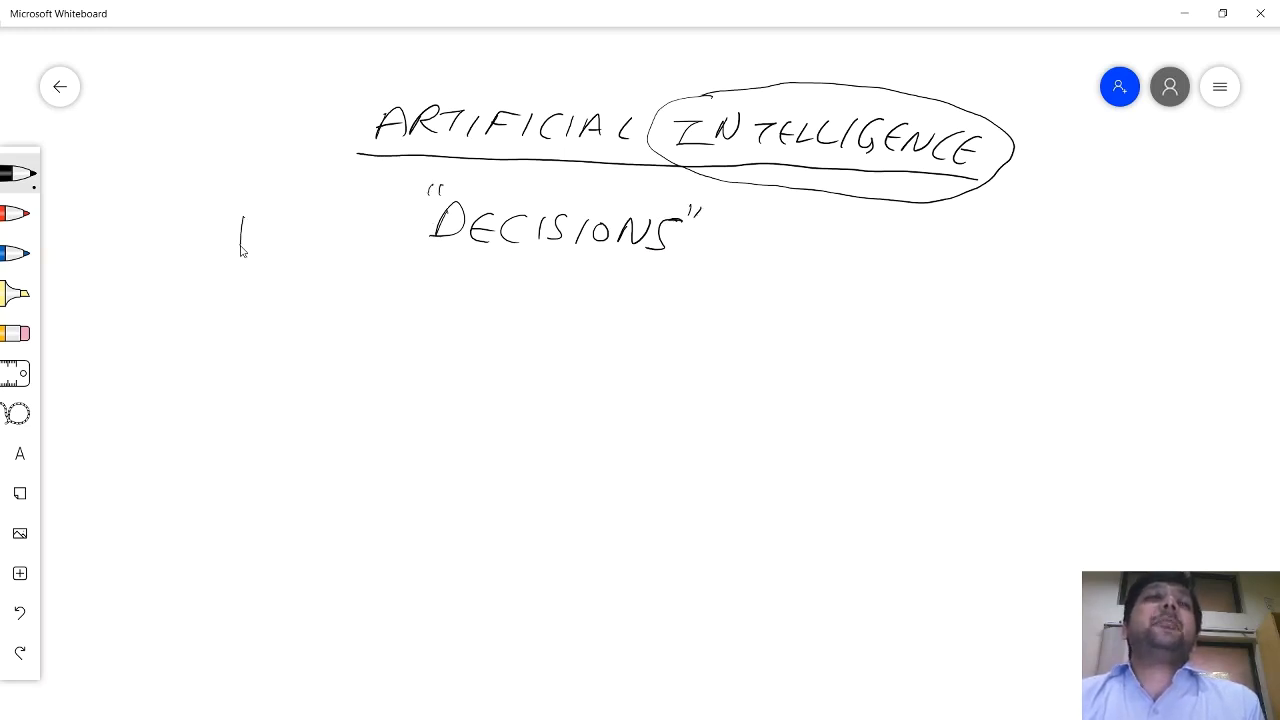
{"action": "left_click_drag", "start_coordinate": [240, 240], "coordinate": [344, 230]}
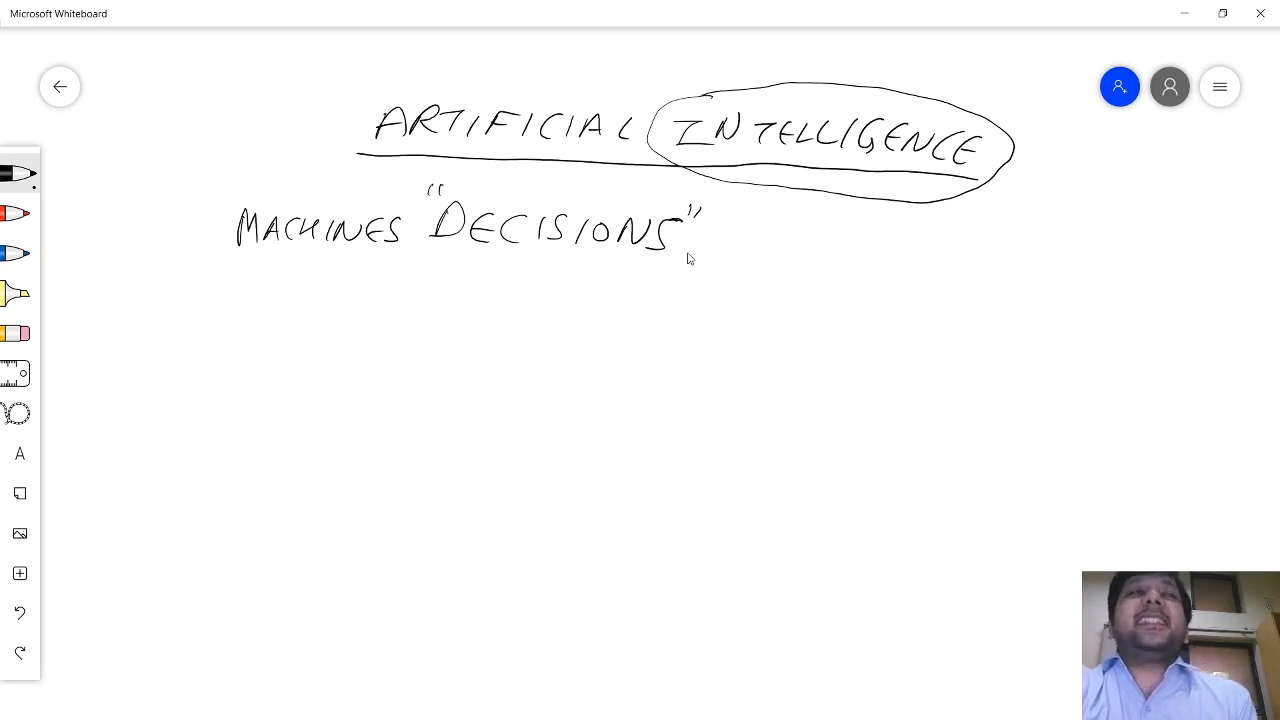
{"action": "mouse_move", "coordinate": [740, 252]}
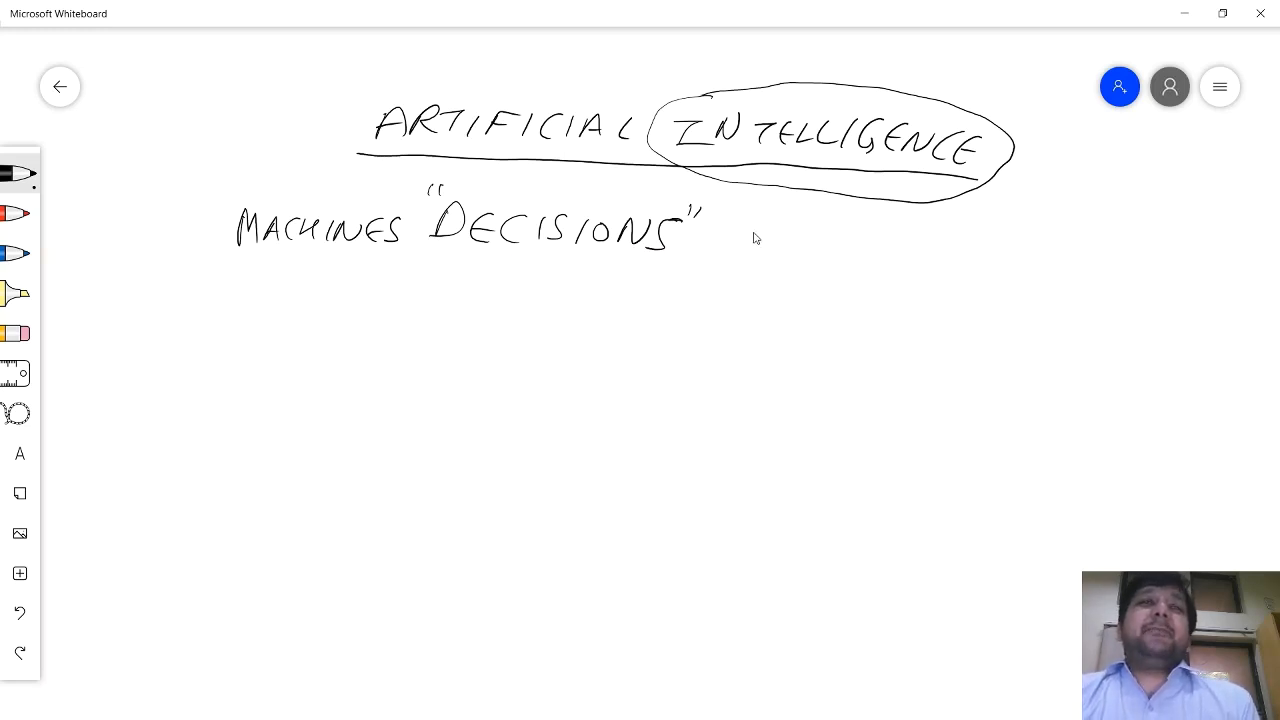
- Draw an arrow from DECISIONS to RATIONAL, underline RATIONAL, and write 100% CORRECT beneath it
{"action": "left_click_drag", "start_coordinate": [700, 240], "coordinate": [736, 240]}
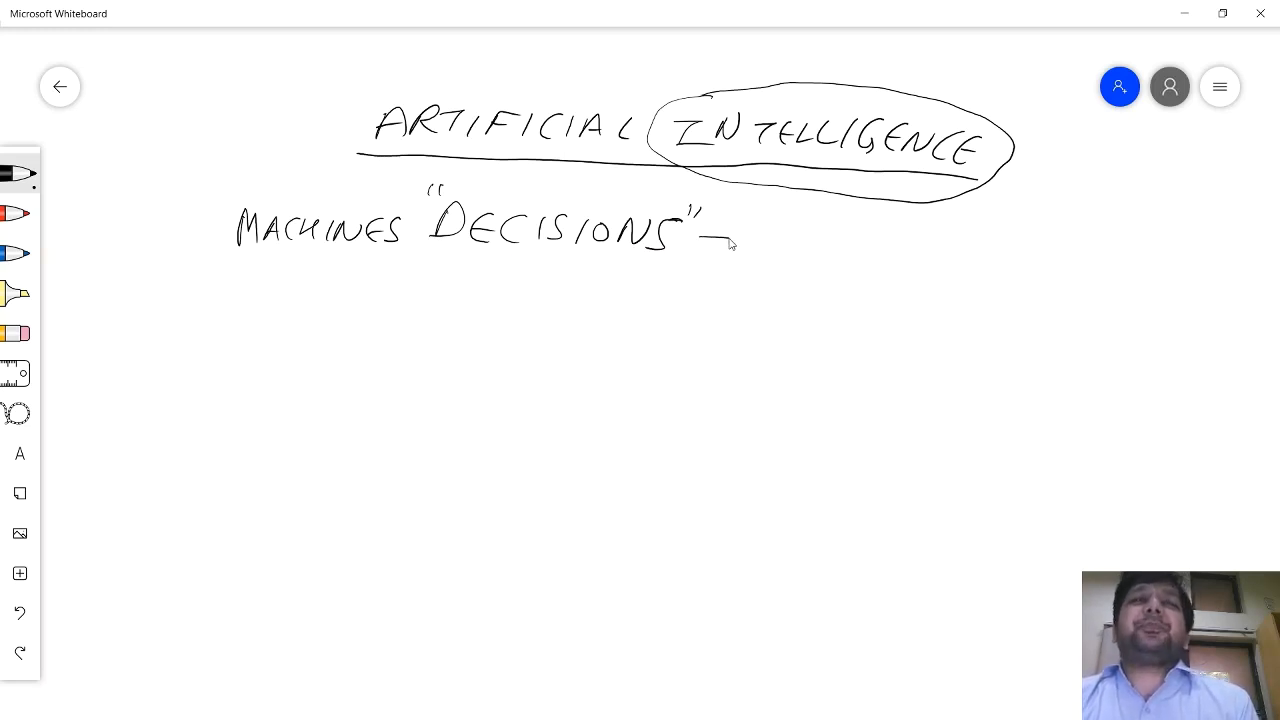
{"action": "left_click_drag", "start_coordinate": [710, 240], "coordinate": [744, 244]}
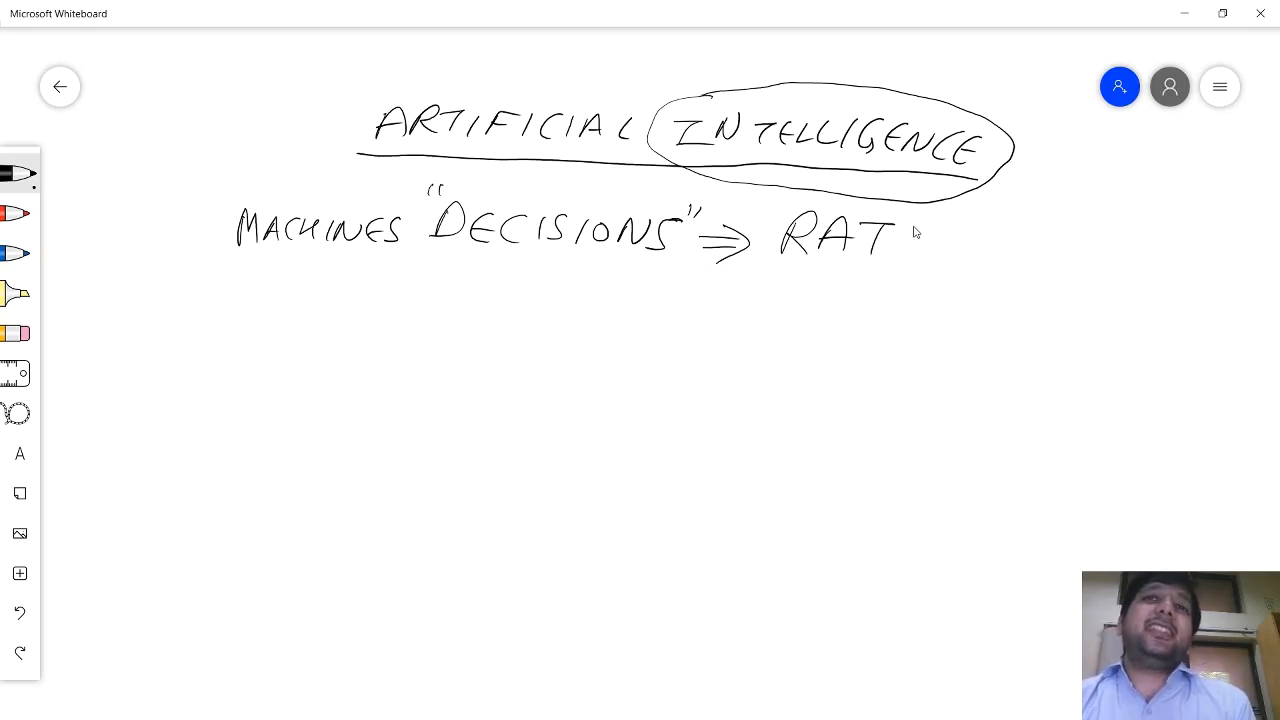
{"action": "left_click_drag", "start_coordinate": [900, 250], "coordinate": [1020, 244]}
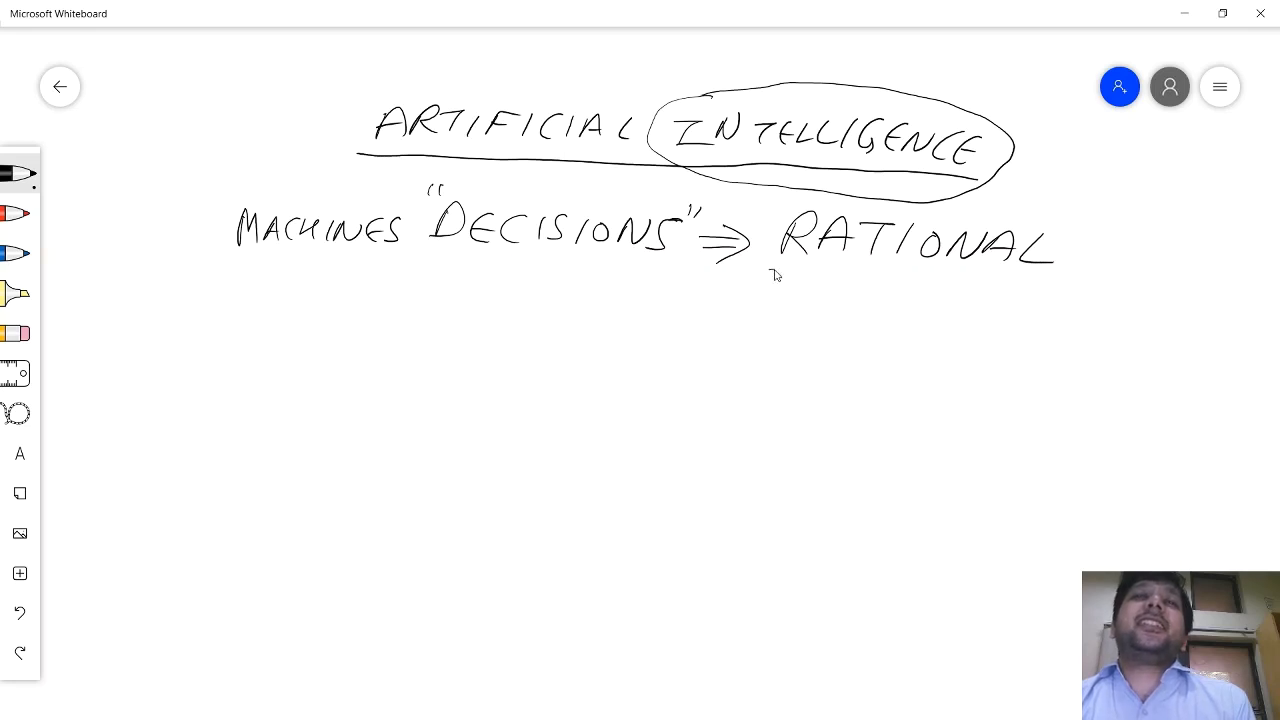
{"action": "left_click_drag", "start_coordinate": [776, 276], "coordinate": [1060, 284]}
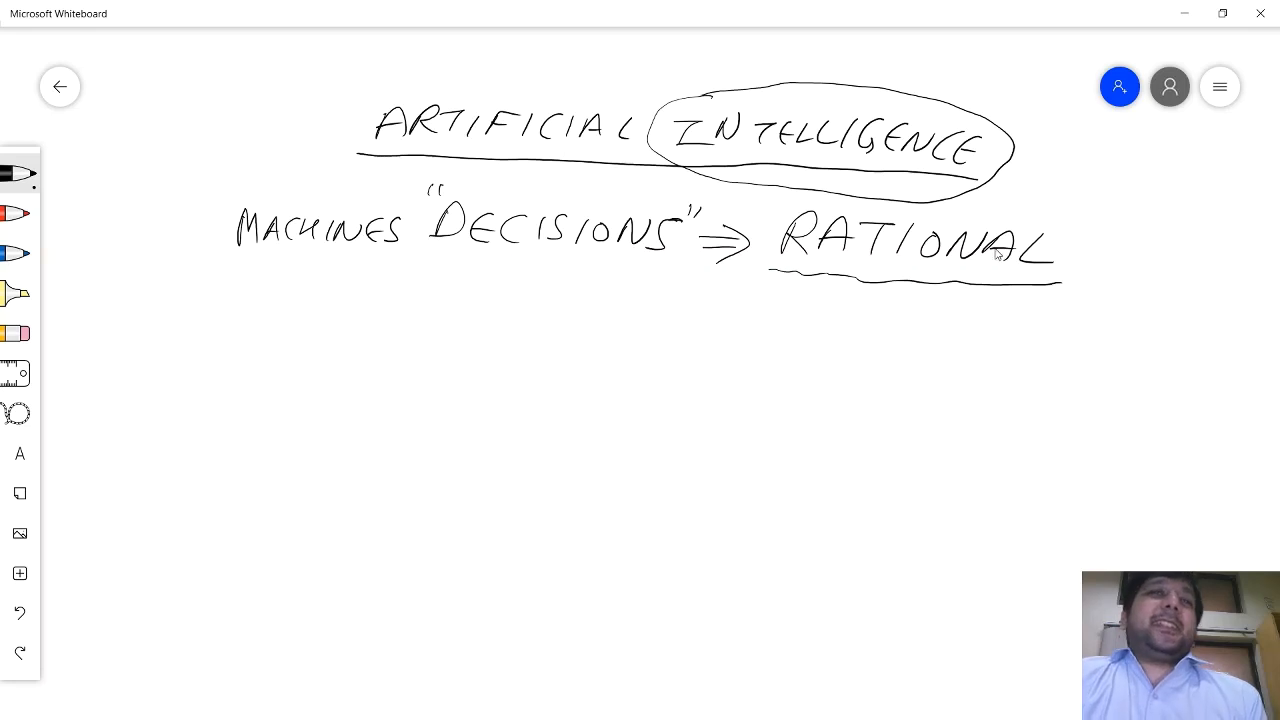
{"action": "mouse_move", "coordinate": [992, 254]}
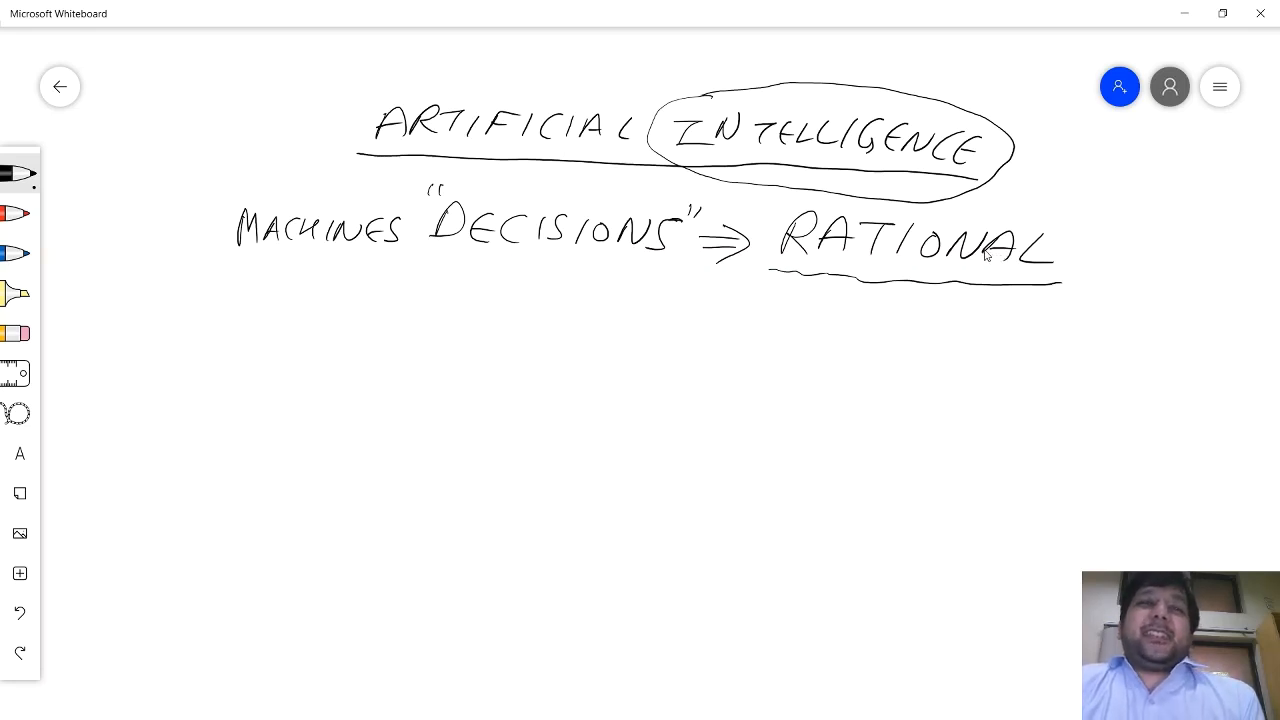
{"action": "mouse_move", "coordinate": [976, 252]}
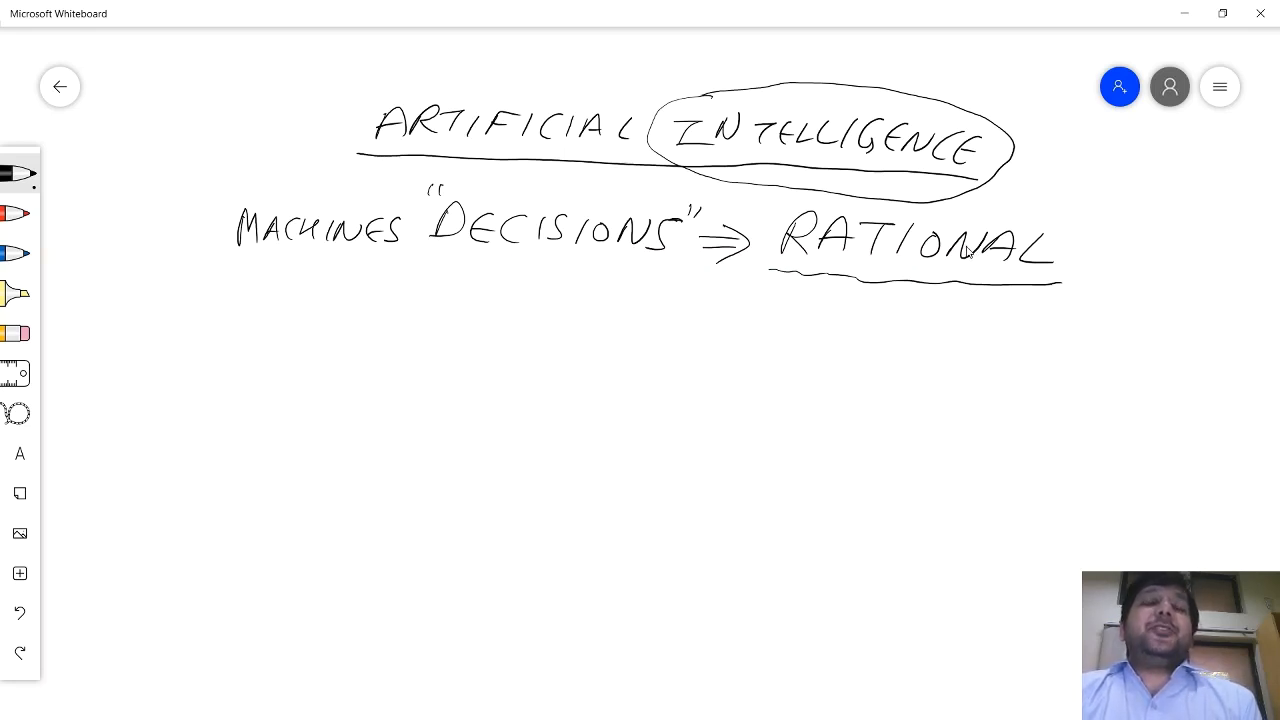
{"action": "mouse_move", "coordinate": [888, 248]}
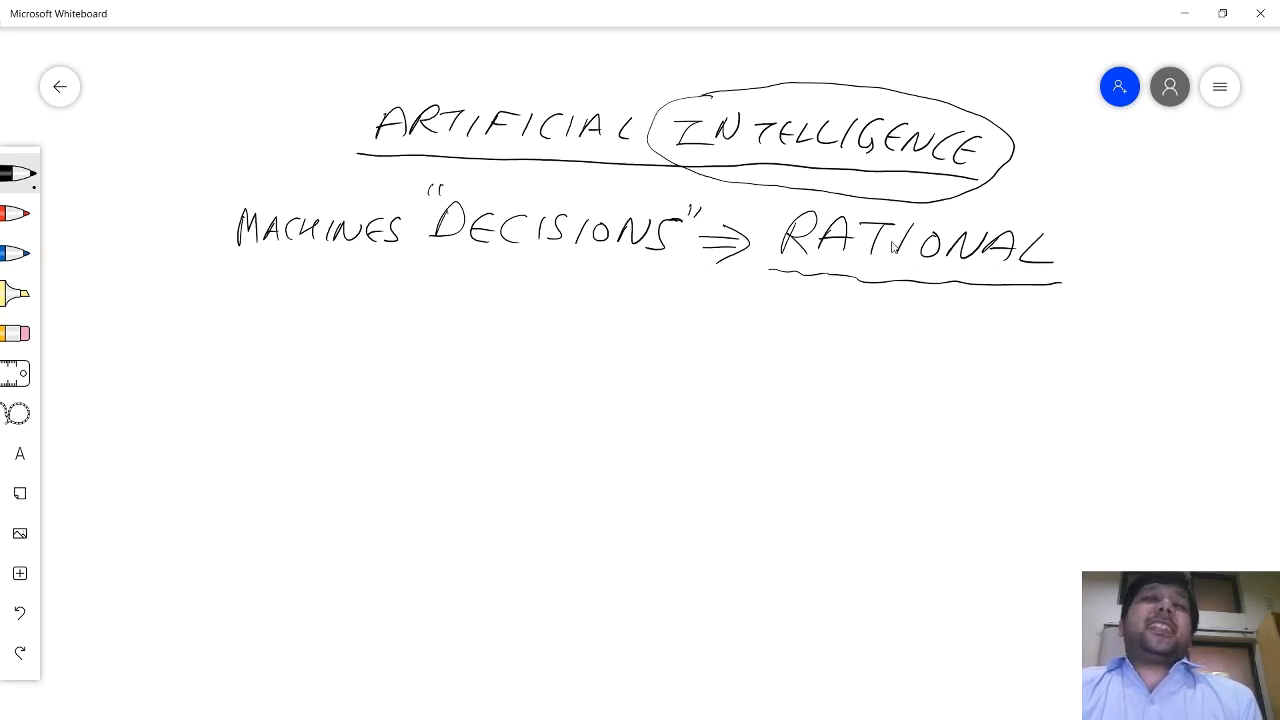
{"action": "mouse_move", "coordinate": [890, 248]}
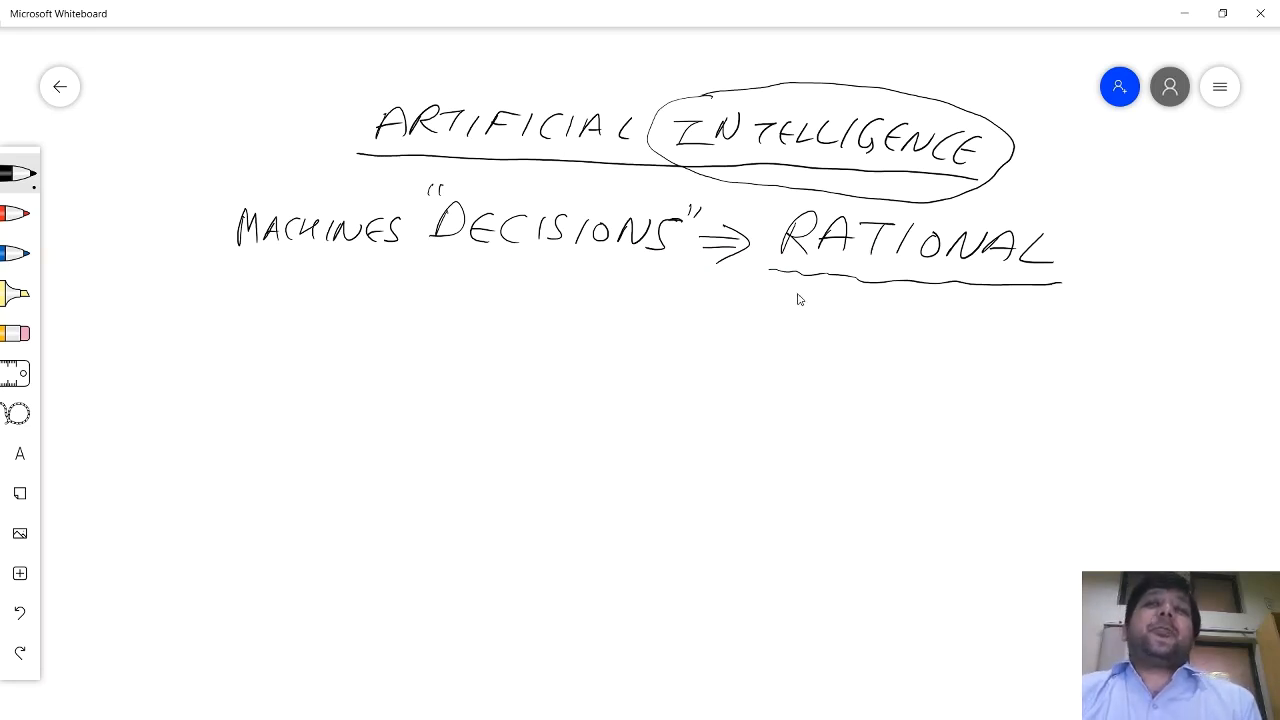
{"action": "left_click_drag", "start_coordinate": [770, 320], "coordinate": [850, 300]}
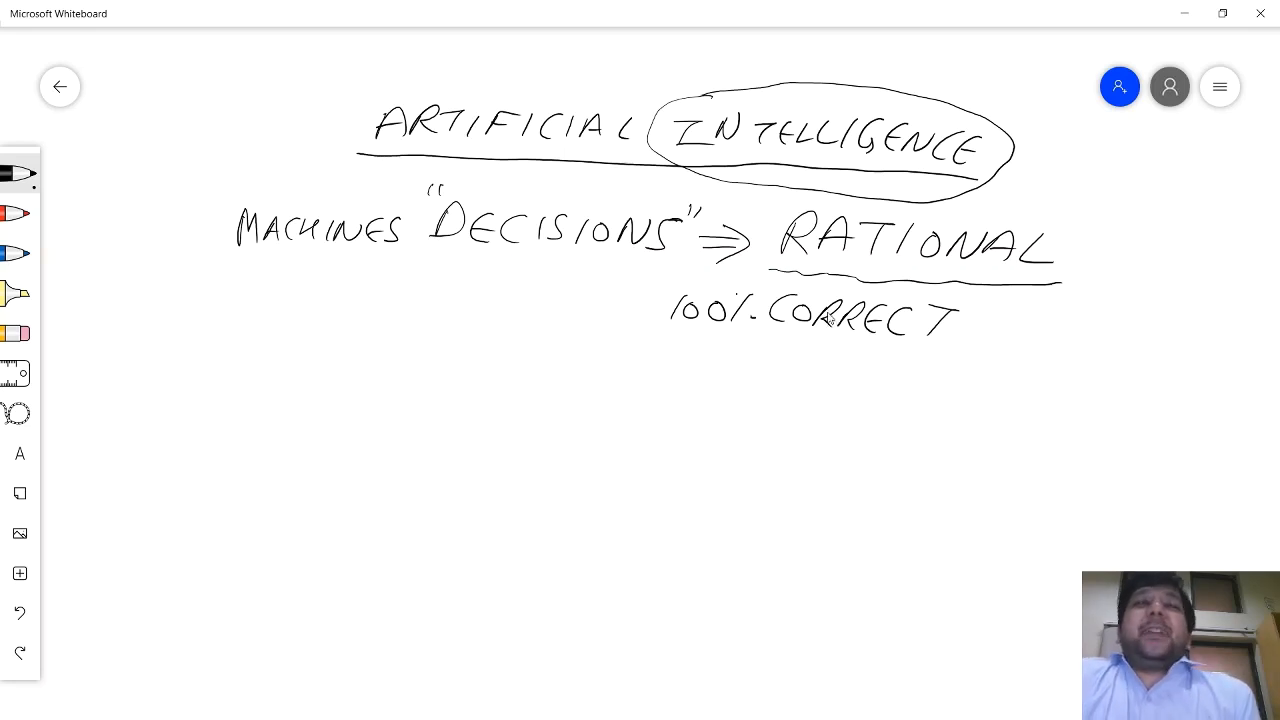
{"action": "mouse_move", "coordinate": [820, 318]}
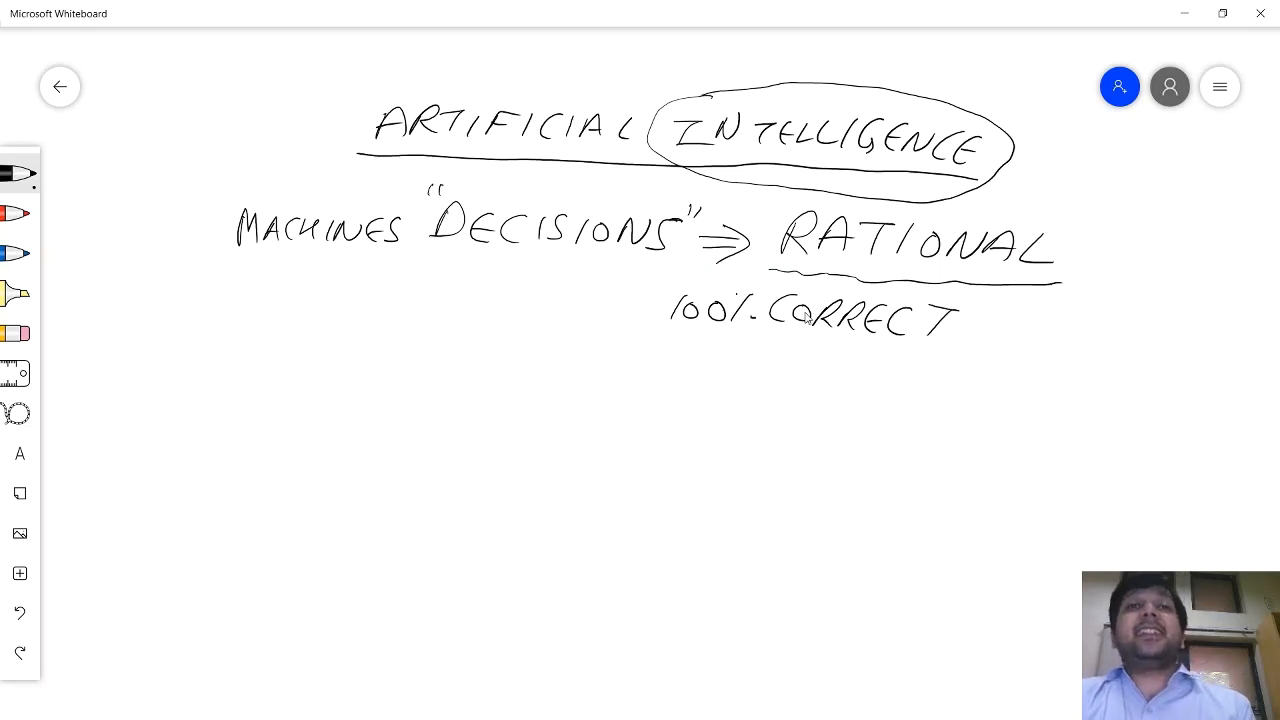
{"action": "mouse_move", "coordinate": [806, 318]}
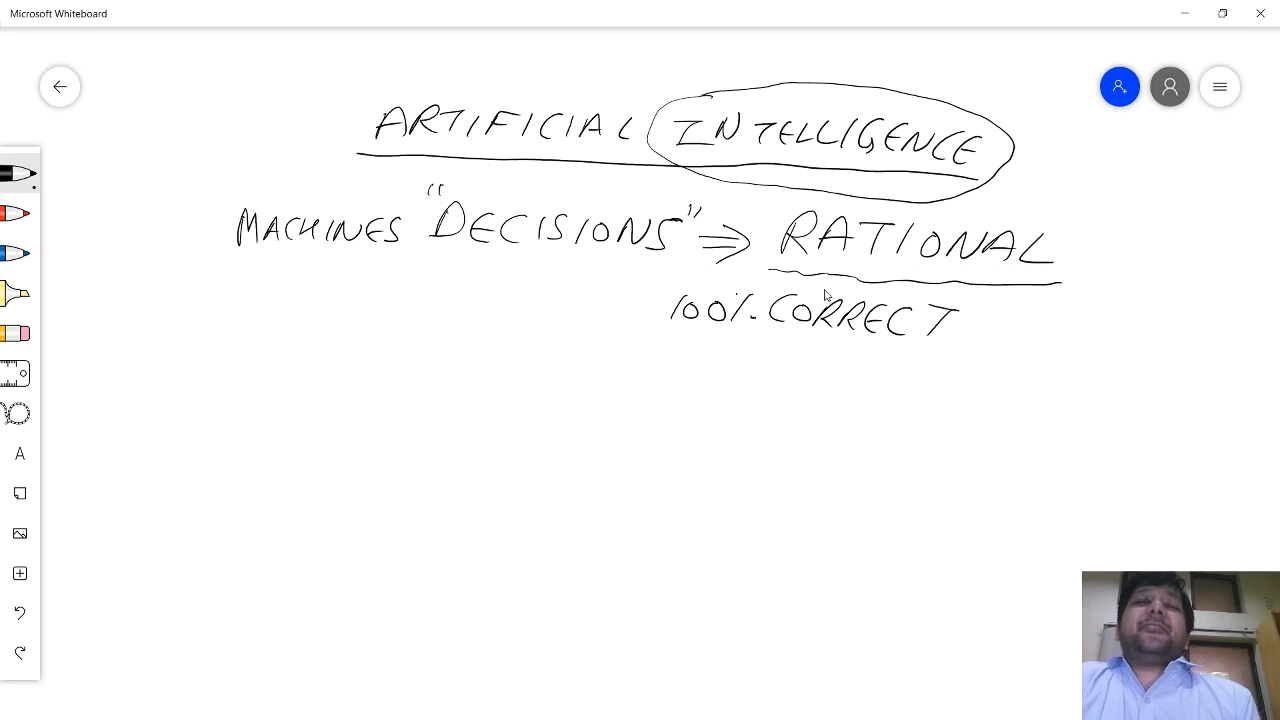
{"action": "mouse_move", "coordinate": [836, 296]}
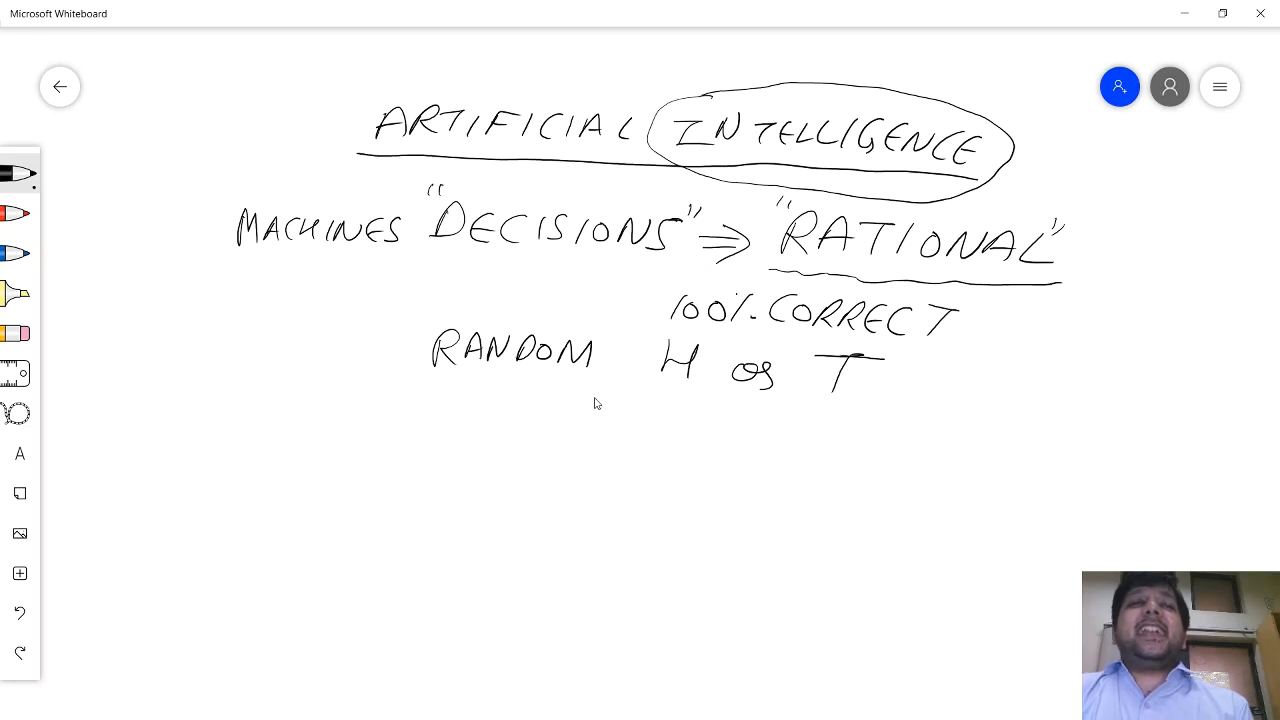
{"action": "mouse_move", "coordinate": [356, 428]}
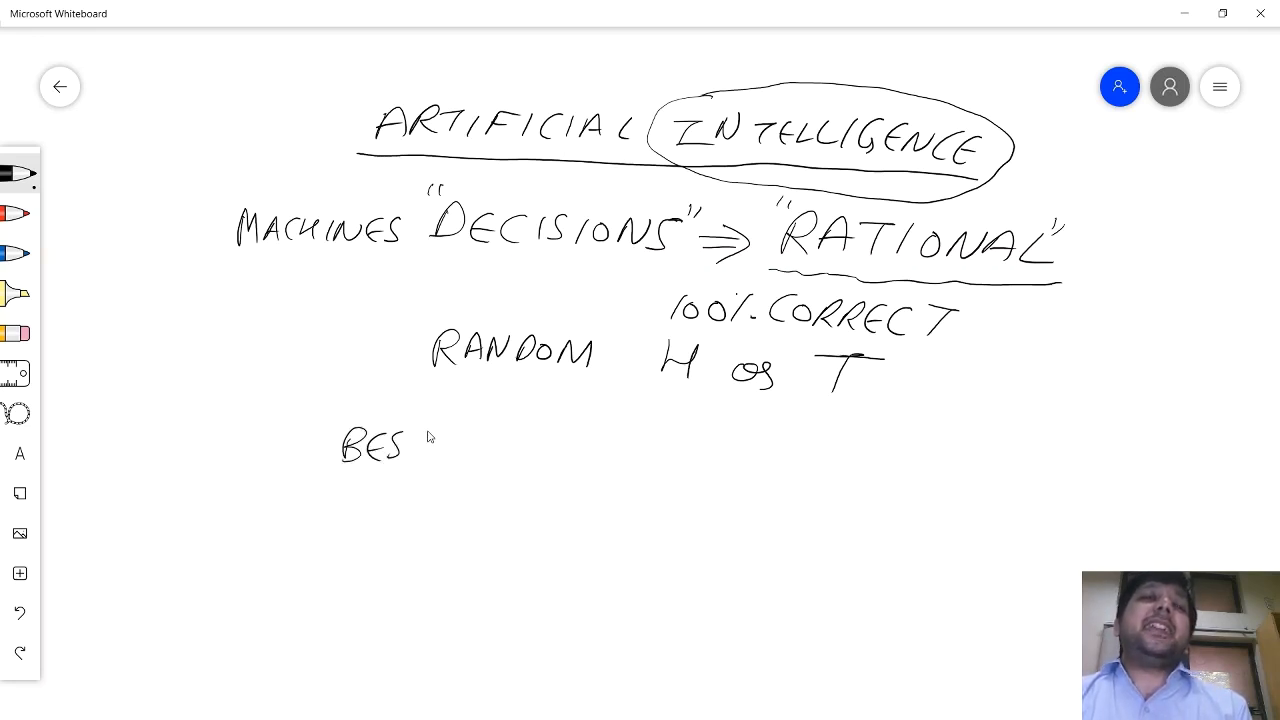
- Write BEST DECISIONS, LIMITED KNOWLEDGE on a new line below RANDOM H or T
{"action": "left_click_drag", "start_coordinate": [410, 440], "coordinate": [570, 444]}
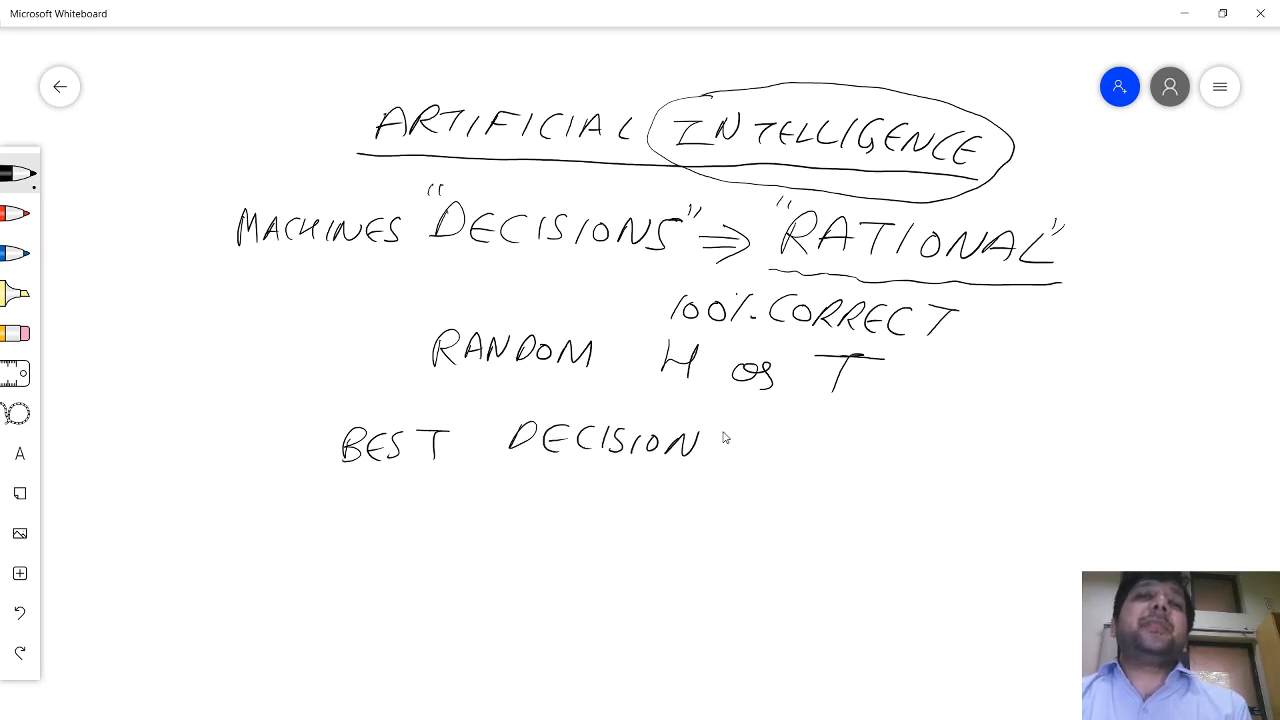
{"action": "left_click_drag", "start_coordinate": [700, 440], "coordinate": [744, 460]}
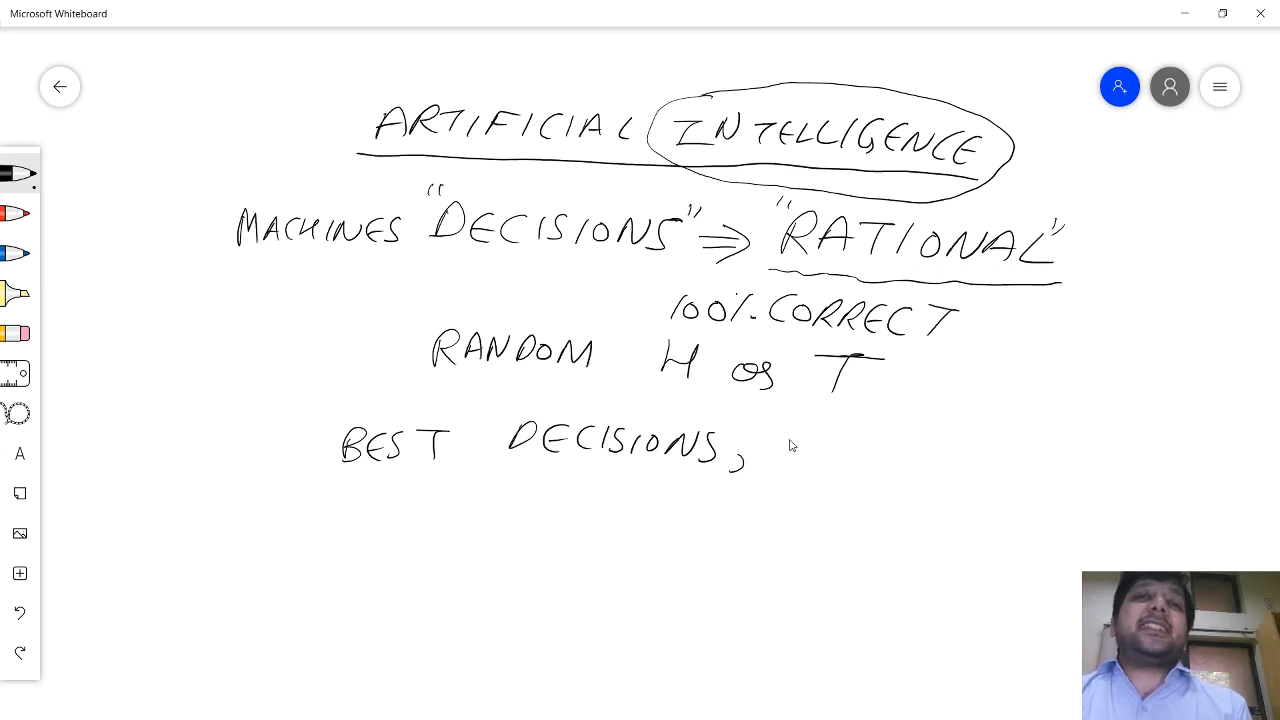
{"action": "left_click_drag", "start_coordinate": [776, 470], "coordinate": [800, 440]}
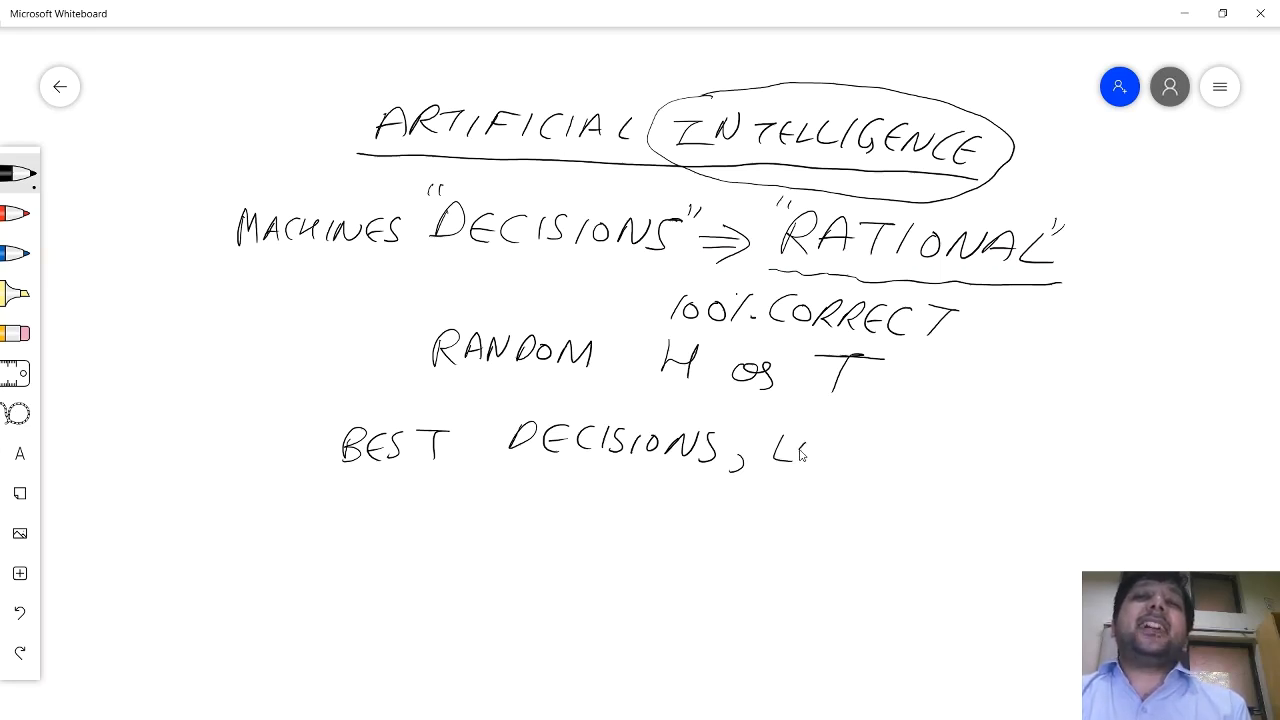
{"action": "left_click_drag", "start_coordinate": [800, 450], "coordinate": [924, 456]}
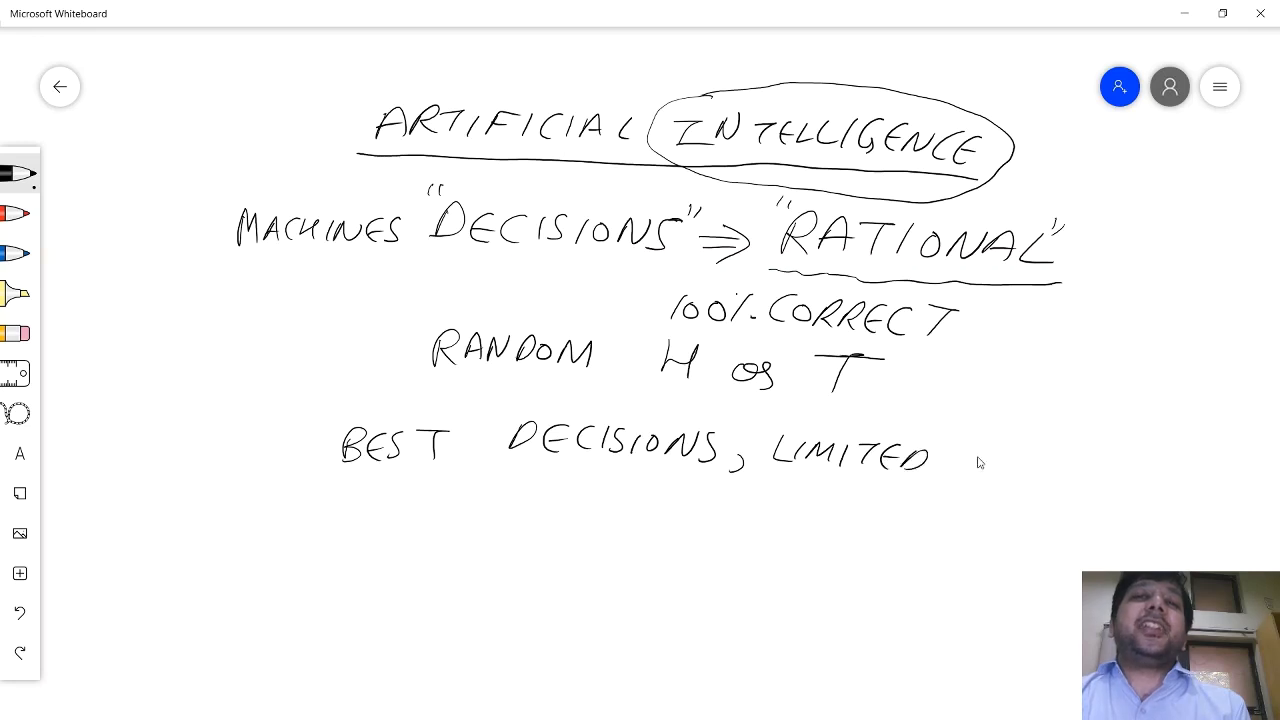
{"action": "left_click_drag", "start_coordinate": [984, 470], "coordinate": [1110, 486]}
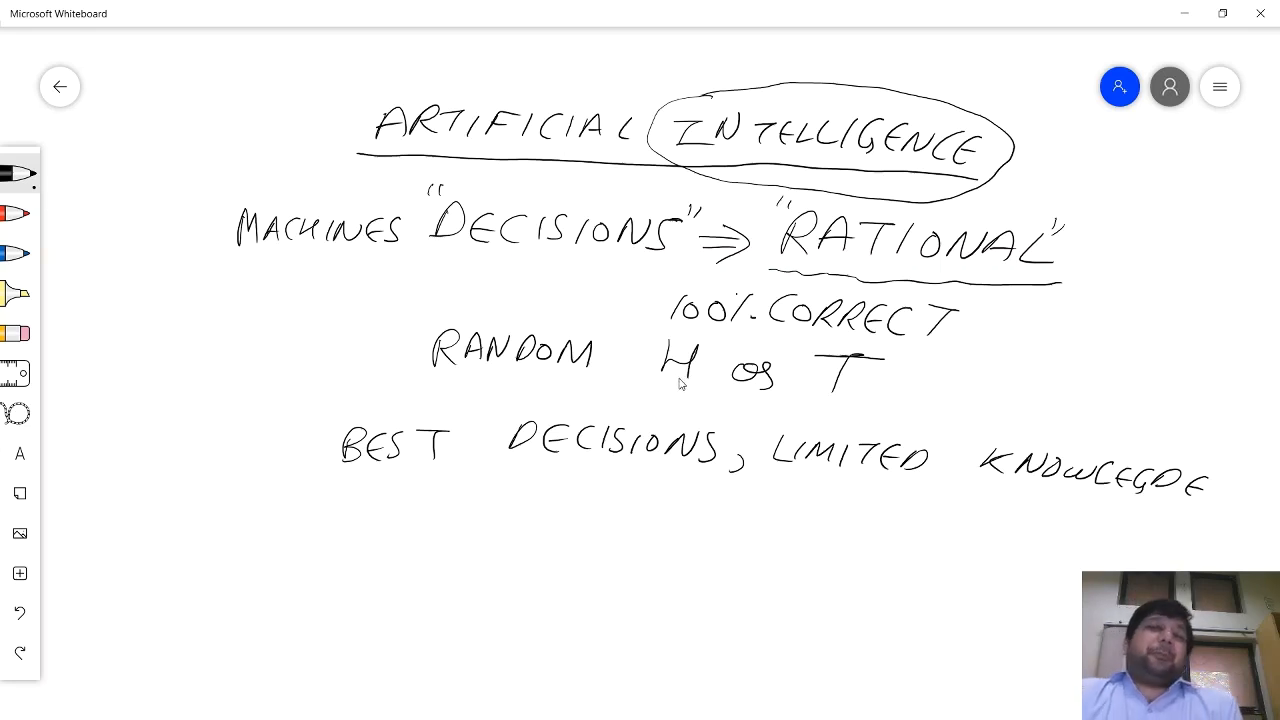
{"action": "mouse_move", "coordinate": [732, 388]}
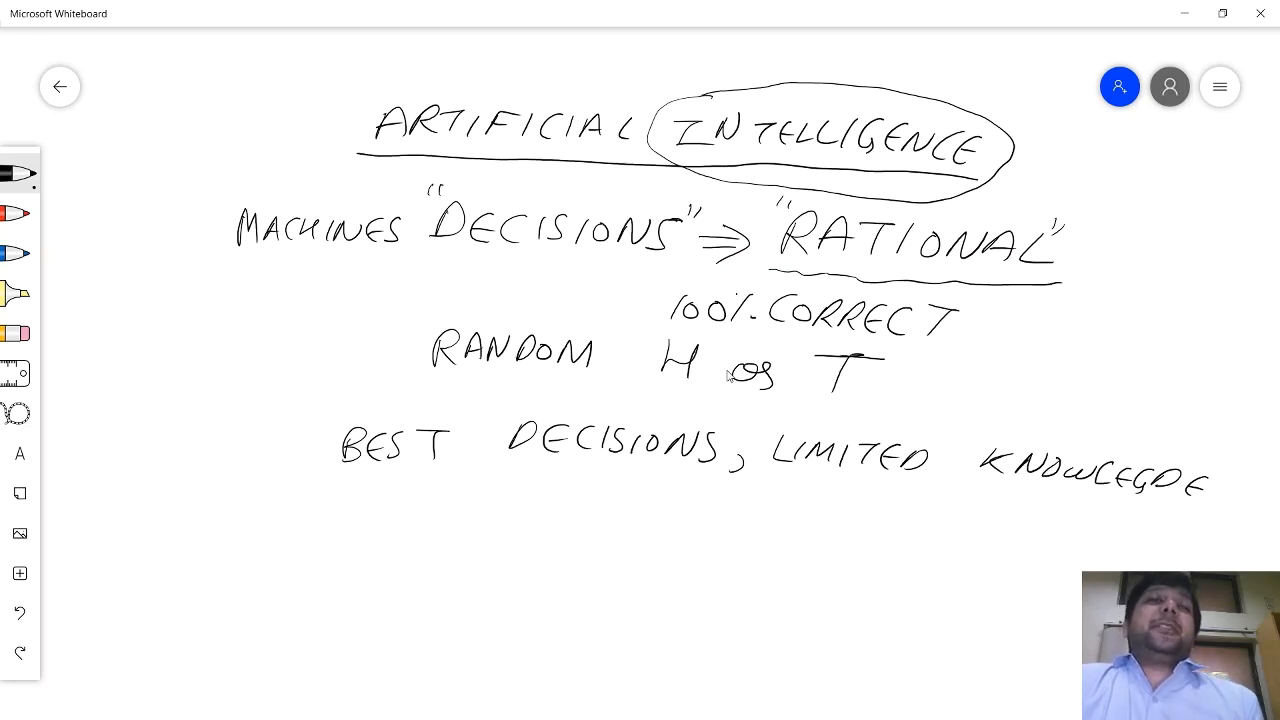
{"action": "mouse_move", "coordinate": [728, 376]}
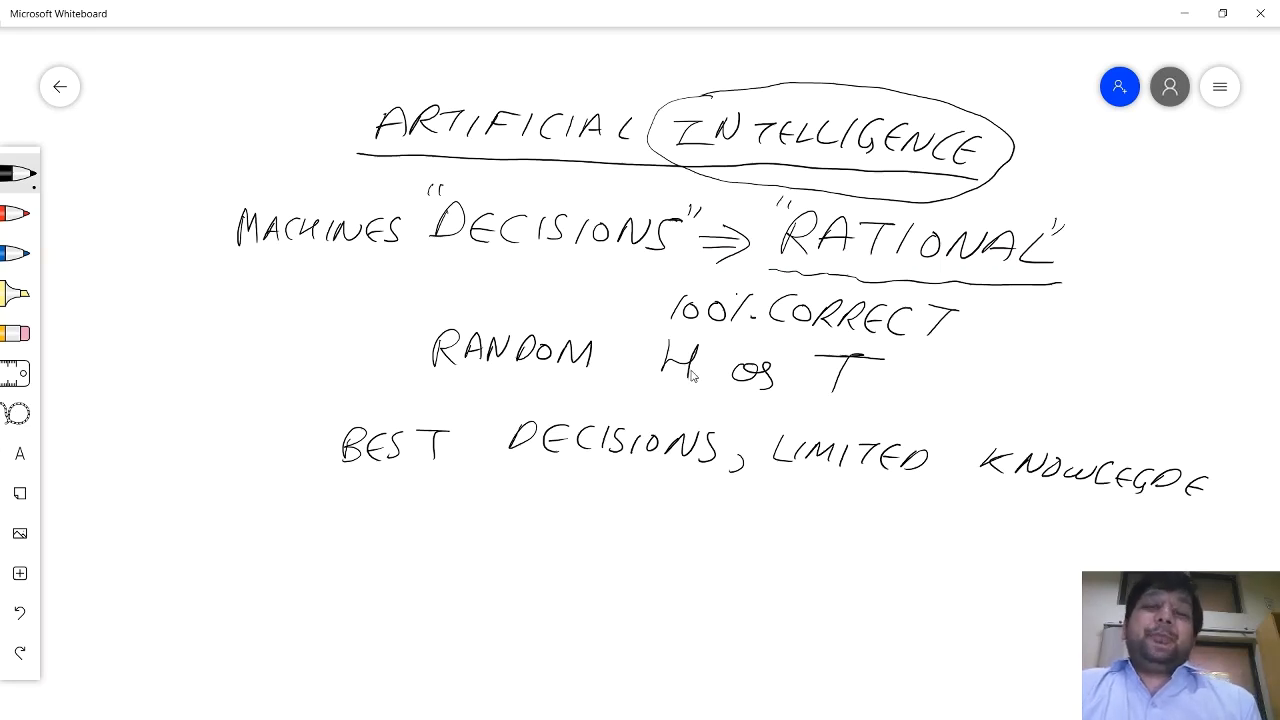
{"action": "mouse_move", "coordinate": [696, 376]}
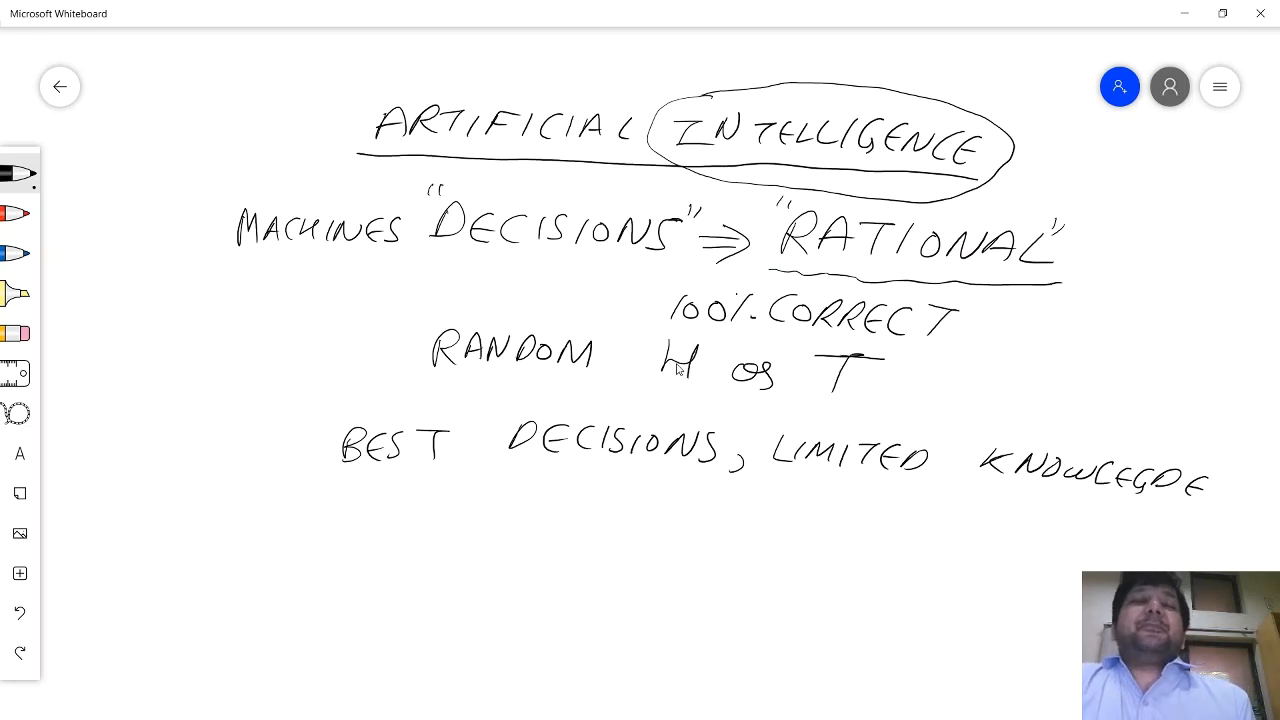
{"action": "mouse_move", "coordinate": [676, 370]}
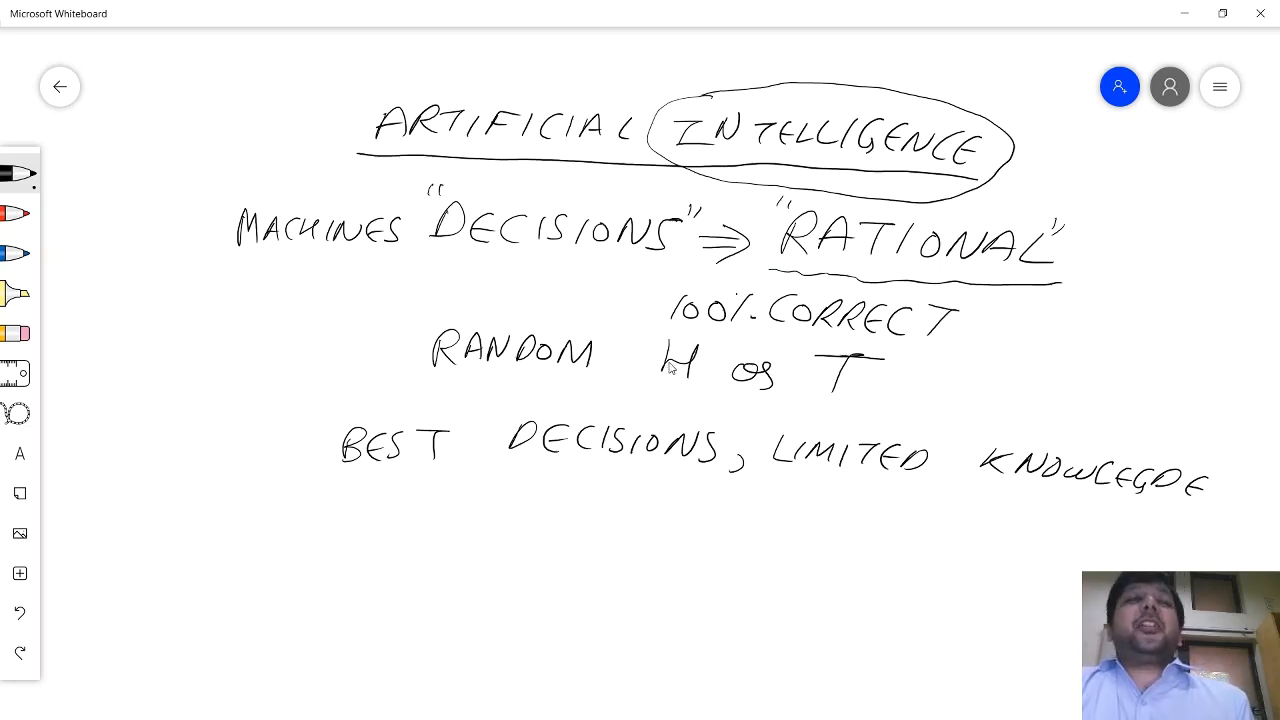
{"action": "mouse_move", "coordinate": [600, 440]}
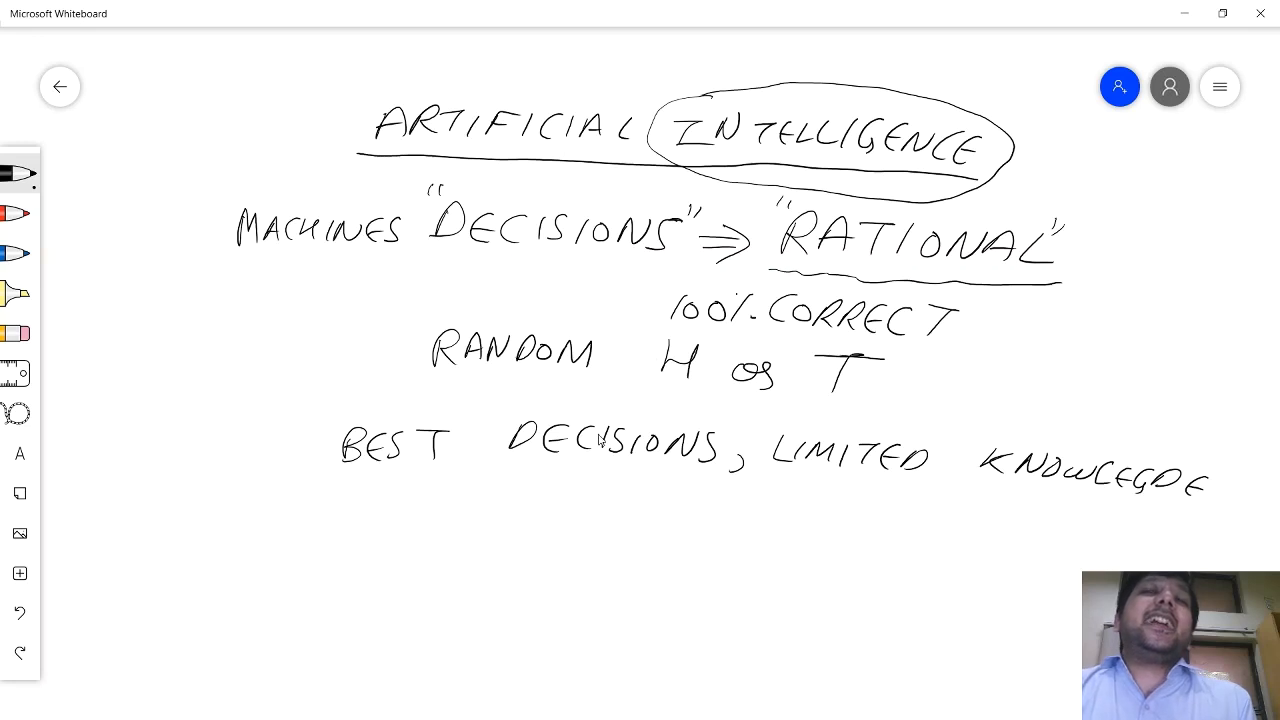
{"action": "mouse_move", "coordinate": [484, 496]}
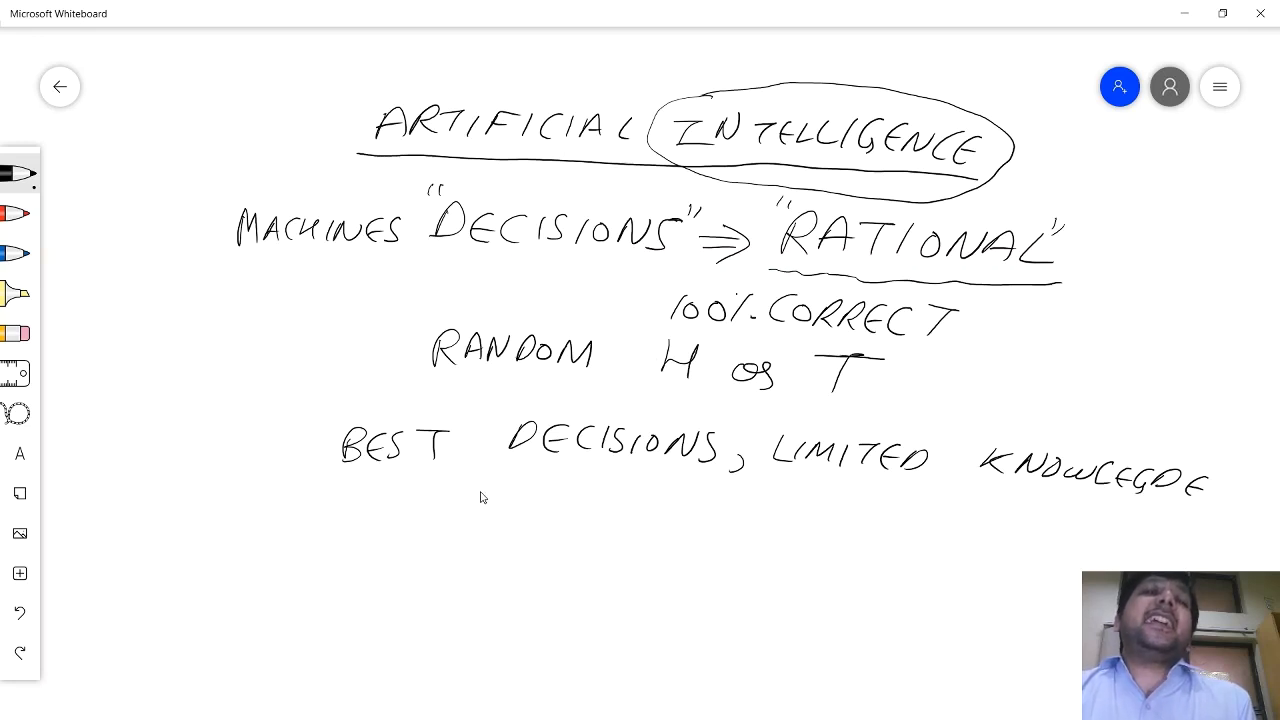
{"action": "mouse_move", "coordinate": [456, 496]}
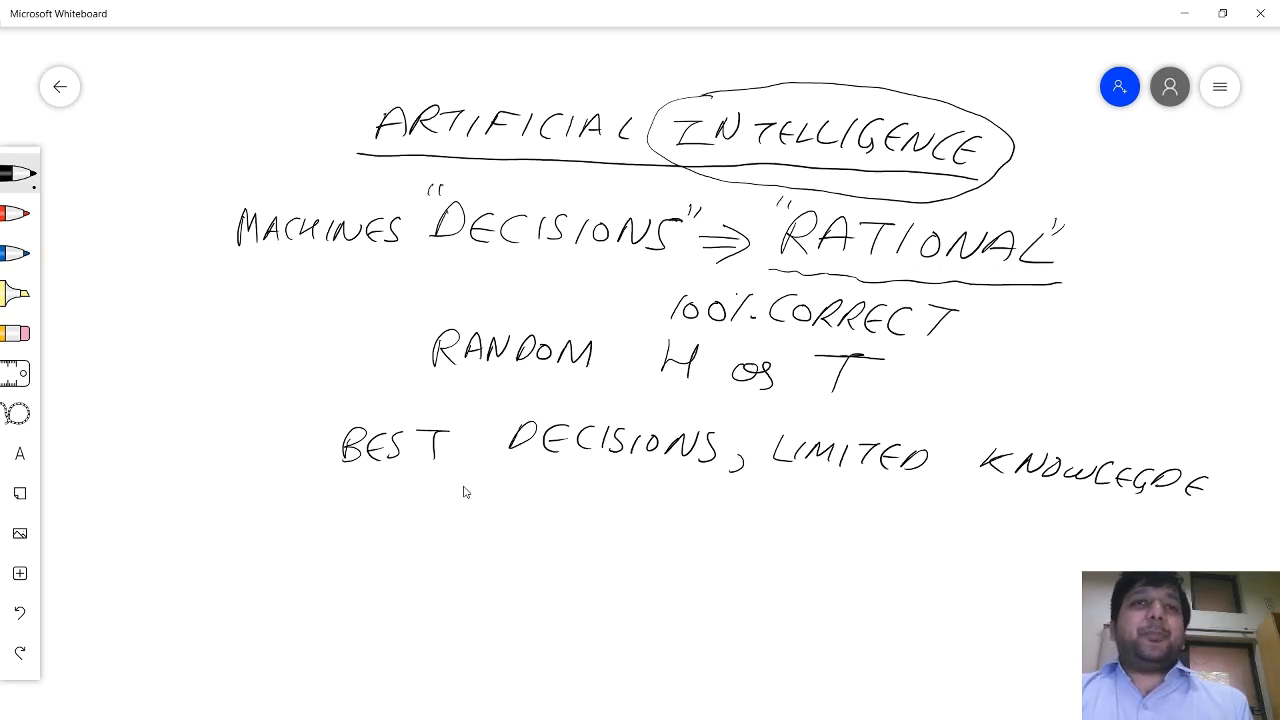
{"action": "mouse_move", "coordinate": [898, 328]}
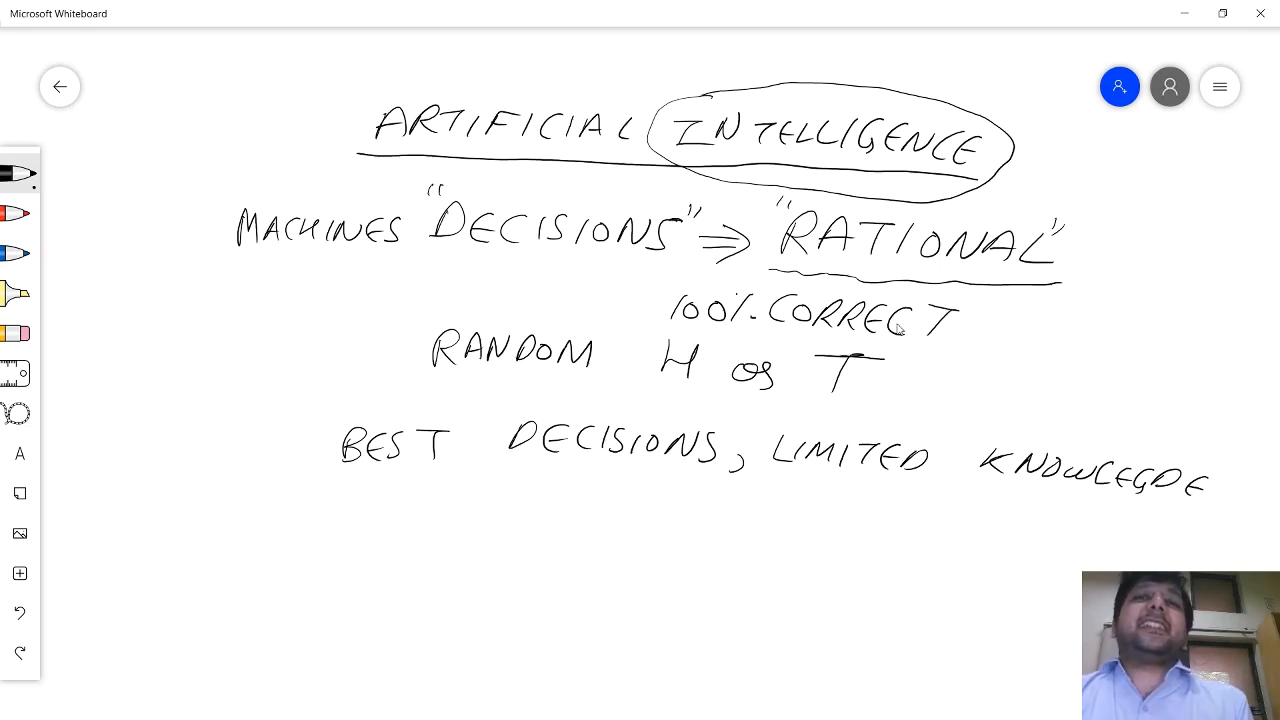
{"action": "left_click_drag", "start_coordinate": [960, 318], "coordinate": [1004, 318]}
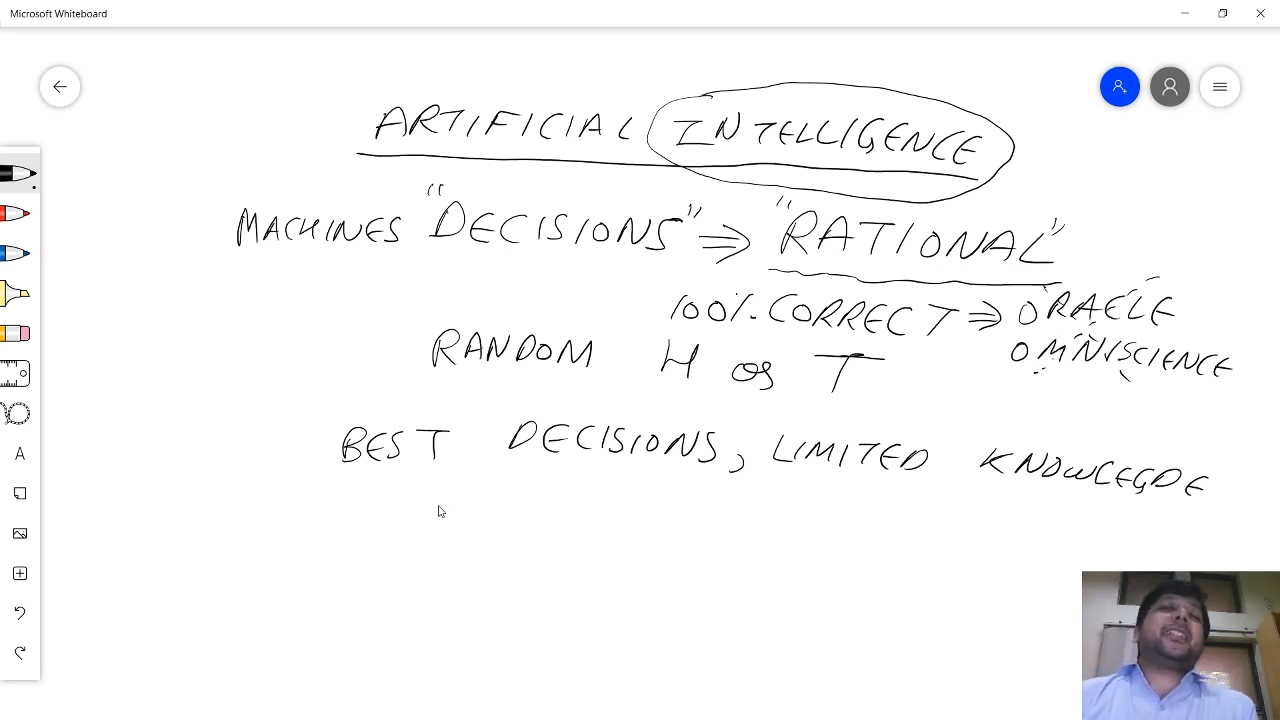
{"action": "mouse_move", "coordinate": [444, 500]}
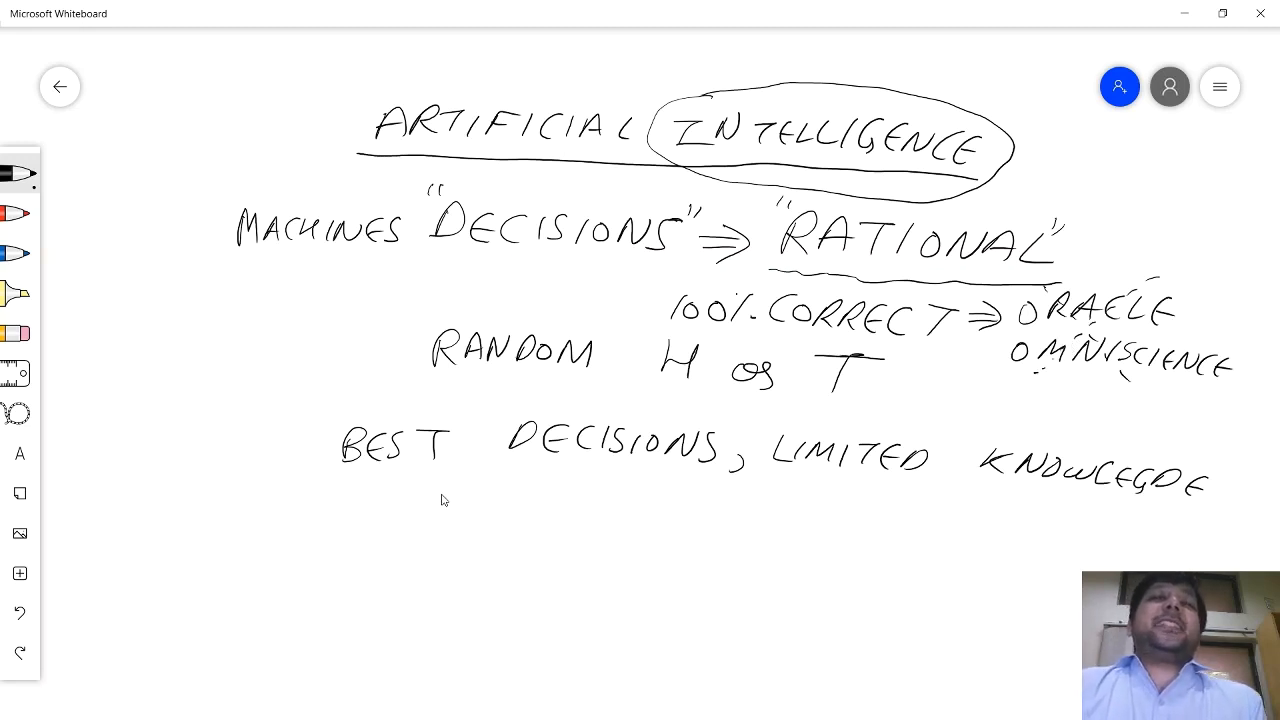
{"action": "mouse_move", "coordinate": [424, 496]}
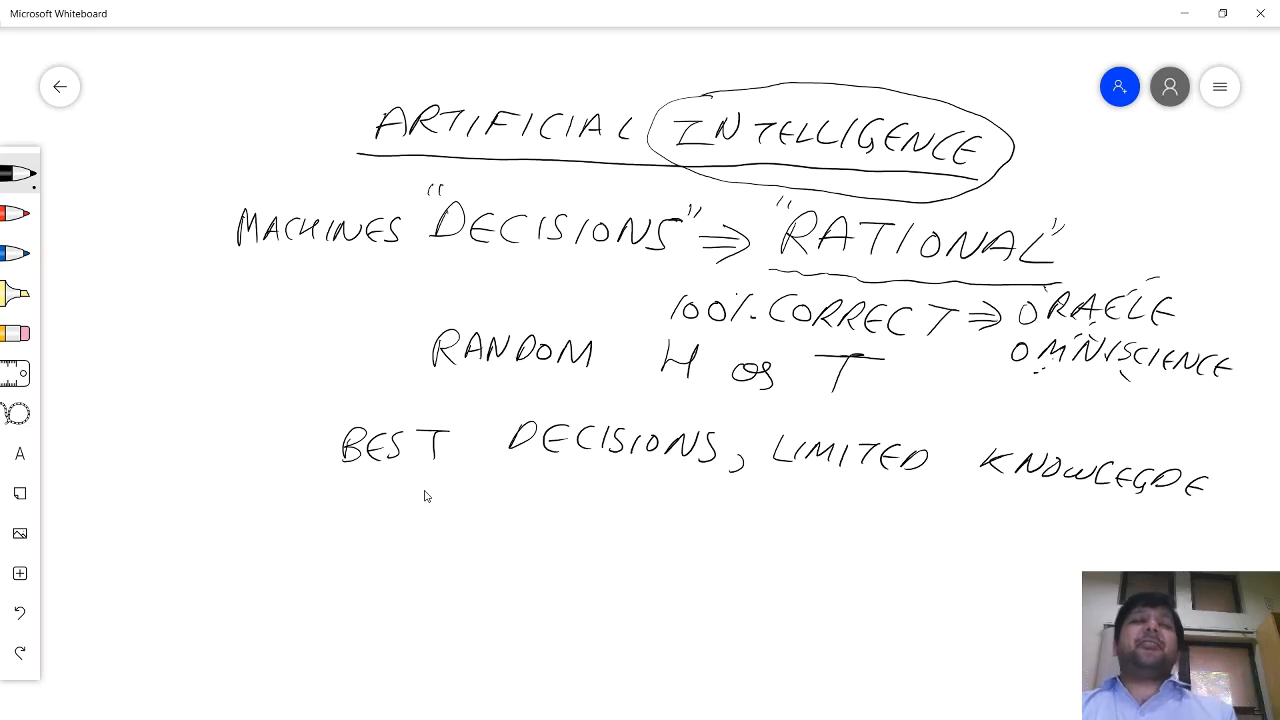
{"action": "mouse_move", "coordinate": [468, 480]}
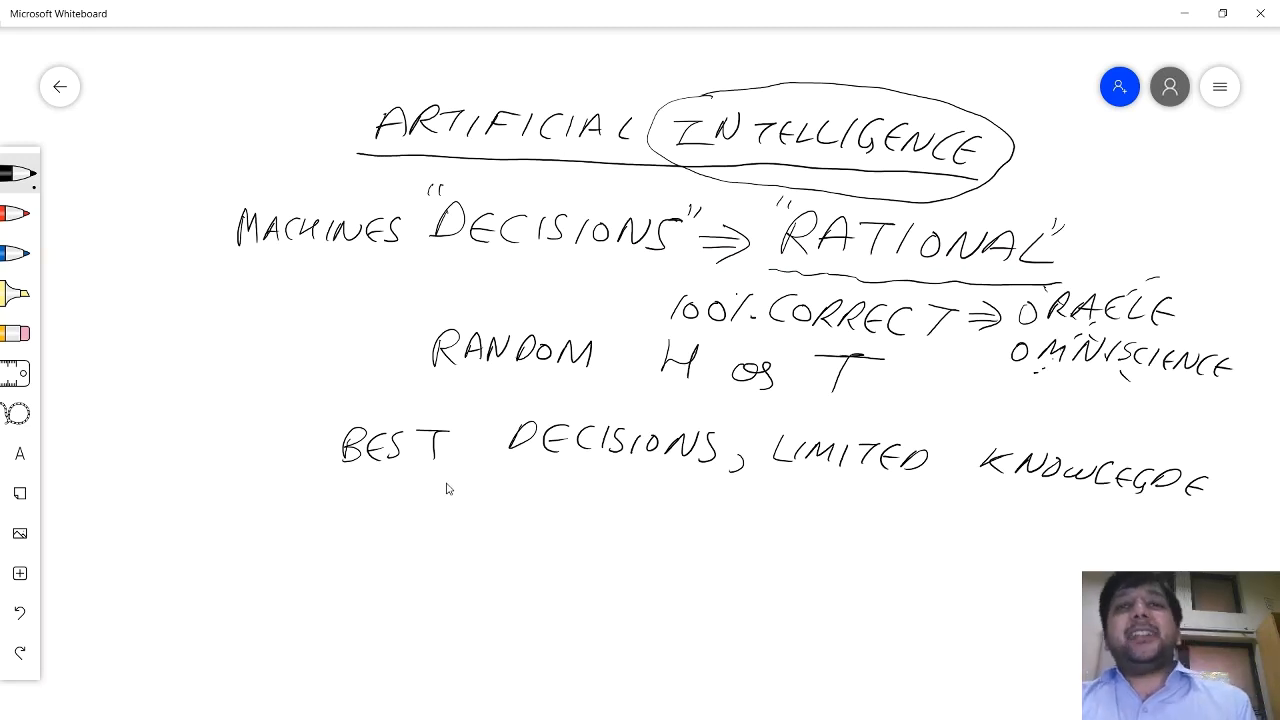
{"action": "mouse_move", "coordinate": [458, 462]}
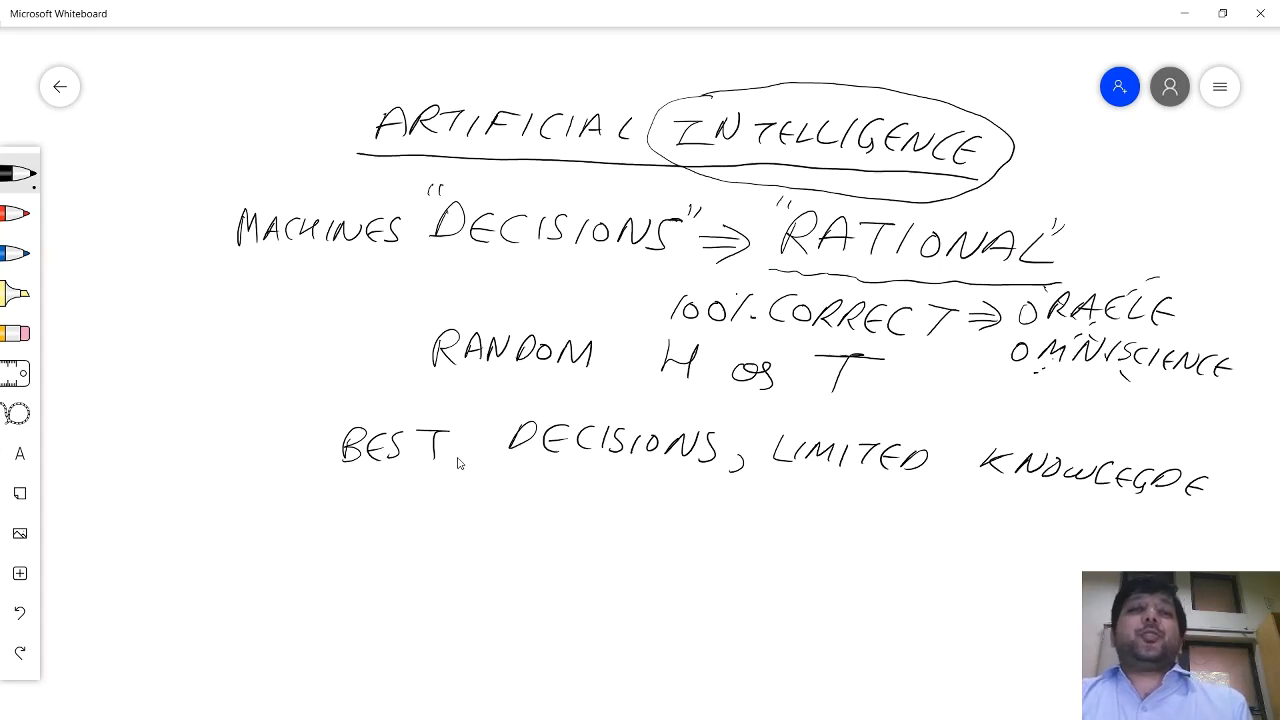
{"action": "mouse_move", "coordinate": [452, 468]}
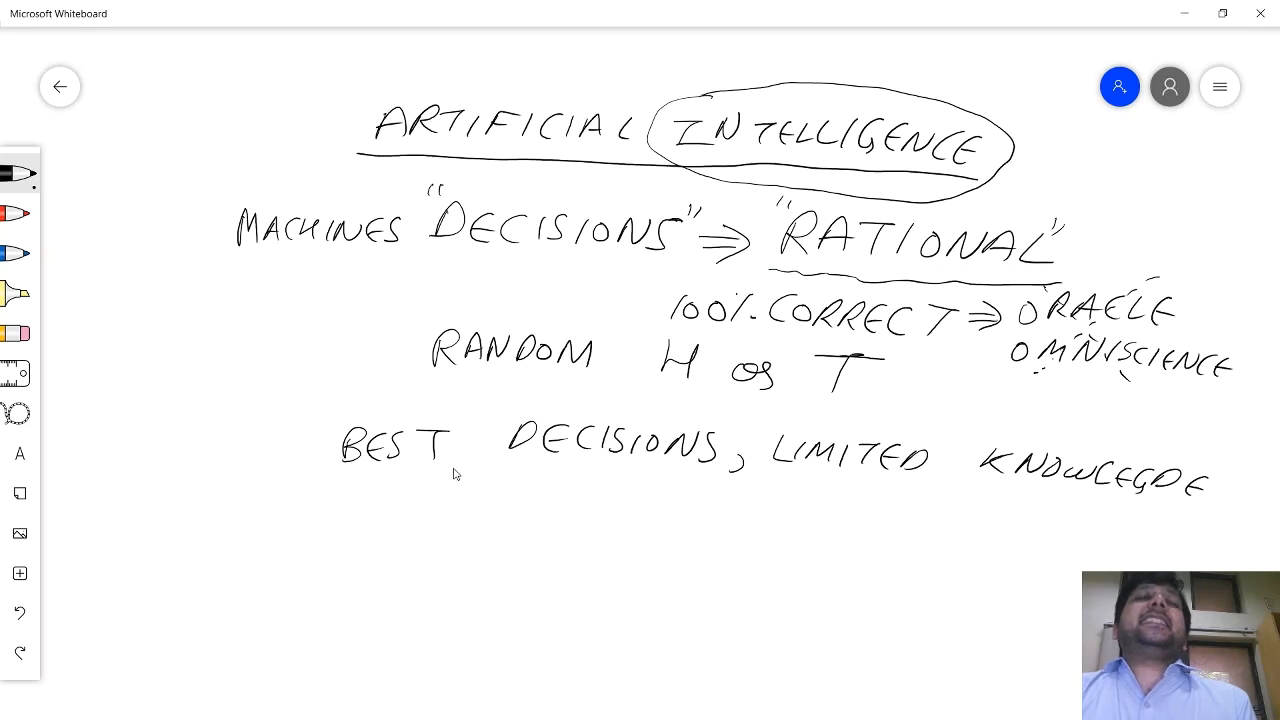
{"action": "mouse_move", "coordinate": [432, 490]}
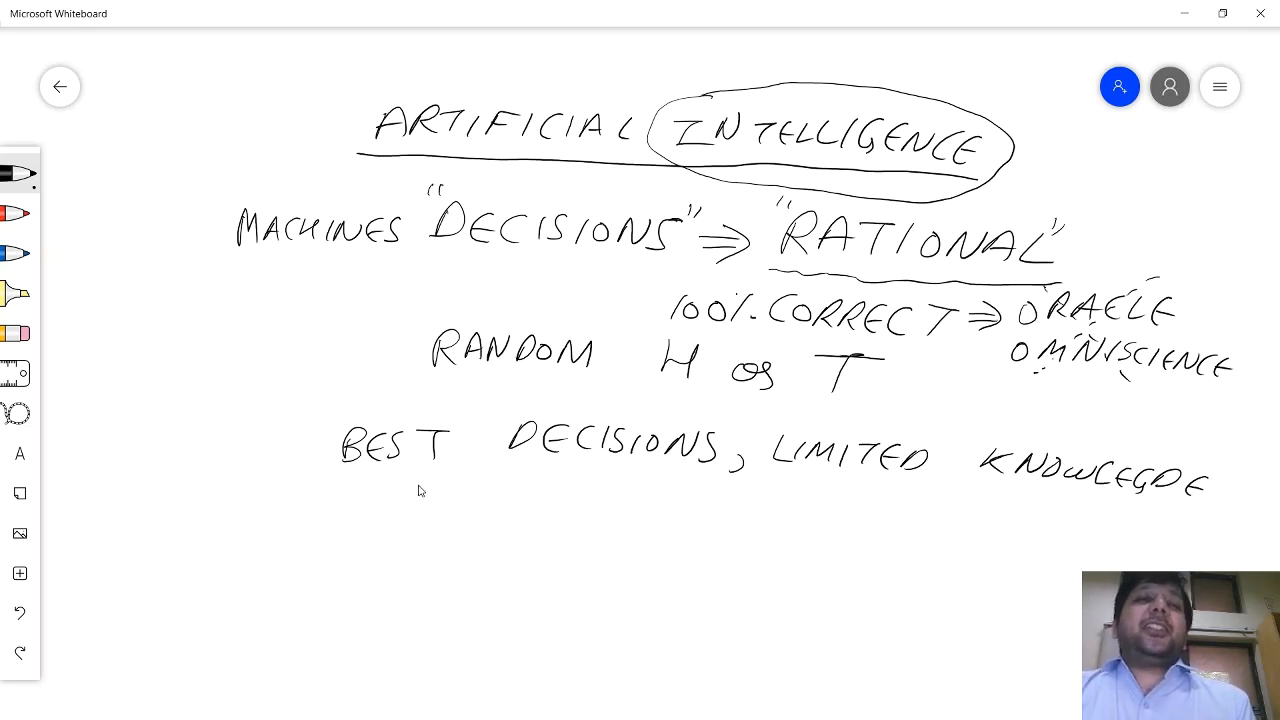
{"action": "mouse_move", "coordinate": [408, 498]}
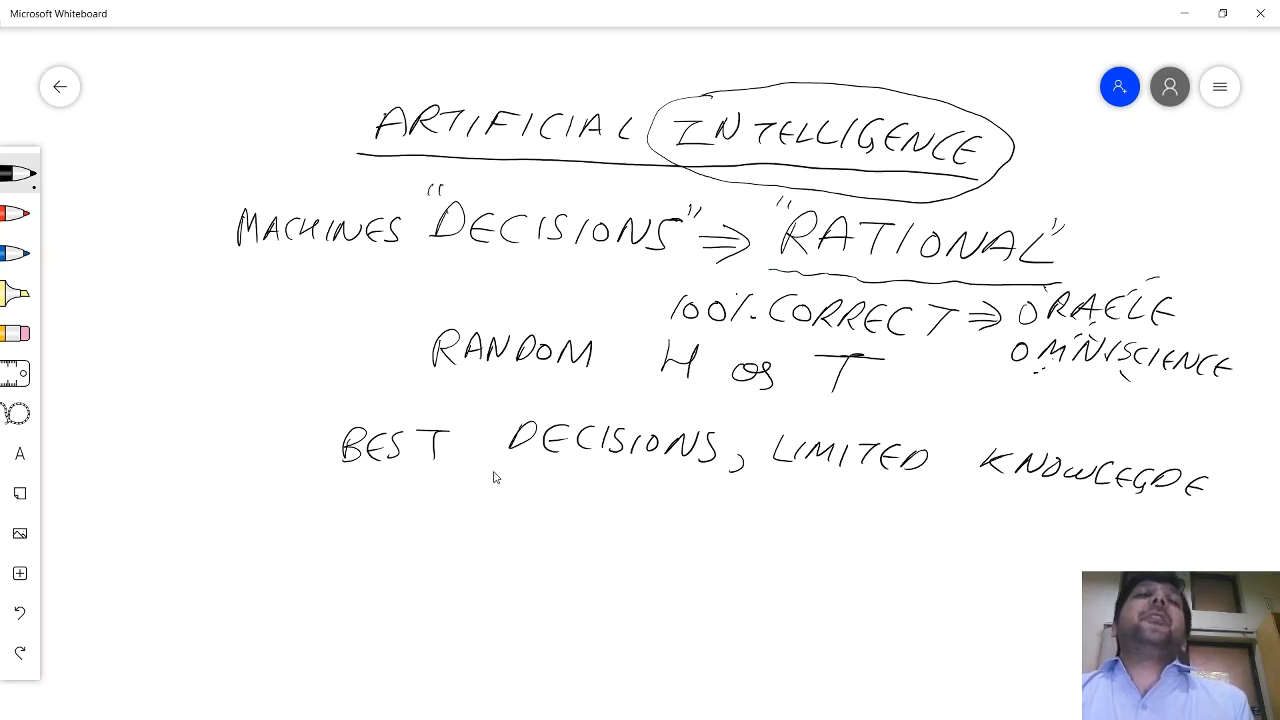
- Write MOST EXPECTED RETURNS below the best decisions line
{"action": "left_click_drag", "start_coordinate": [384, 490], "coordinate": [416, 510]}
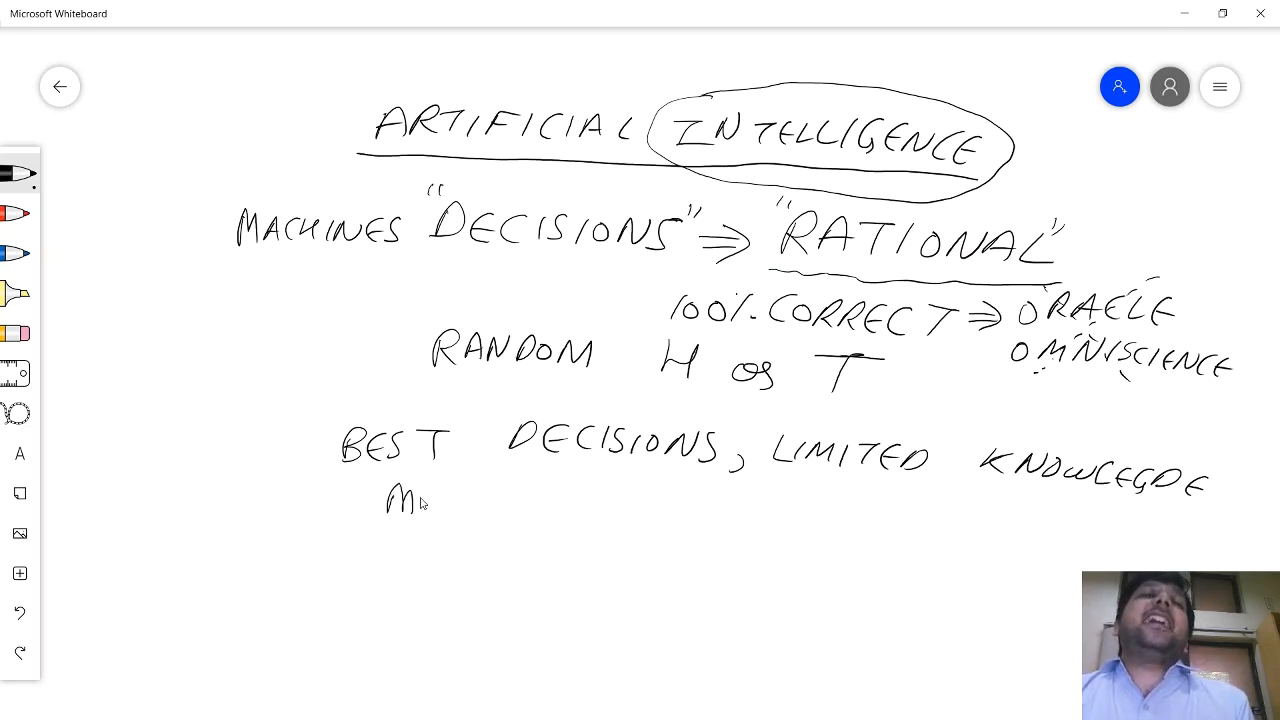
{"action": "left_click_drag", "start_coordinate": [384, 500], "coordinate": [490, 504]}
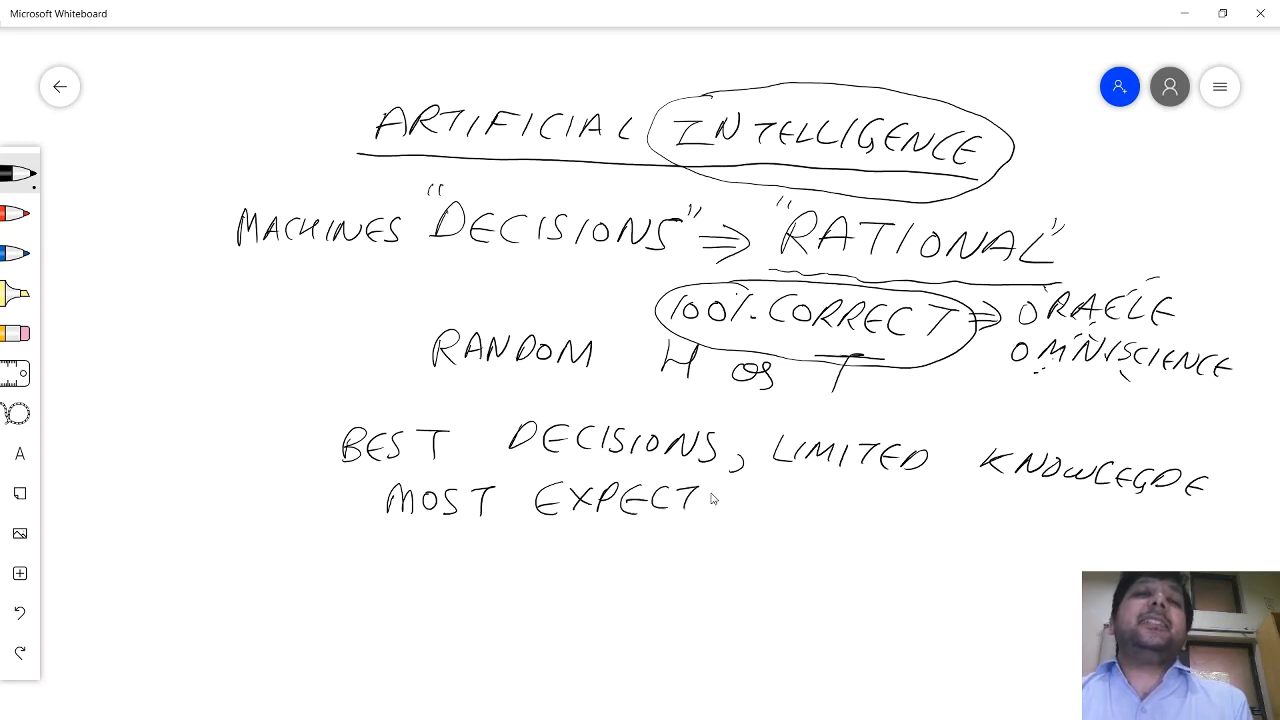
{"action": "left_click_drag", "start_coordinate": [700, 500], "coordinate": [740, 500]}
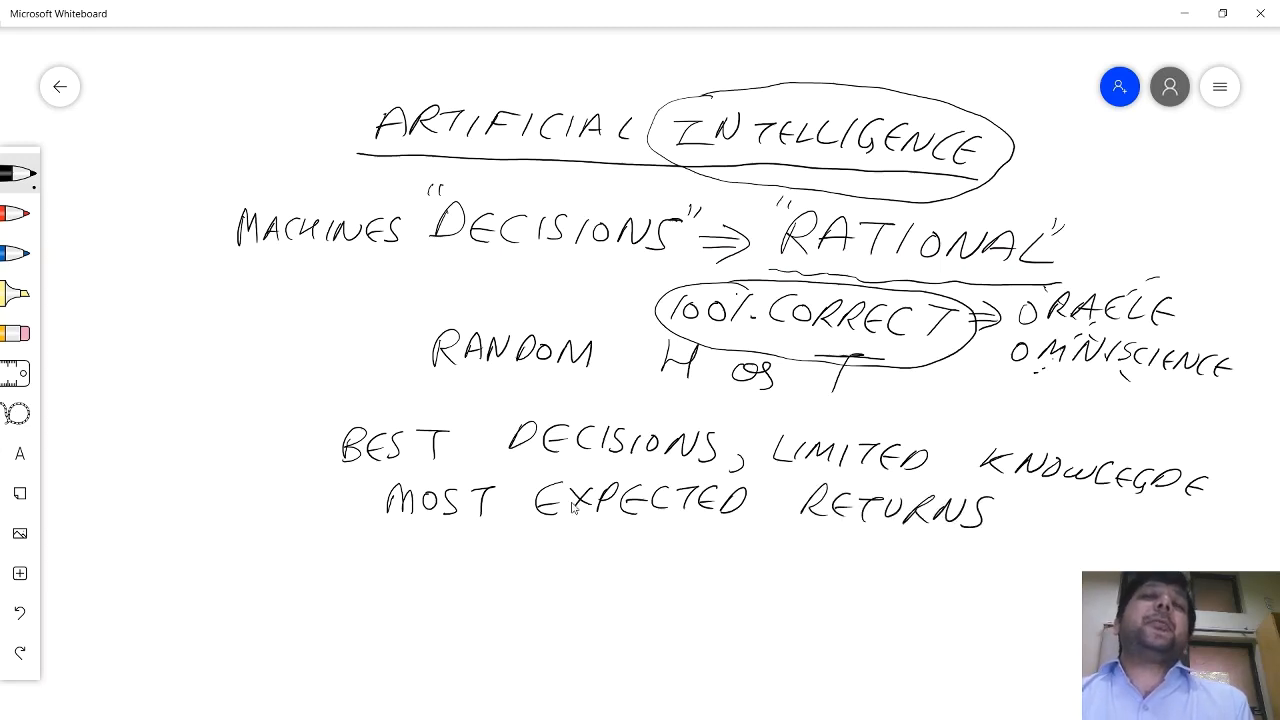
- Underline EXPECTED with an arrow to PROBABILITY and draw a curved arrow from ARTIFICIAL to MACHINES
{"action": "left_click_drag", "start_coordinate": [510, 528], "coordinate": [744, 528]}
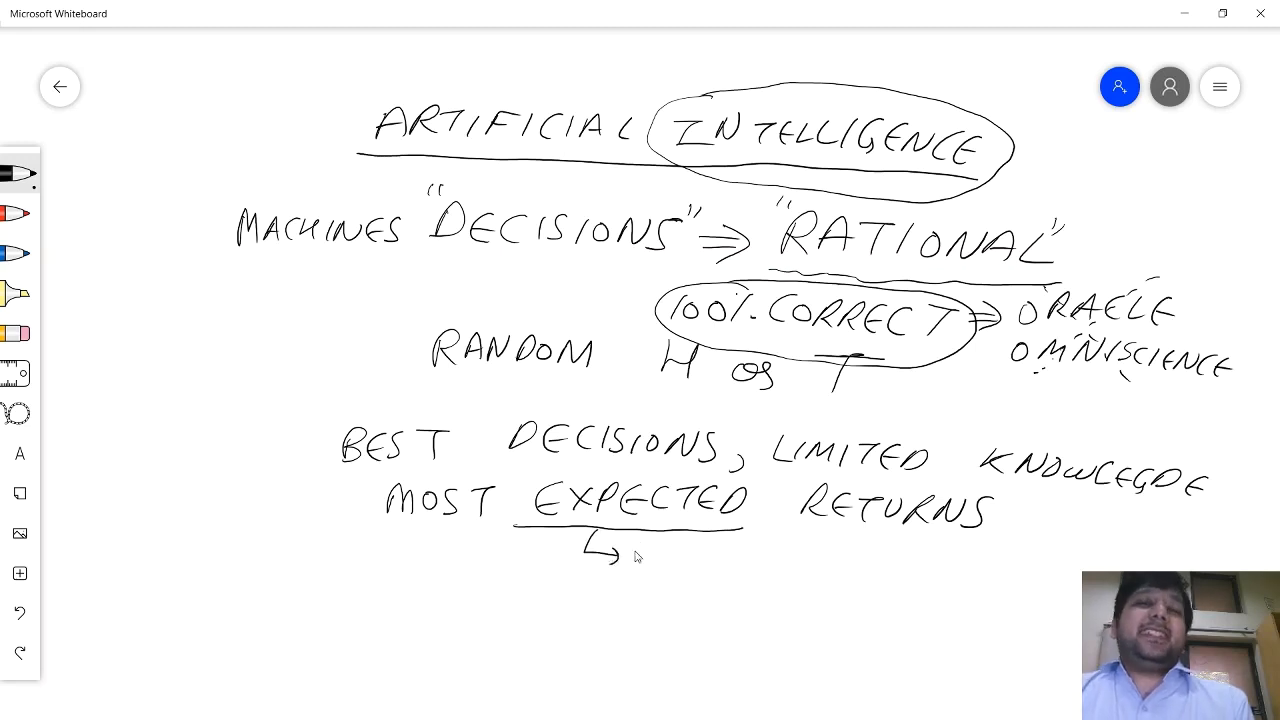
{"action": "left_click_drag", "start_coordinate": [624, 544], "coordinate": [640, 556]}
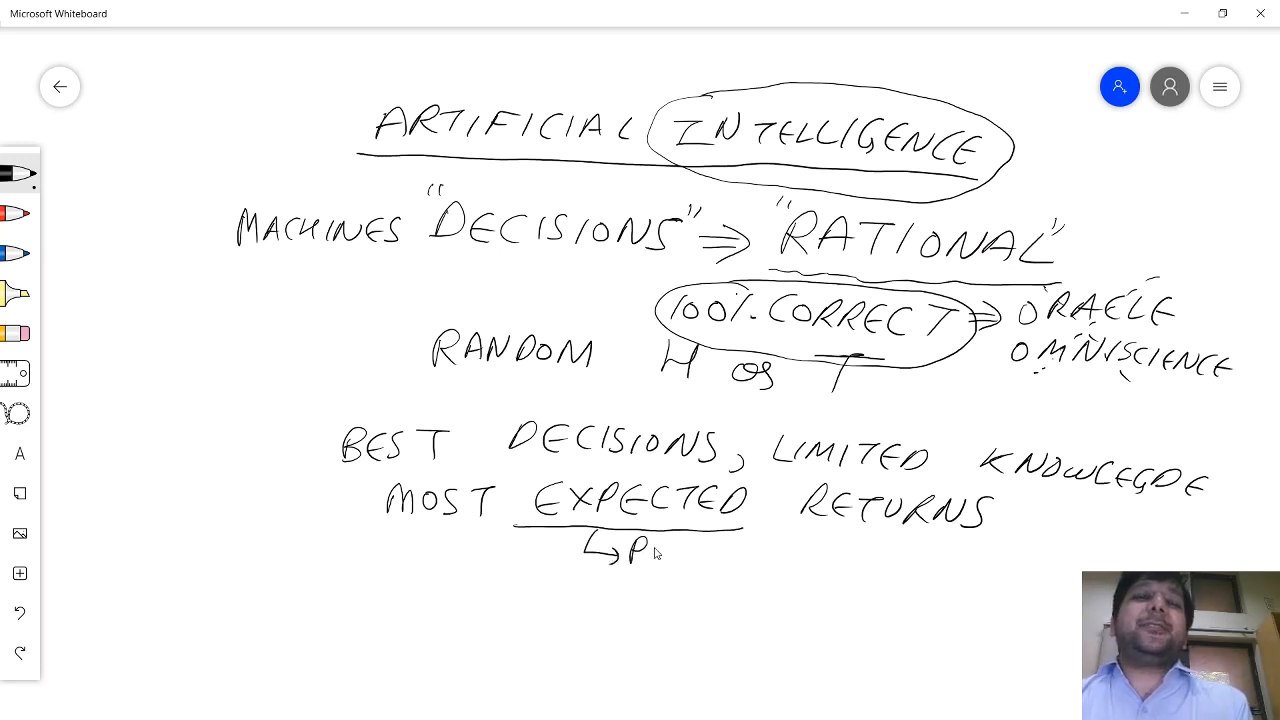
{"action": "type", "text": "ROBABILITY"}
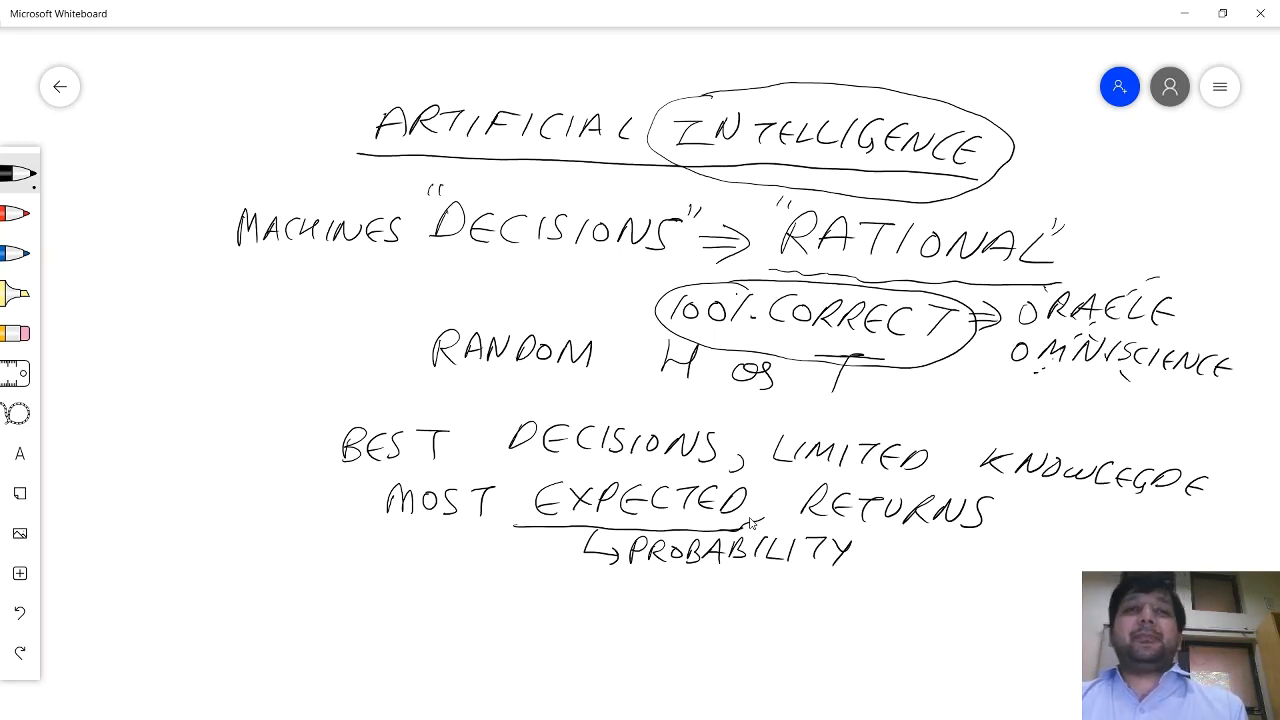
{"action": "mouse_move", "coordinate": [578, 248]}
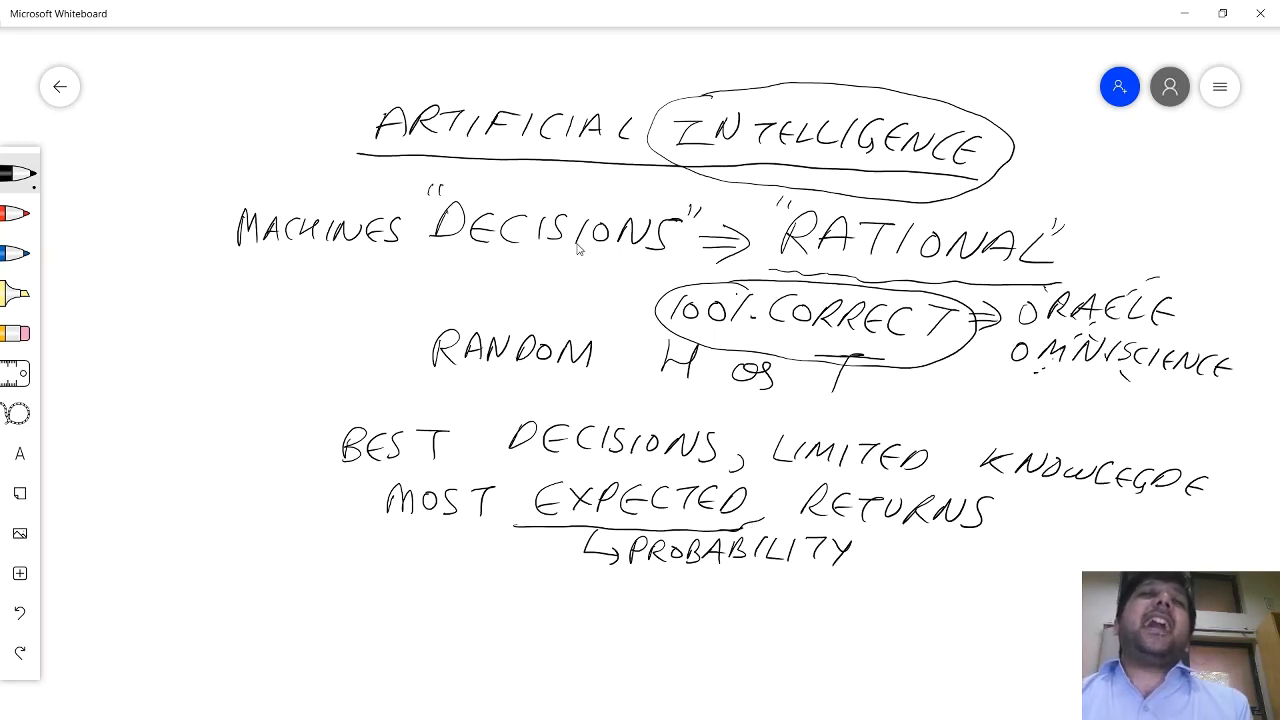
{"action": "mouse_move", "coordinate": [388, 166]}
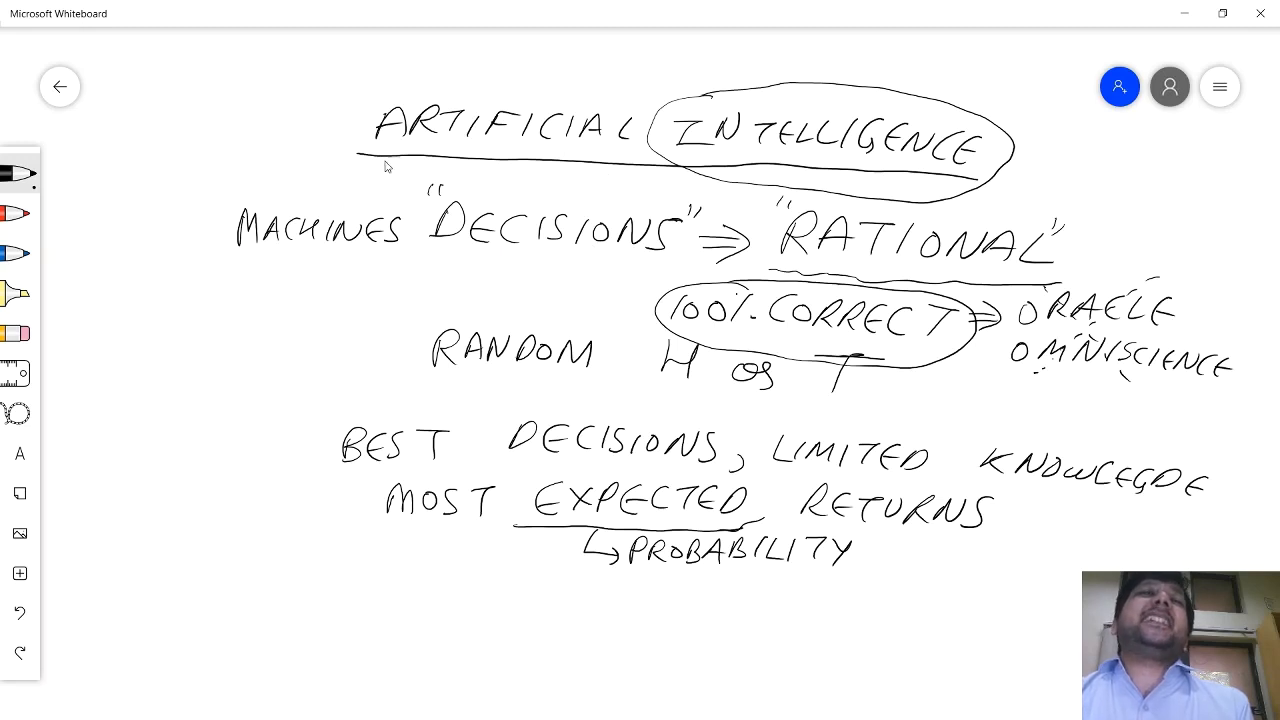
{"action": "left_click_drag", "start_coordinate": [384, 160], "coordinate": [224, 256]}
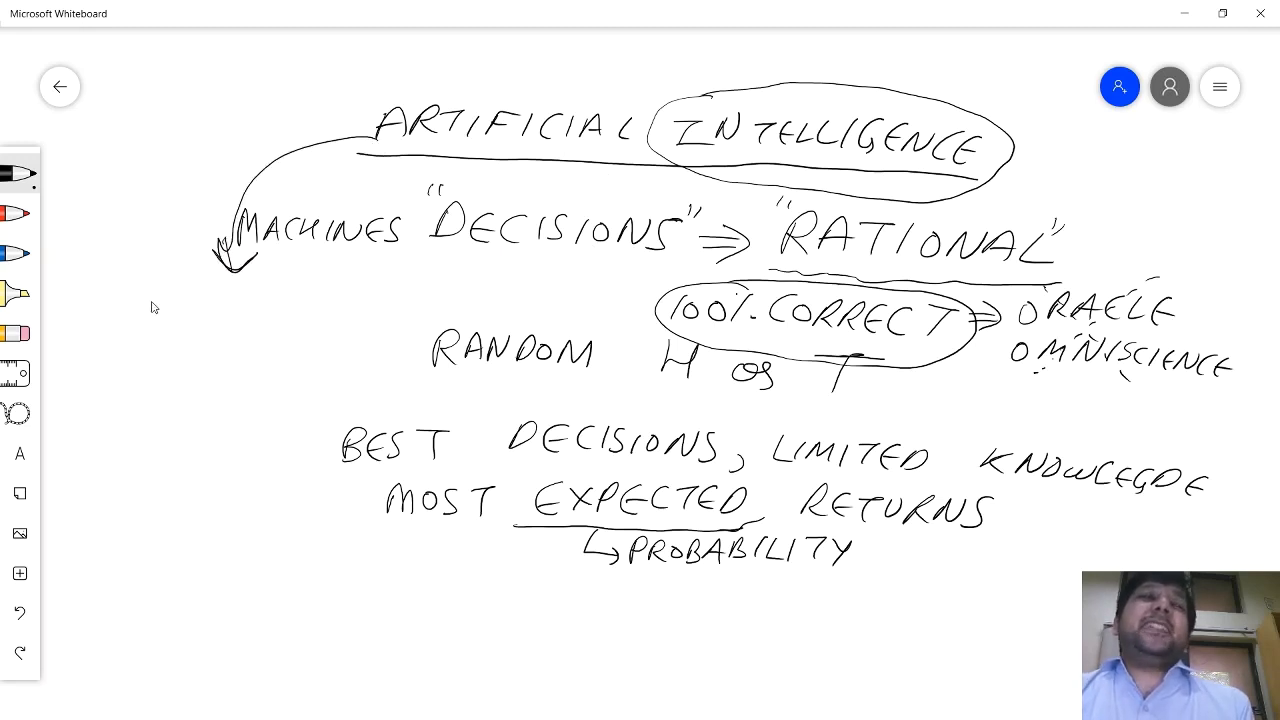
{"action": "mouse_move", "coordinate": [168, 304]}
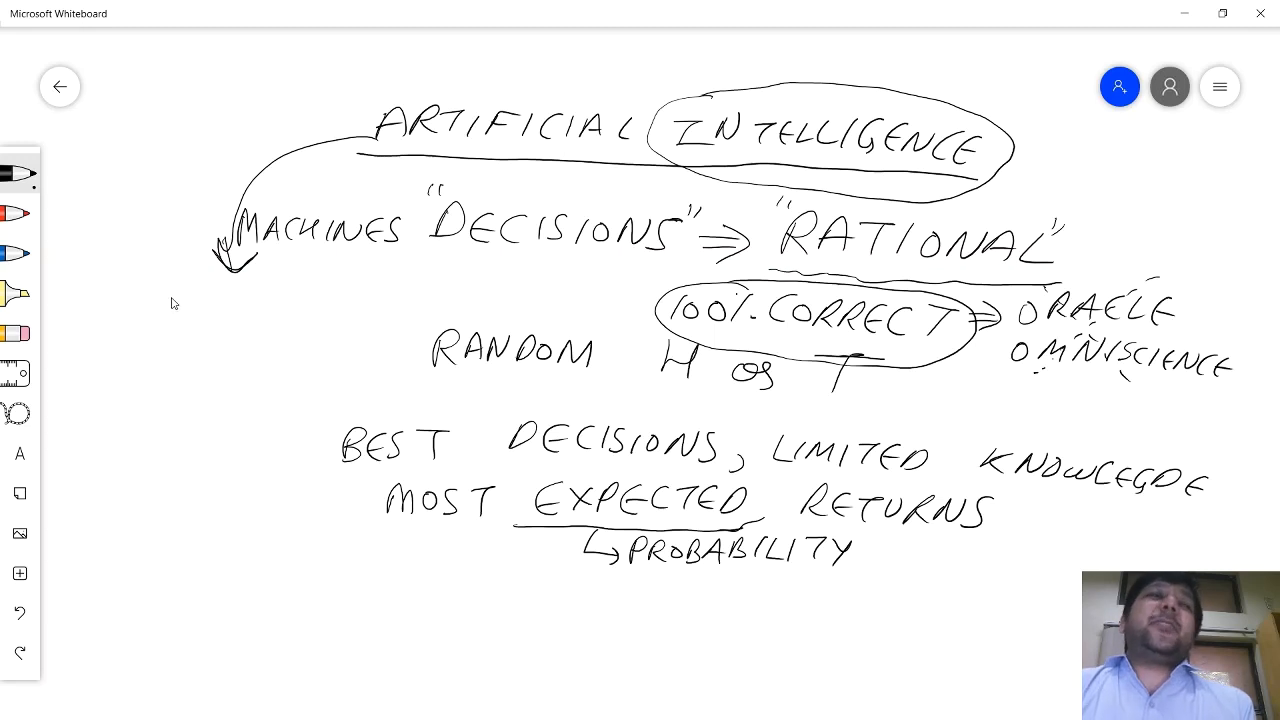
- Write COMPUTATIONS and RATIONALITY at left, point an arrow at RATIONALITY, and circle EXPECTED
{"action": "left_click_drag", "start_coordinate": [118, 320], "coordinate": [176, 320]}
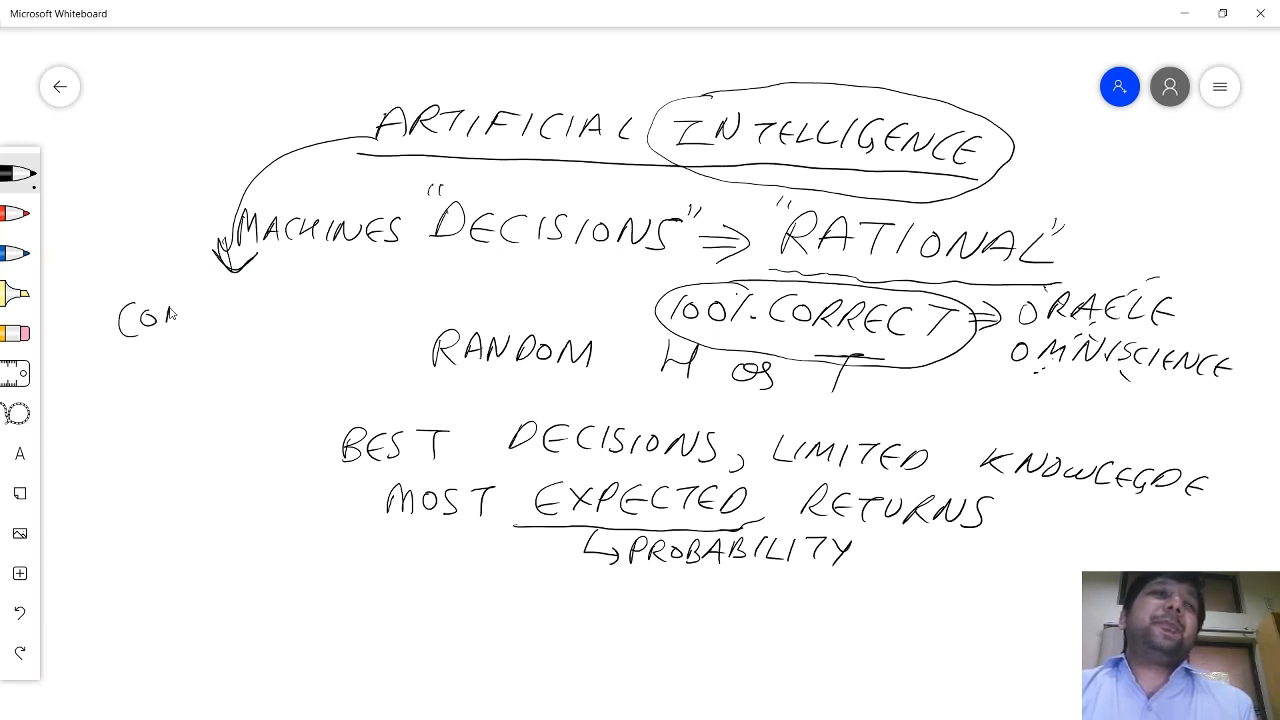
{"action": "left_click_drag", "start_coordinate": [180, 308], "coordinate": [320, 308]}
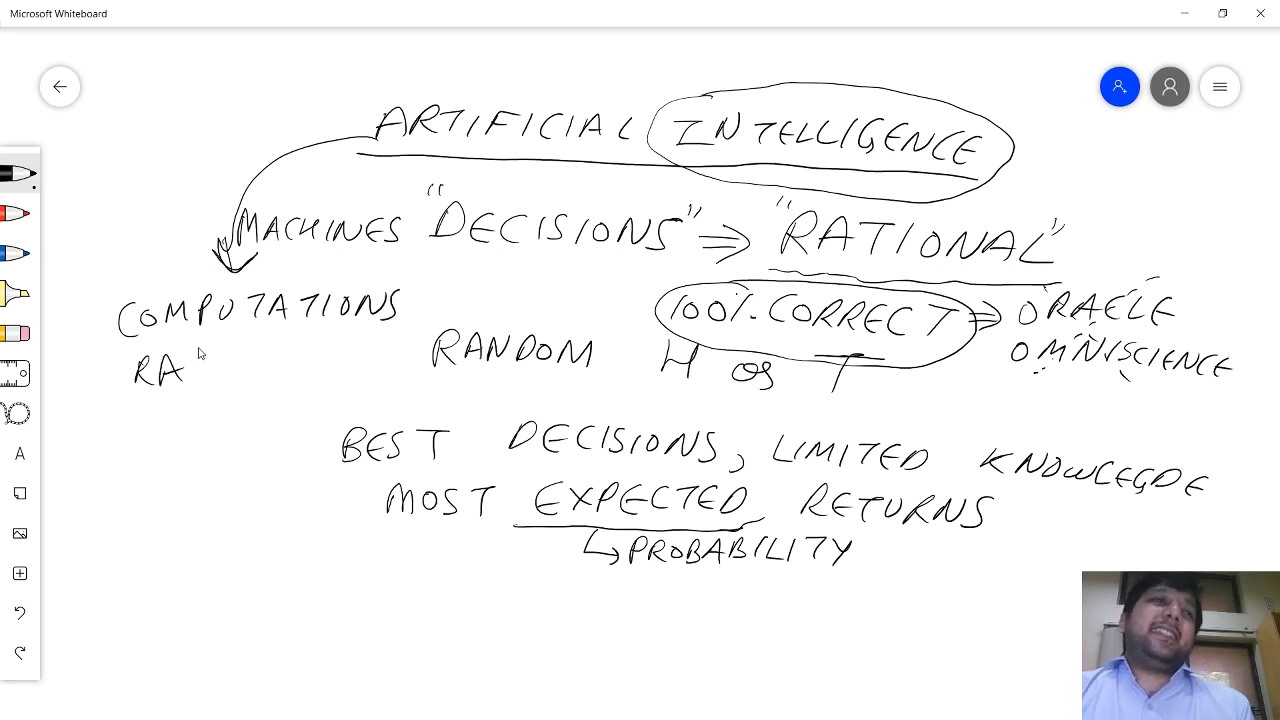
{"action": "left_click_drag", "start_coordinate": [200, 340], "coordinate": [210, 376]}
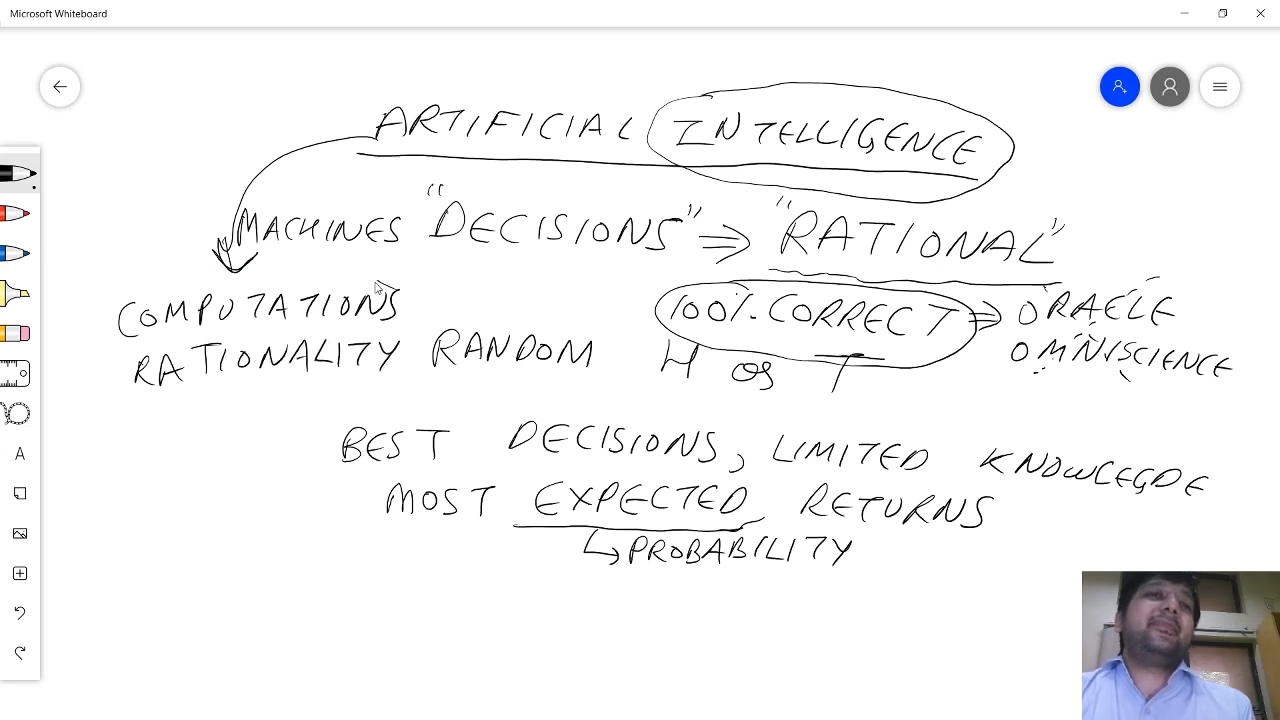
{"action": "mouse_move", "coordinate": [532, 488]}
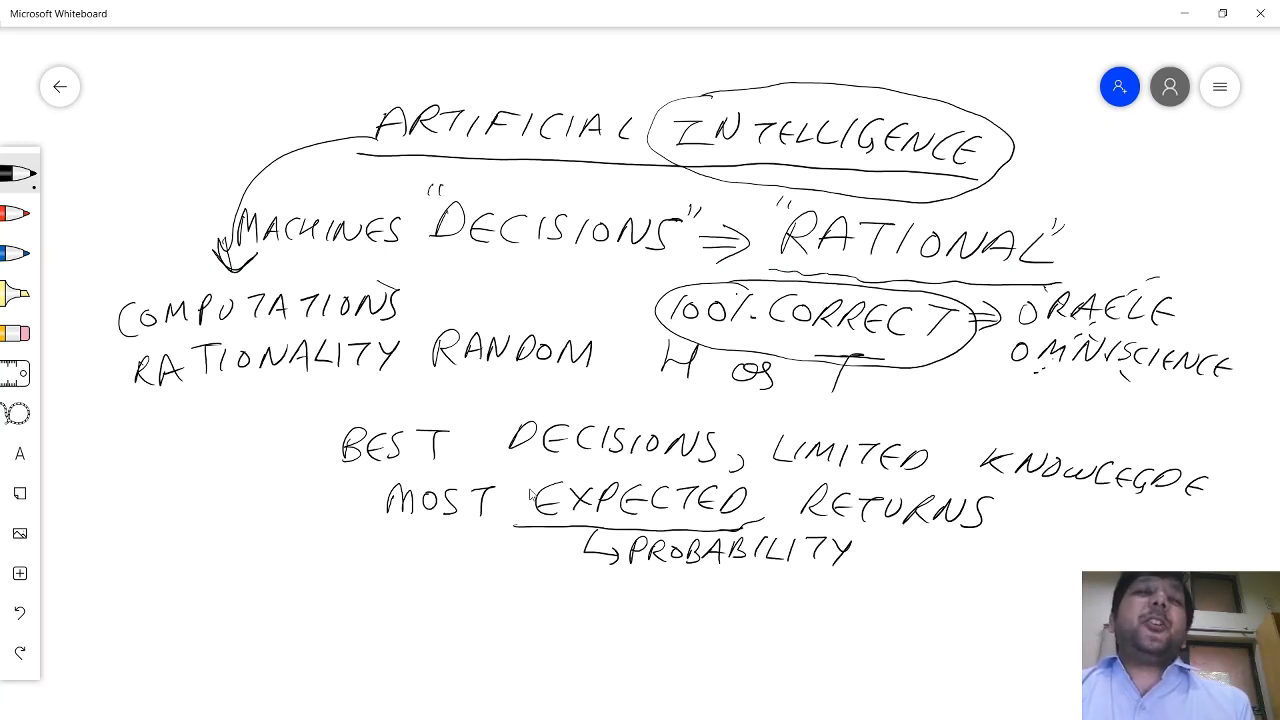
{"action": "left_click_drag", "start_coordinate": [536, 490], "coordinate": [780, 518]}
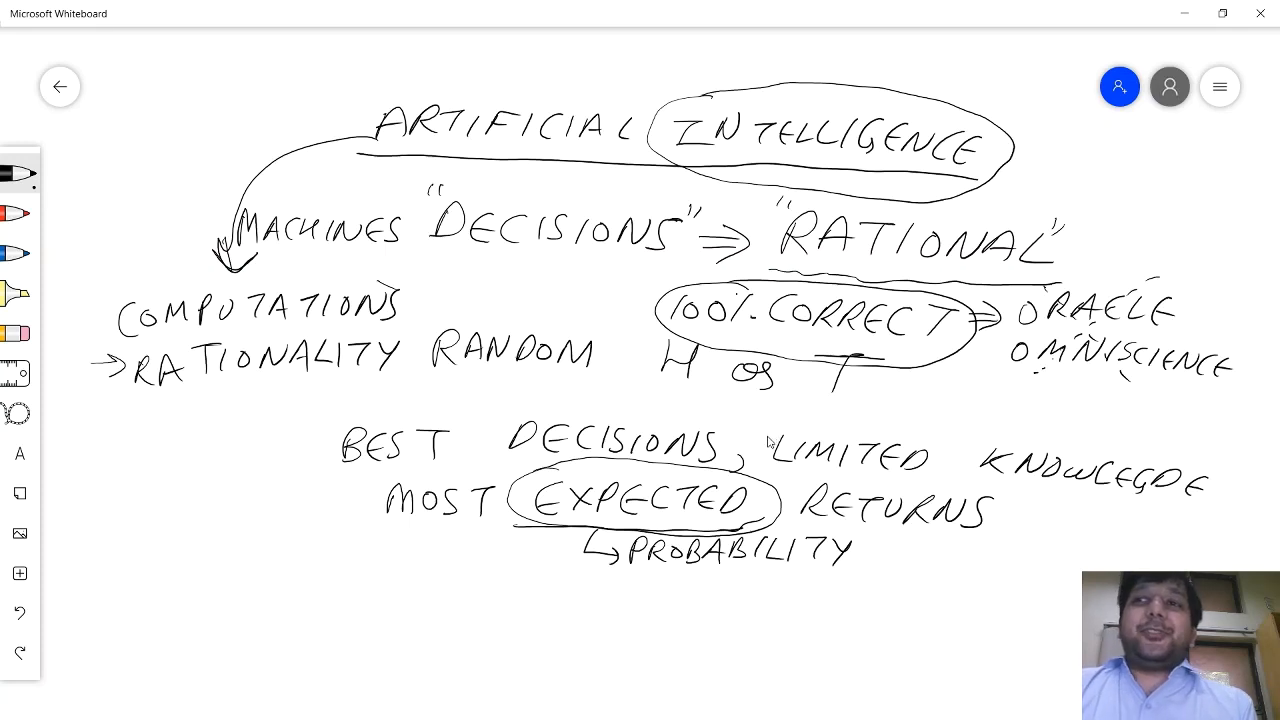
{"action": "mouse_move", "coordinate": [776, 428]}
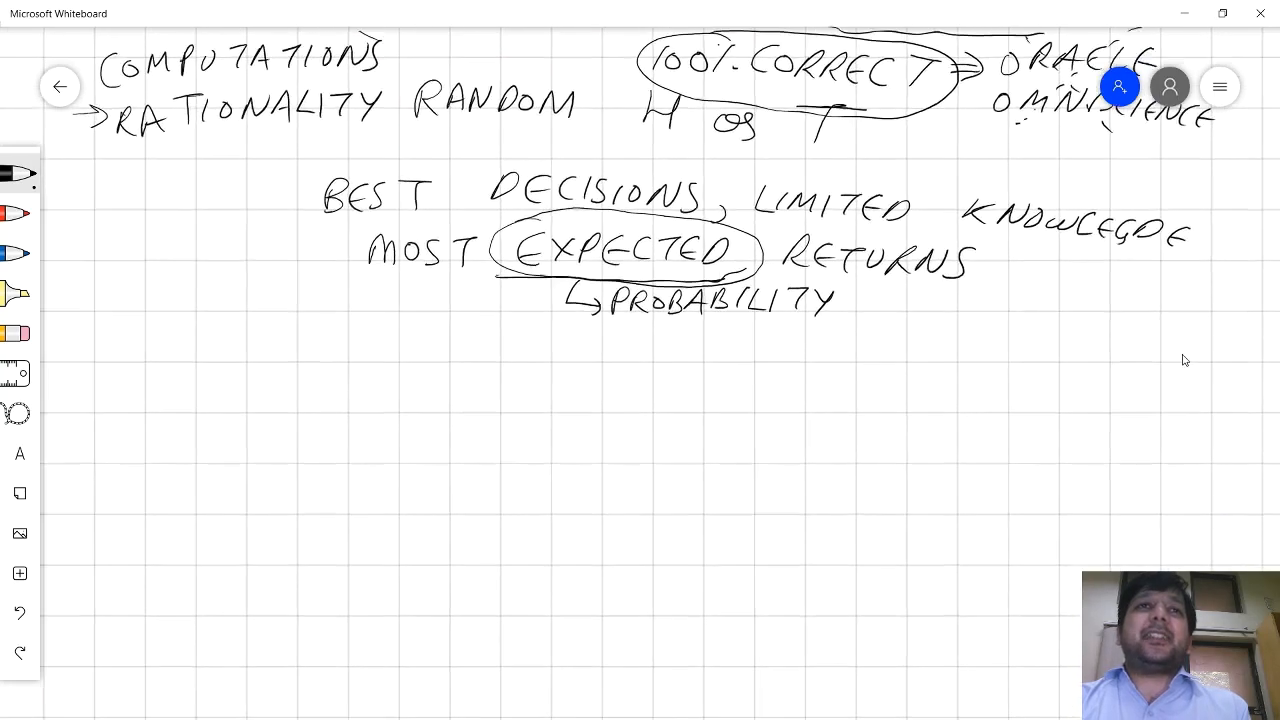
- Draw a large oval on empty space at the right and label it ENVIRONMENT underneath
{"action": "scroll", "scroll_direction": "down", "scroll_amount": 3}
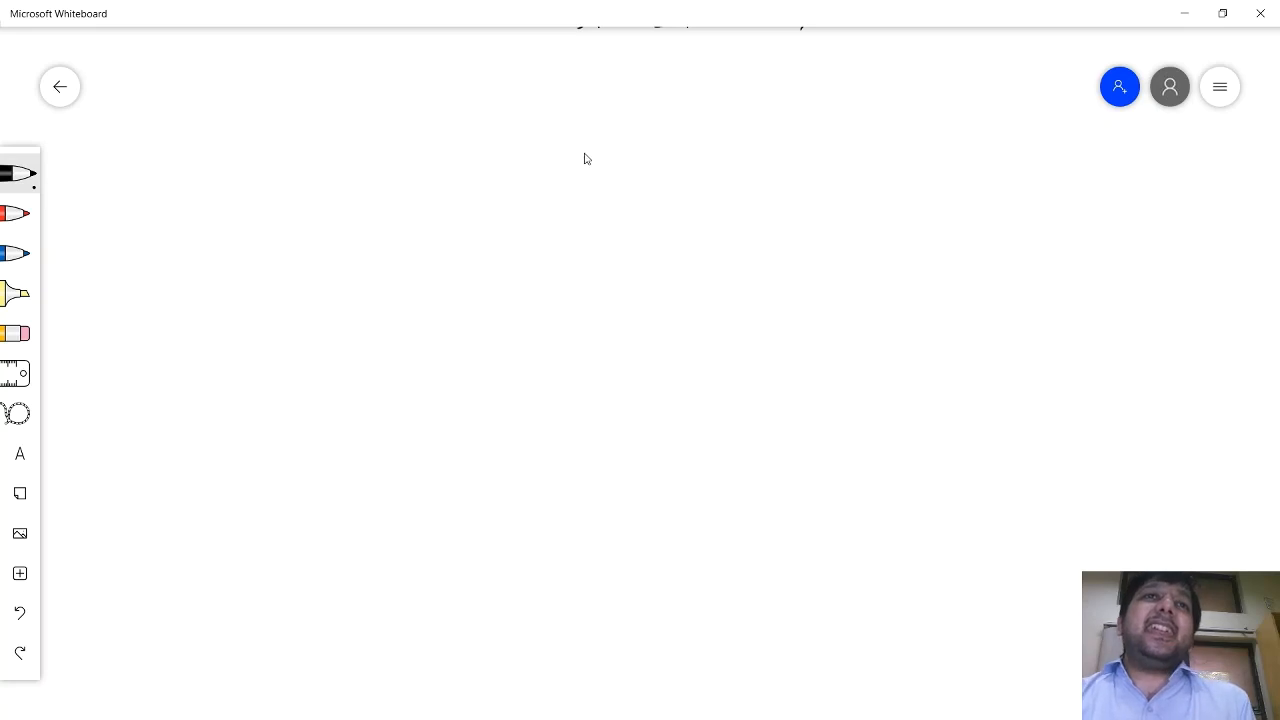
{"action": "mouse_move", "coordinate": [912, 200]}
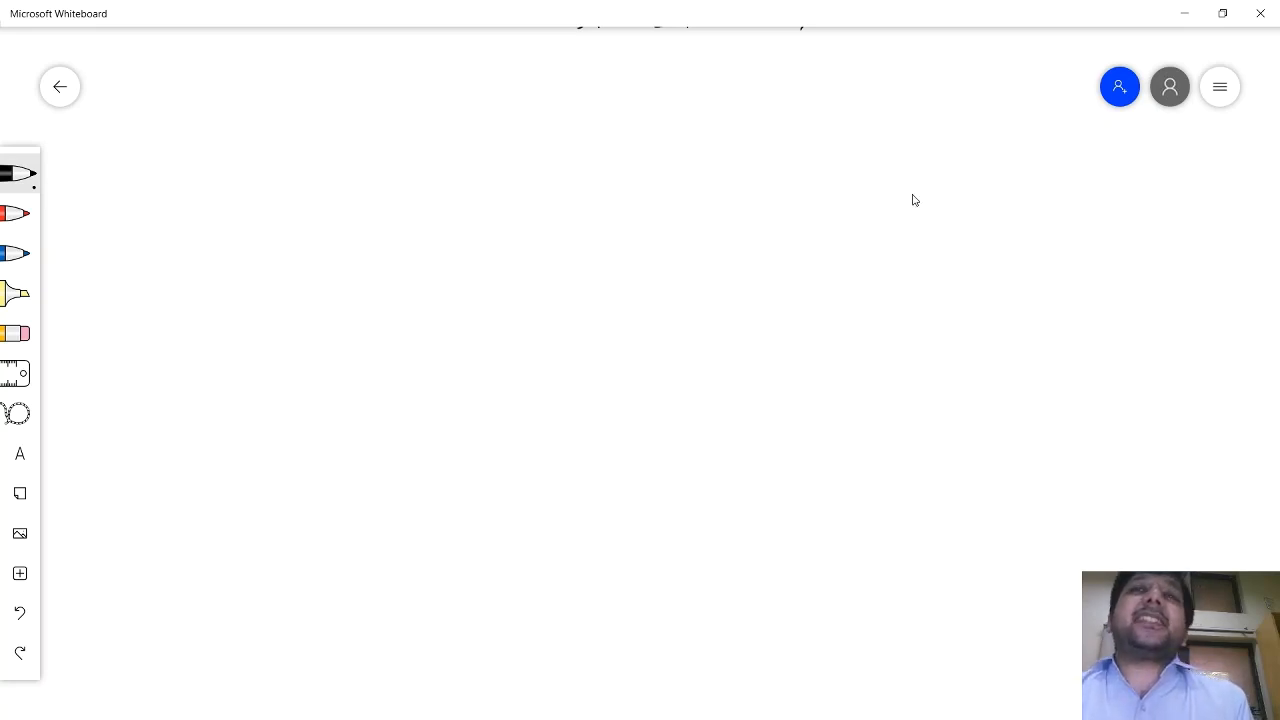
{"action": "left_click_drag", "start_coordinate": [912, 200], "coordinate": [880, 168]}
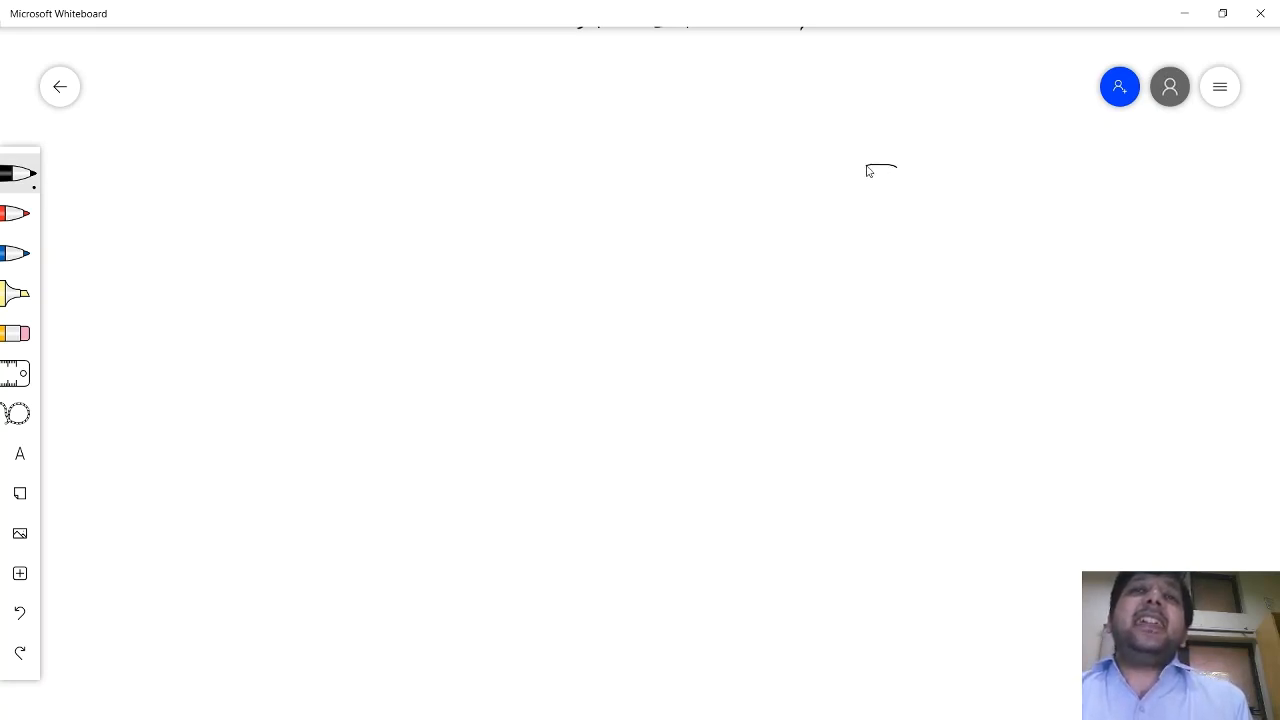
{"action": "left_click_drag", "start_coordinate": [880, 168], "coordinate": [1010, 448]}
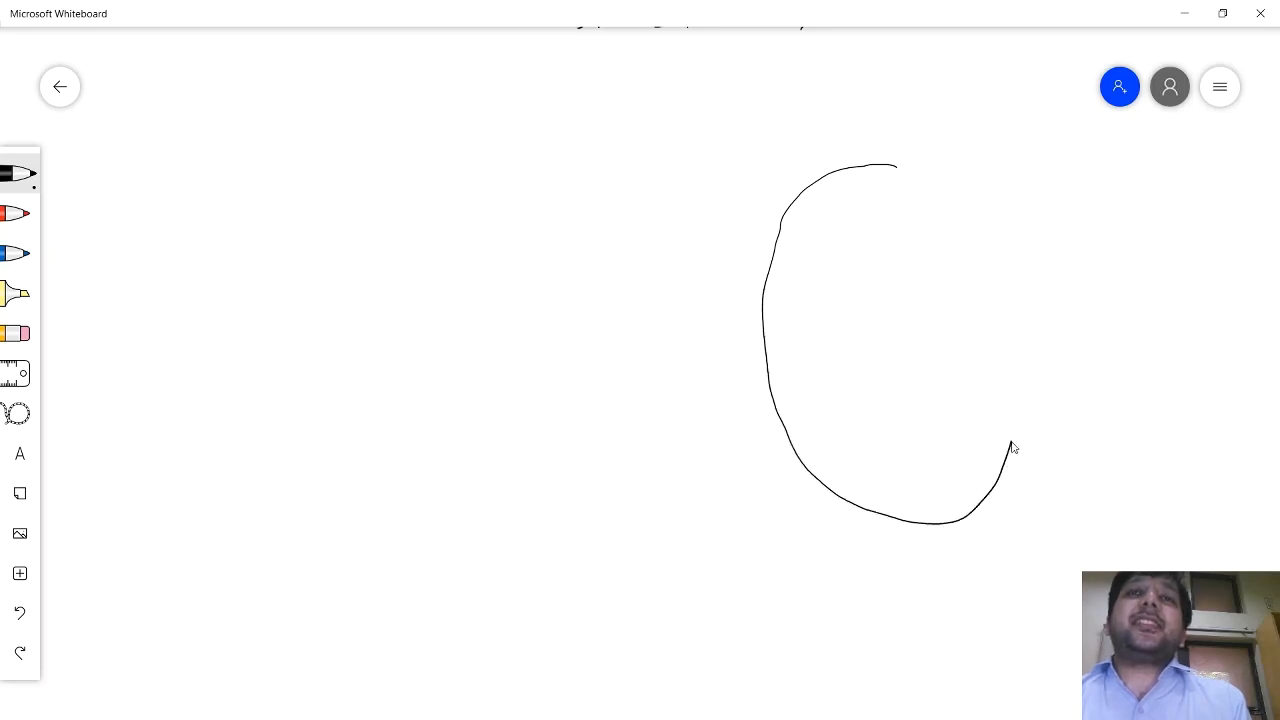
{"action": "left_click_drag", "start_coordinate": [1010, 448], "coordinate": [884, 520]}
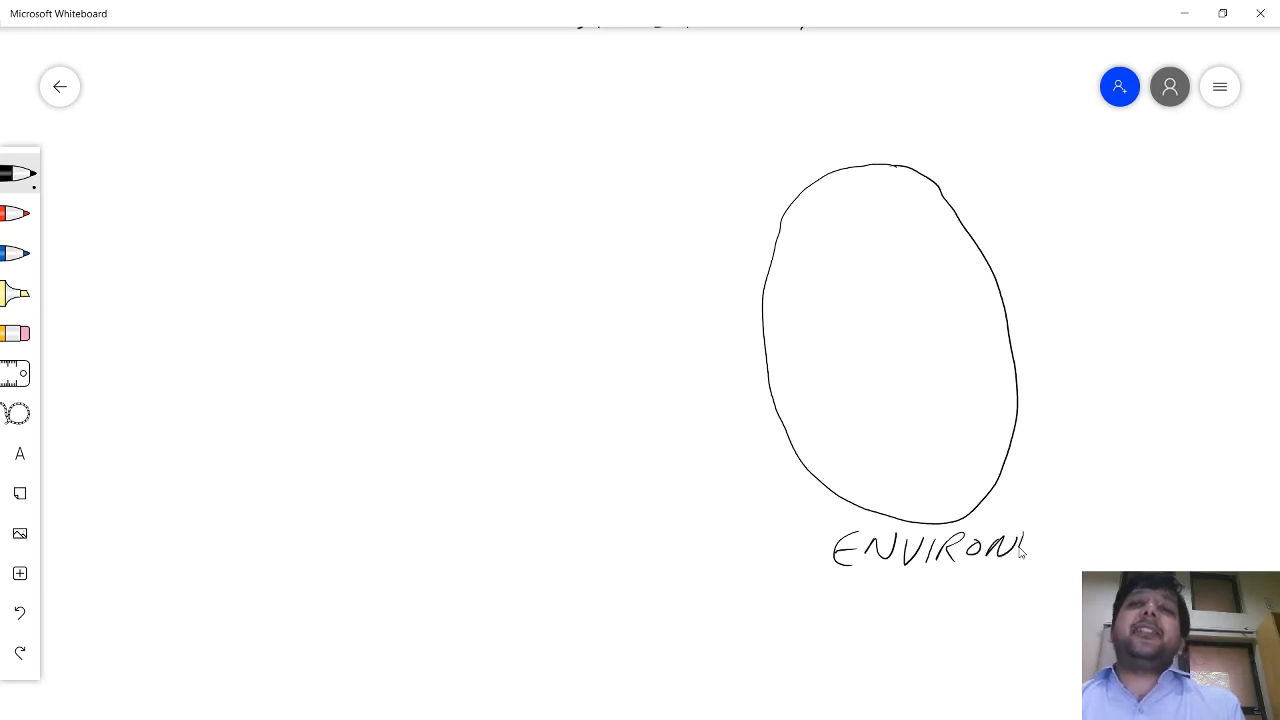
{"action": "type", "text": "MENT"}
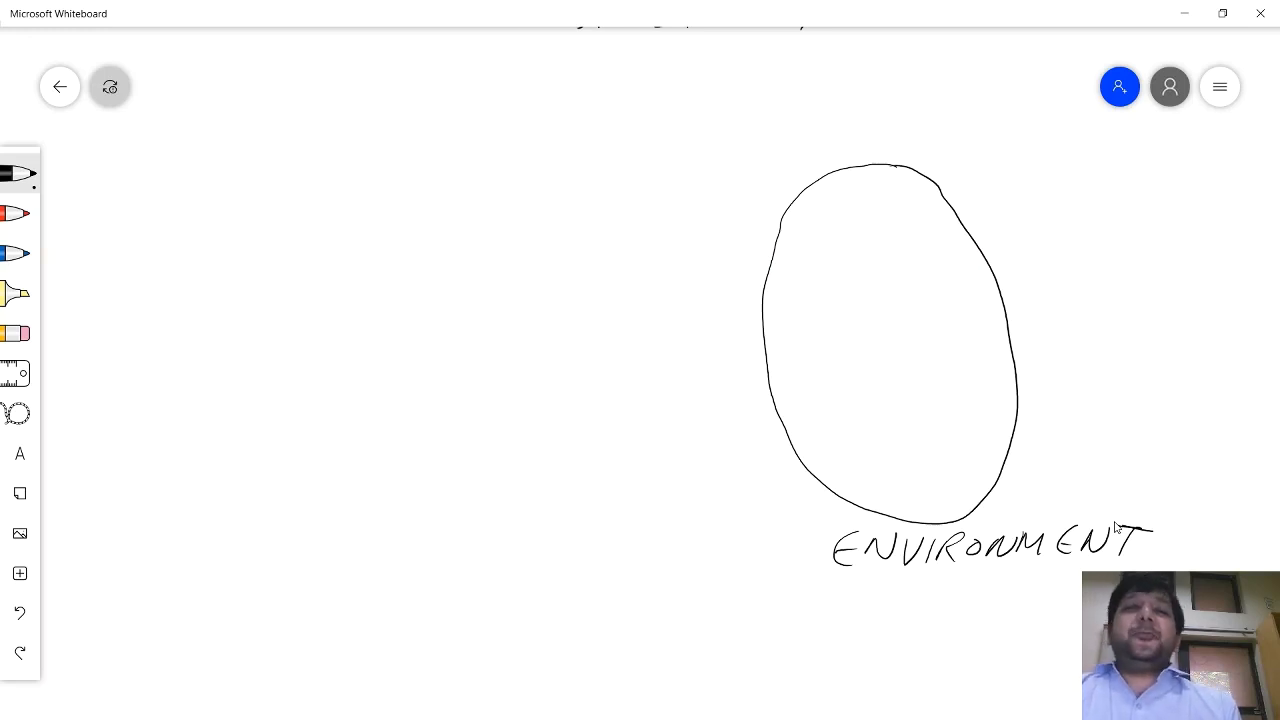
- Select a tool from the toolbar at the top left of the board
{"action": "left_click", "coordinate": [110, 86]}
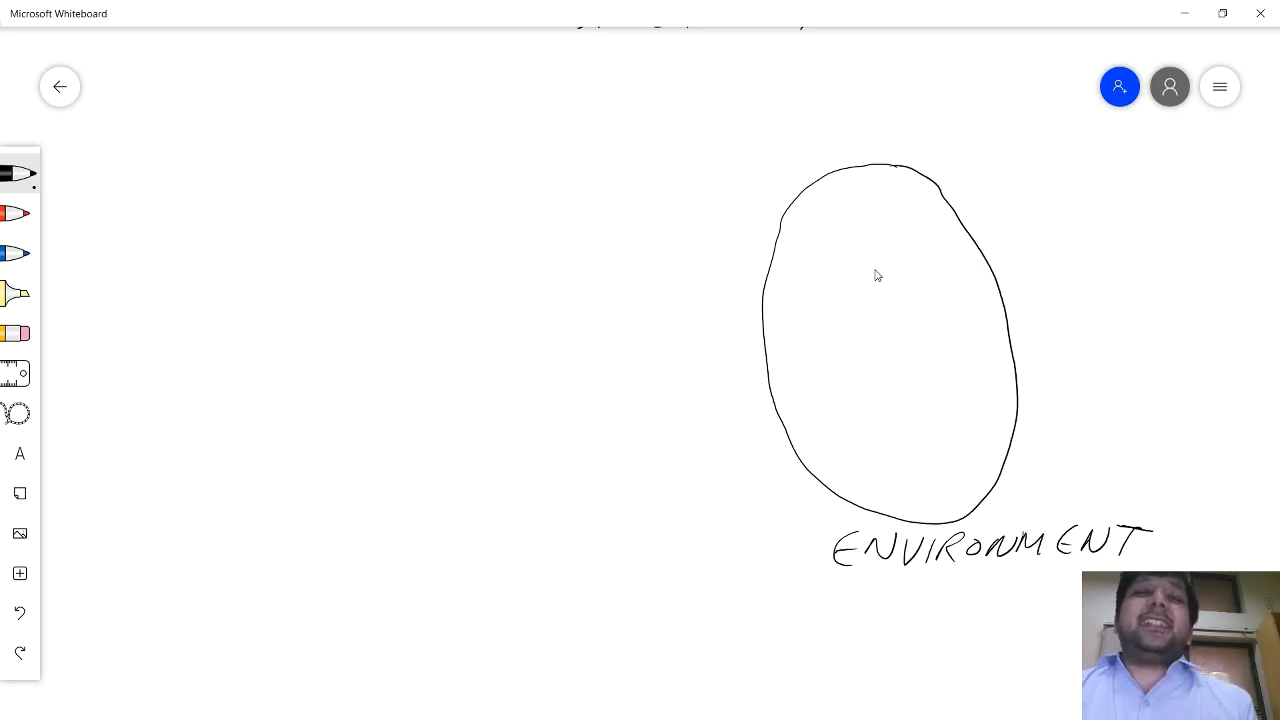
{"action": "mouse_move", "coordinate": [806, 194]}
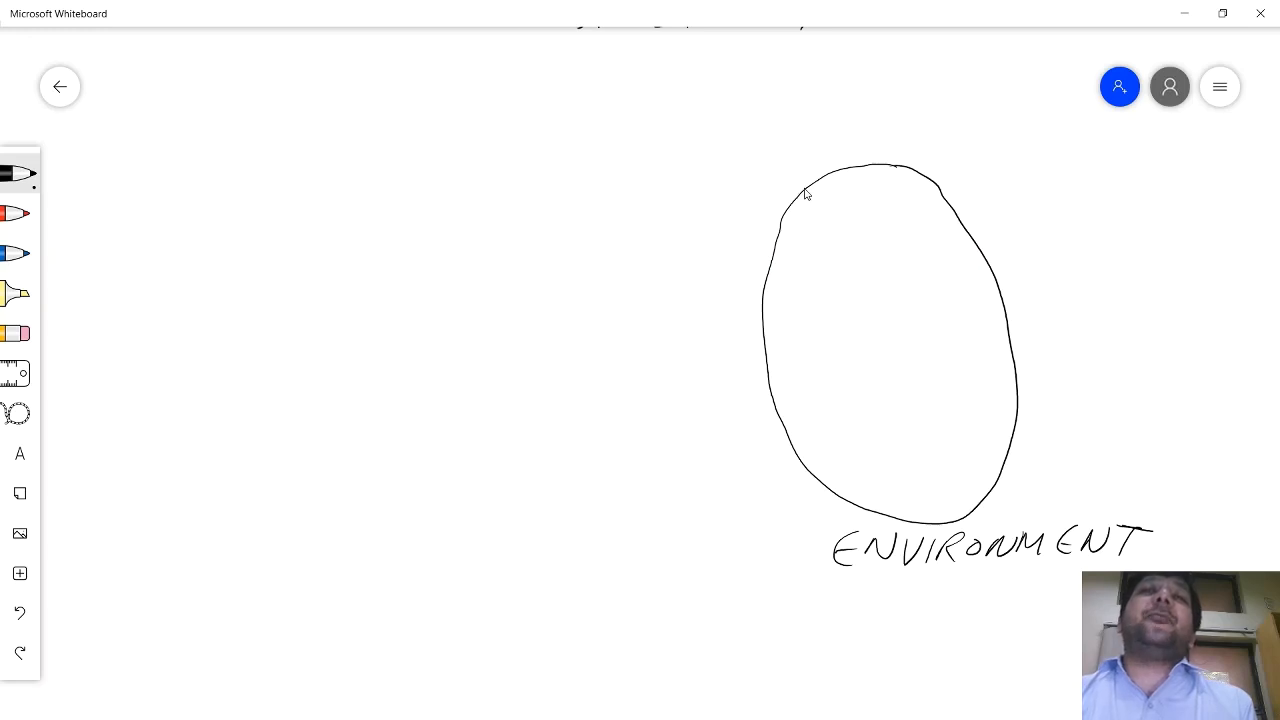
{"action": "mouse_move", "coordinate": [428, 200]}
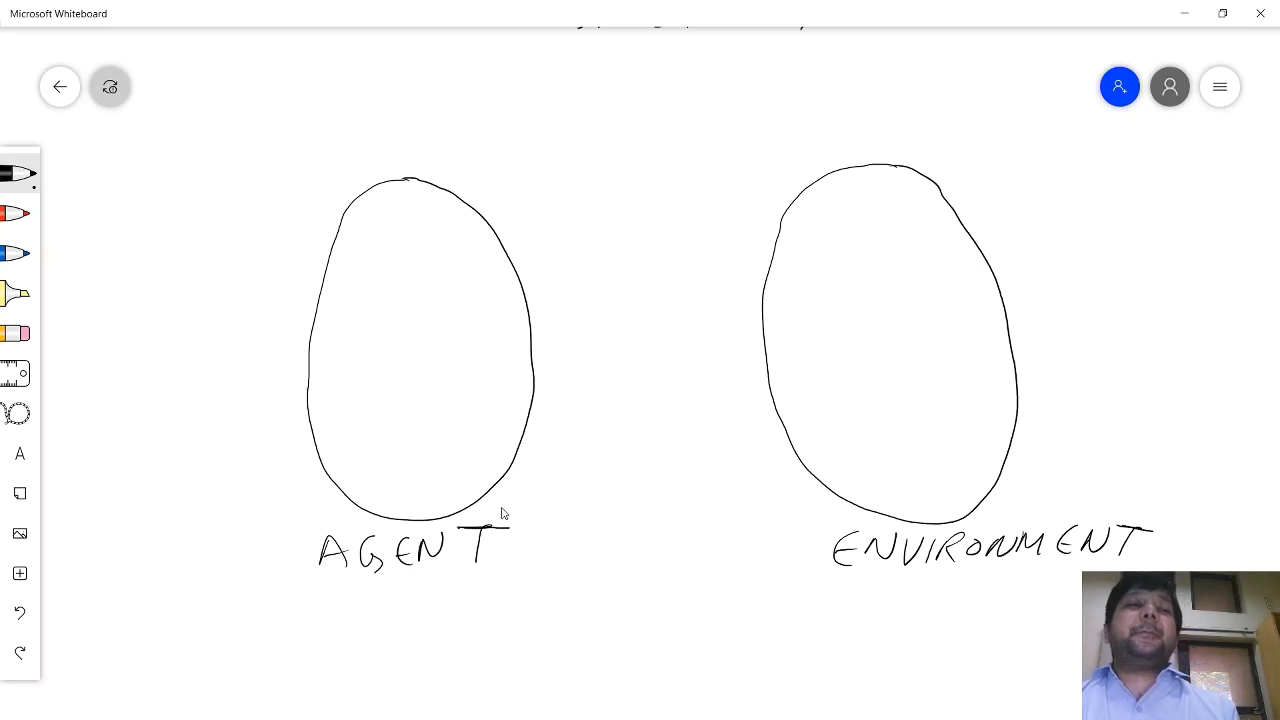
{"action": "mouse_move", "coordinate": [508, 512]}
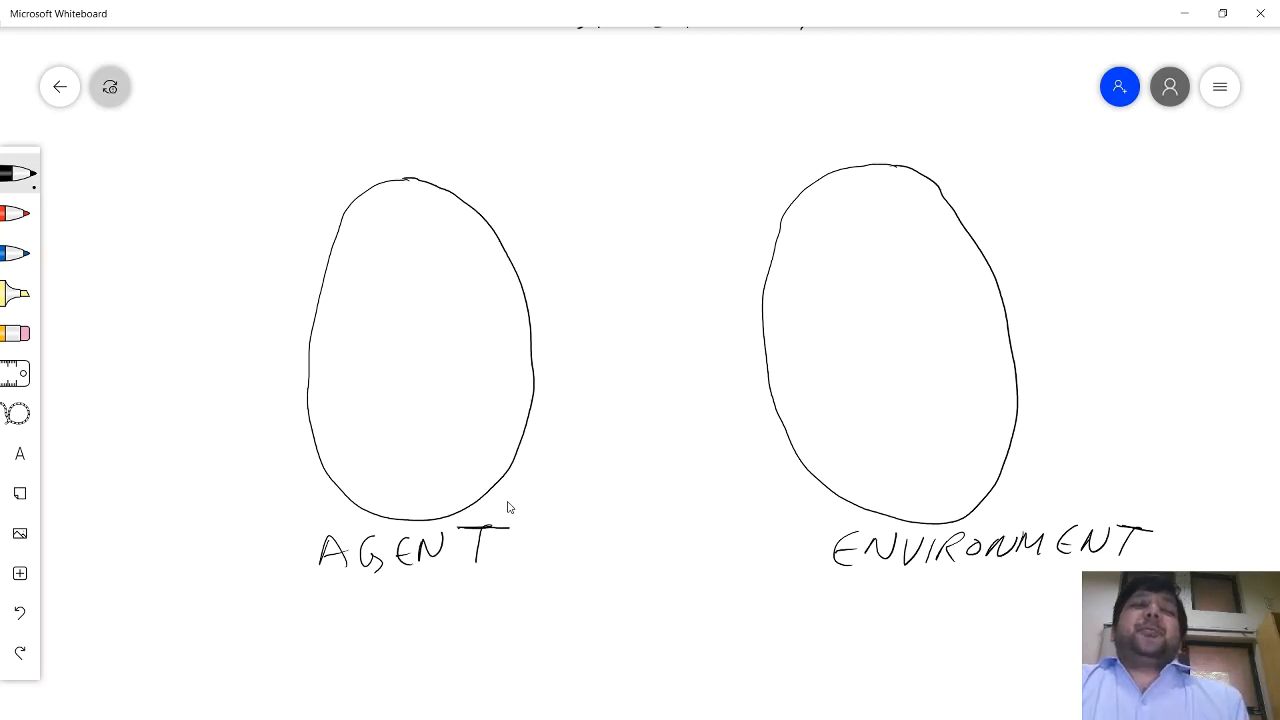
{"action": "mouse_move", "coordinate": [512, 504]}
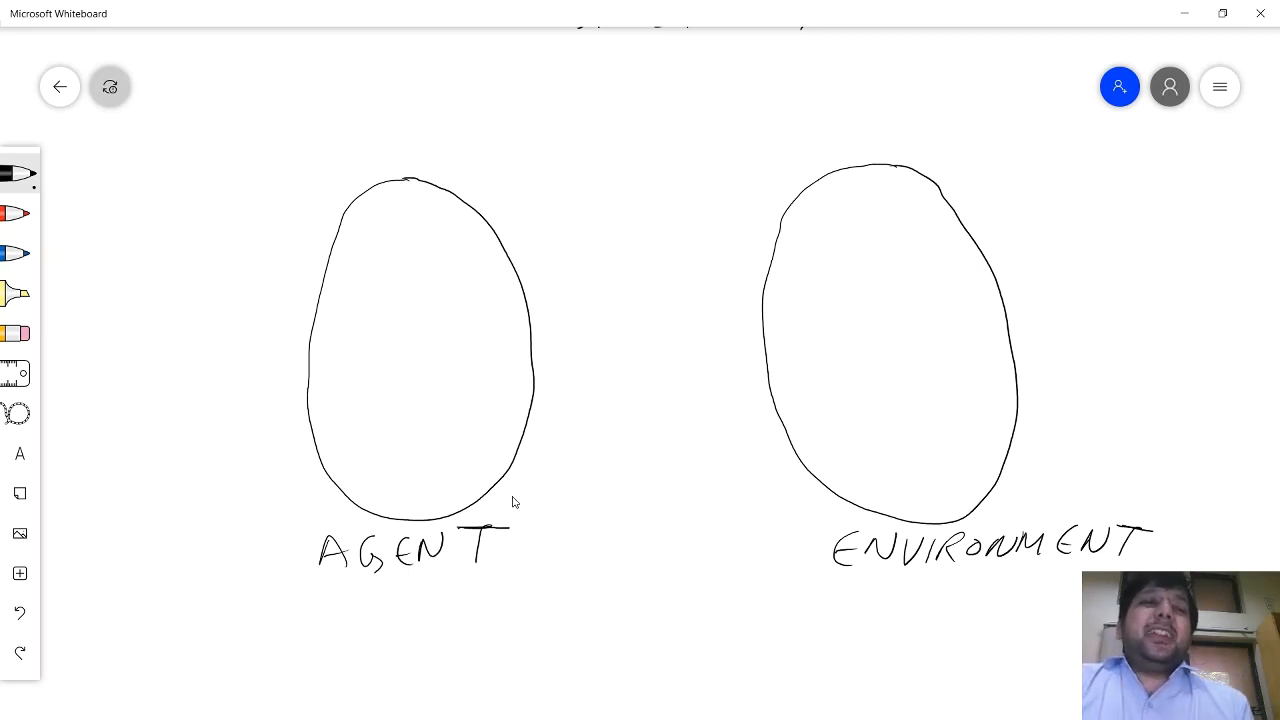
{"action": "mouse_move", "coordinate": [516, 496]}
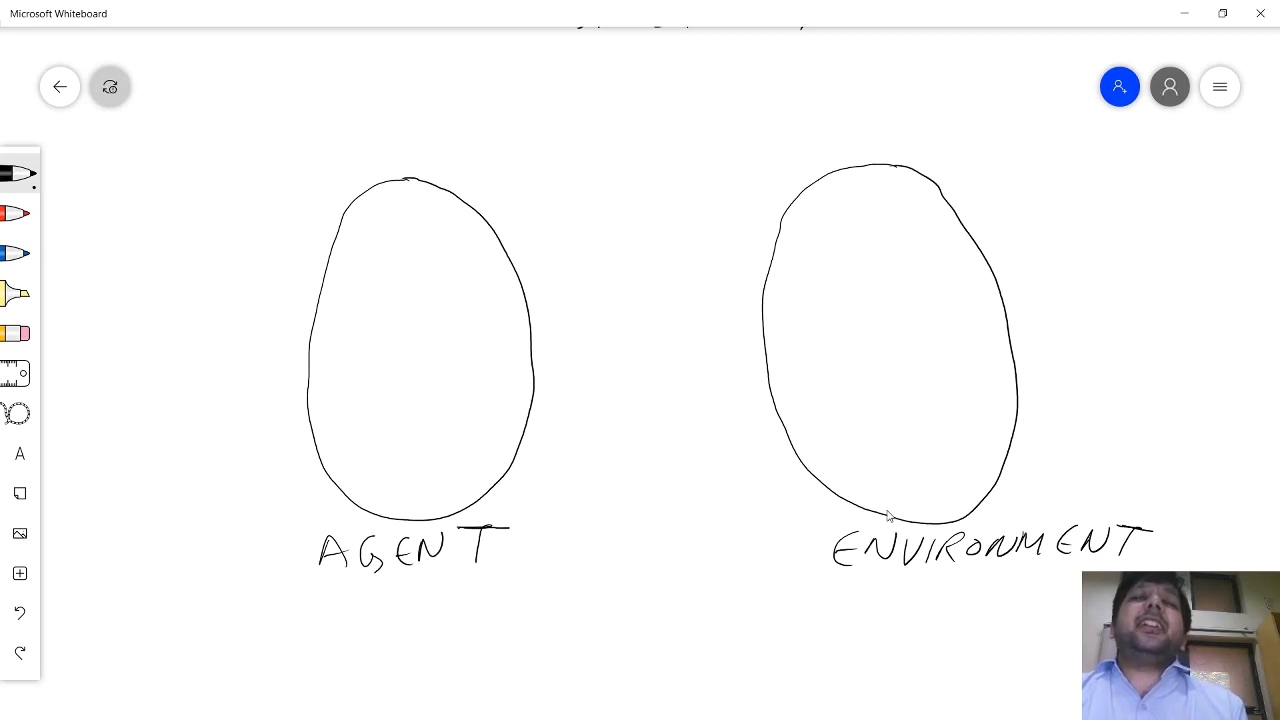
{"action": "mouse_move", "coordinate": [916, 502]}
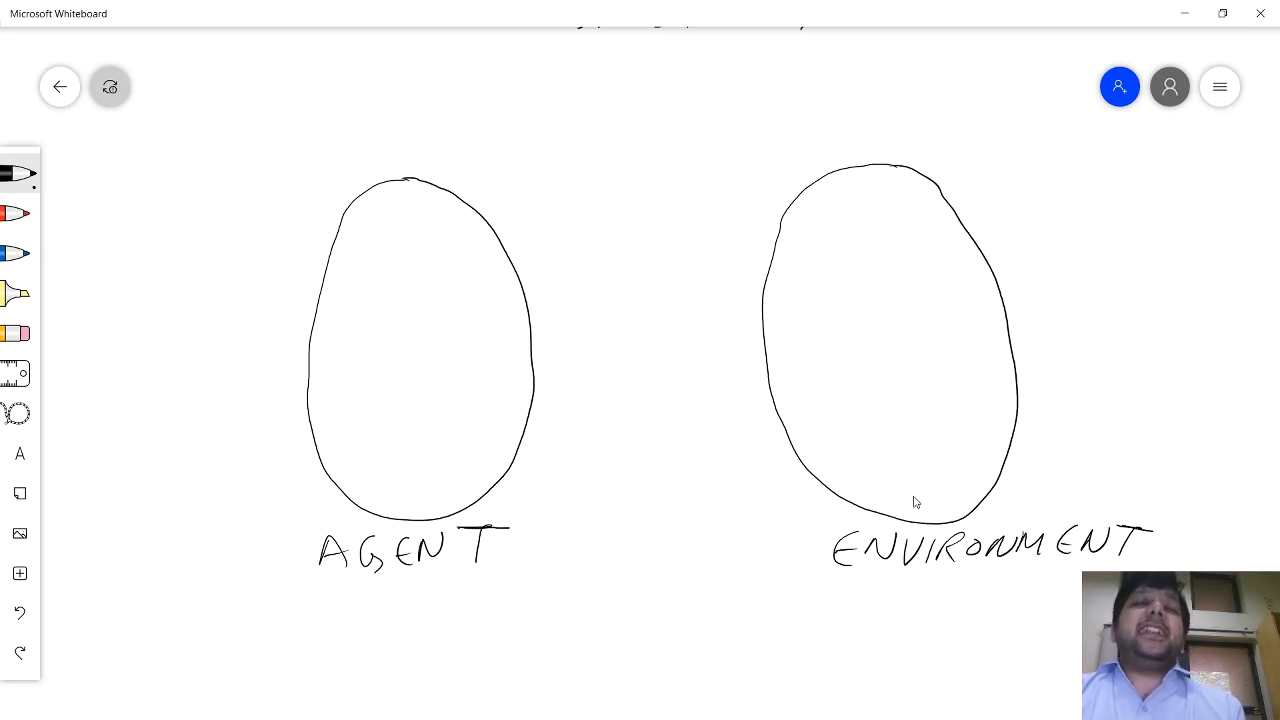
{"action": "mouse_move", "coordinate": [910, 506]}
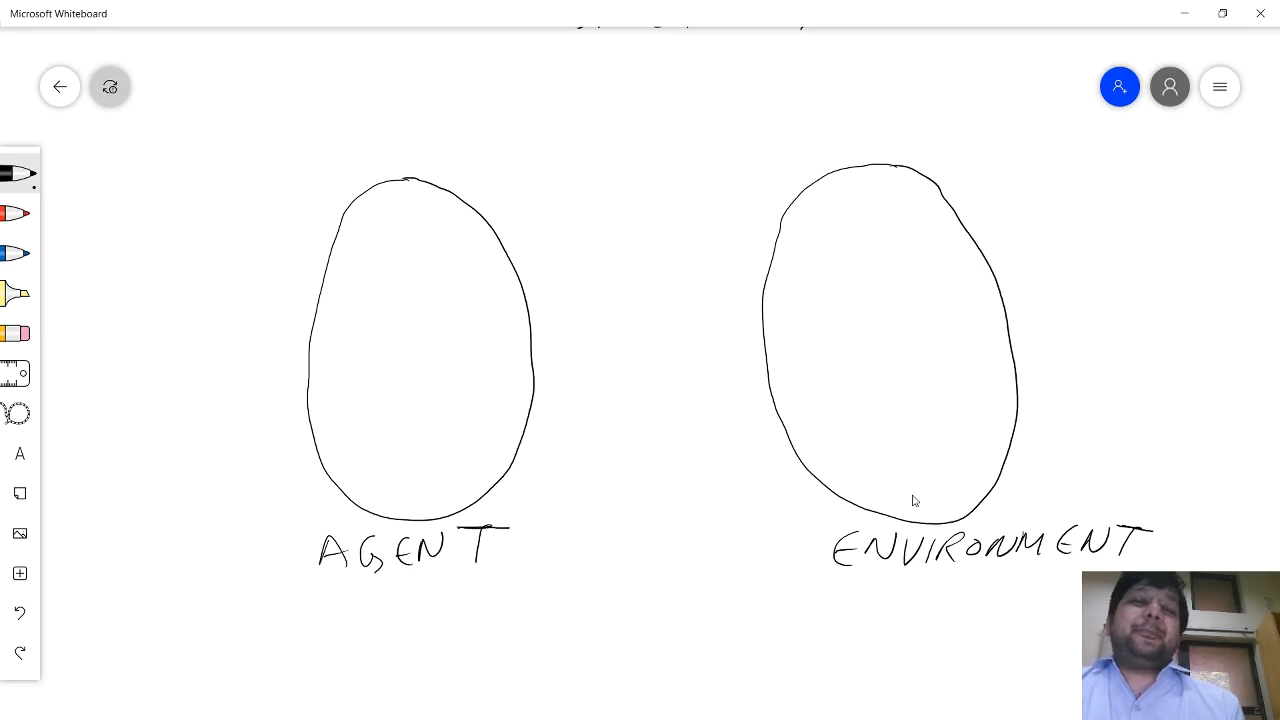
{"action": "mouse_move", "coordinate": [908, 504]}
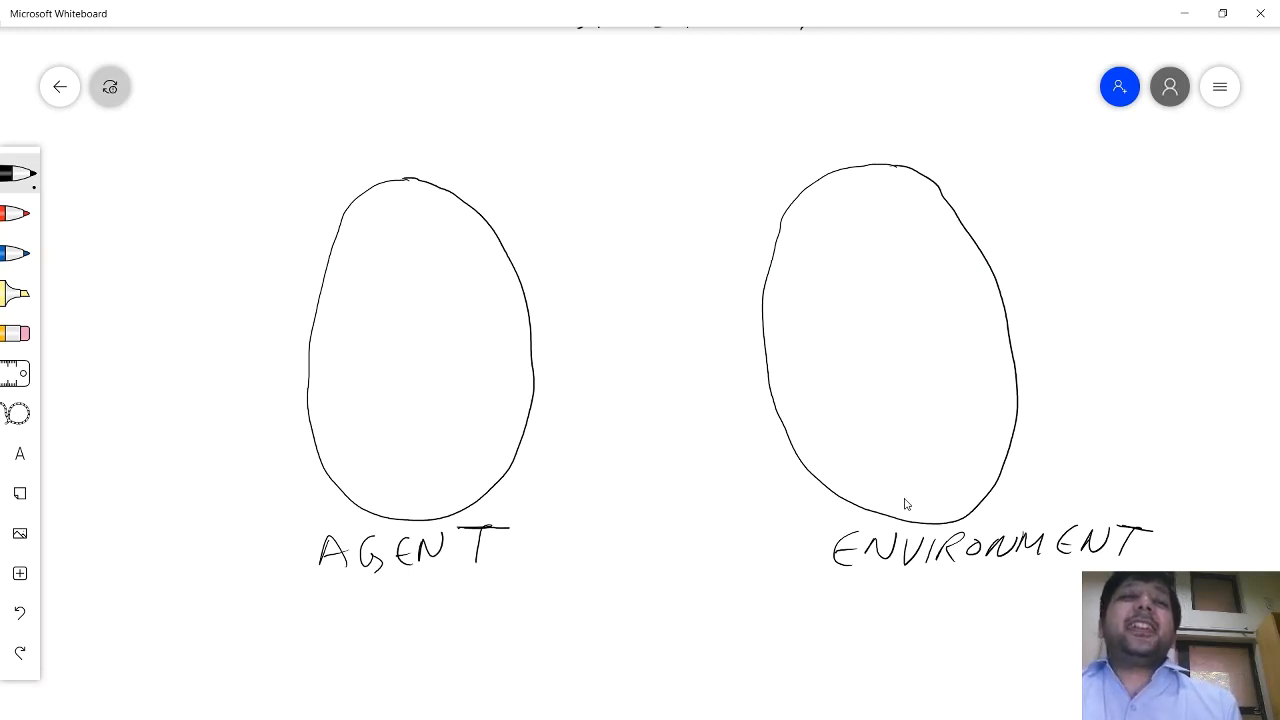
{"action": "mouse_move", "coordinate": [826, 180]}
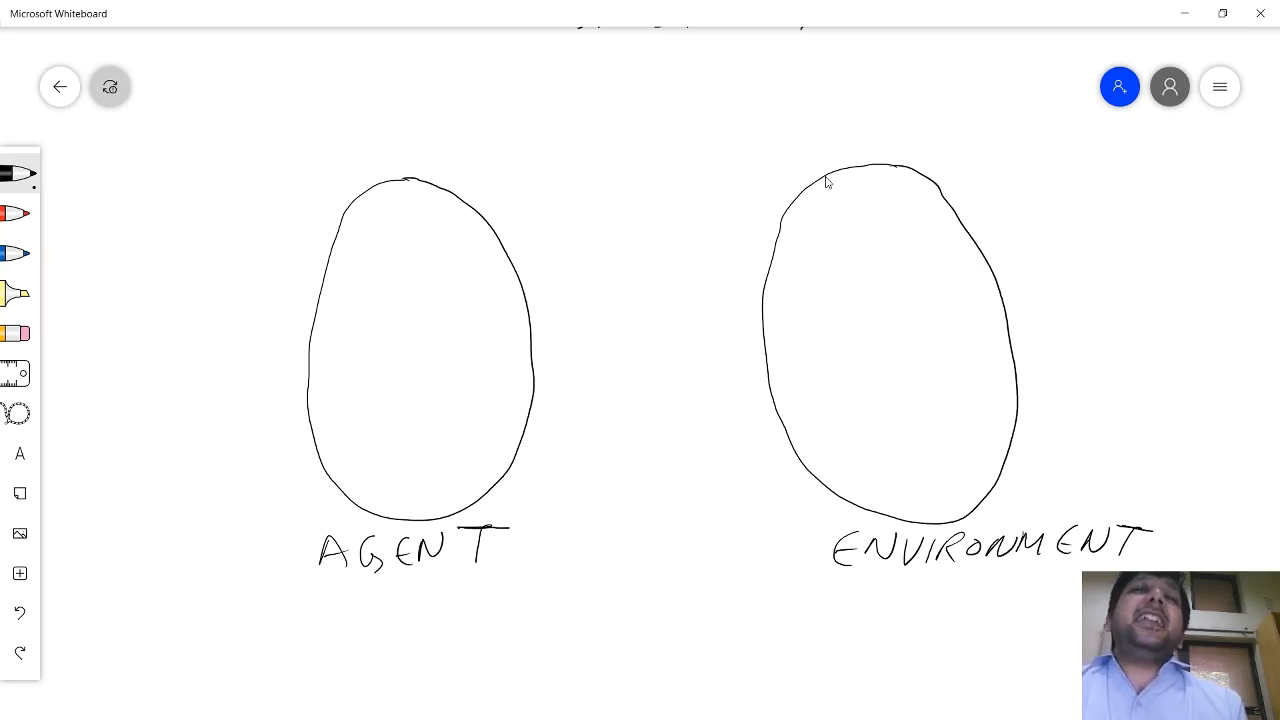
- Draw an arched arrow from the ENVIRONMENT oval over to the AGENT oval
{"action": "left_click_drag", "start_coordinate": [820, 180], "coordinate": [464, 196]}
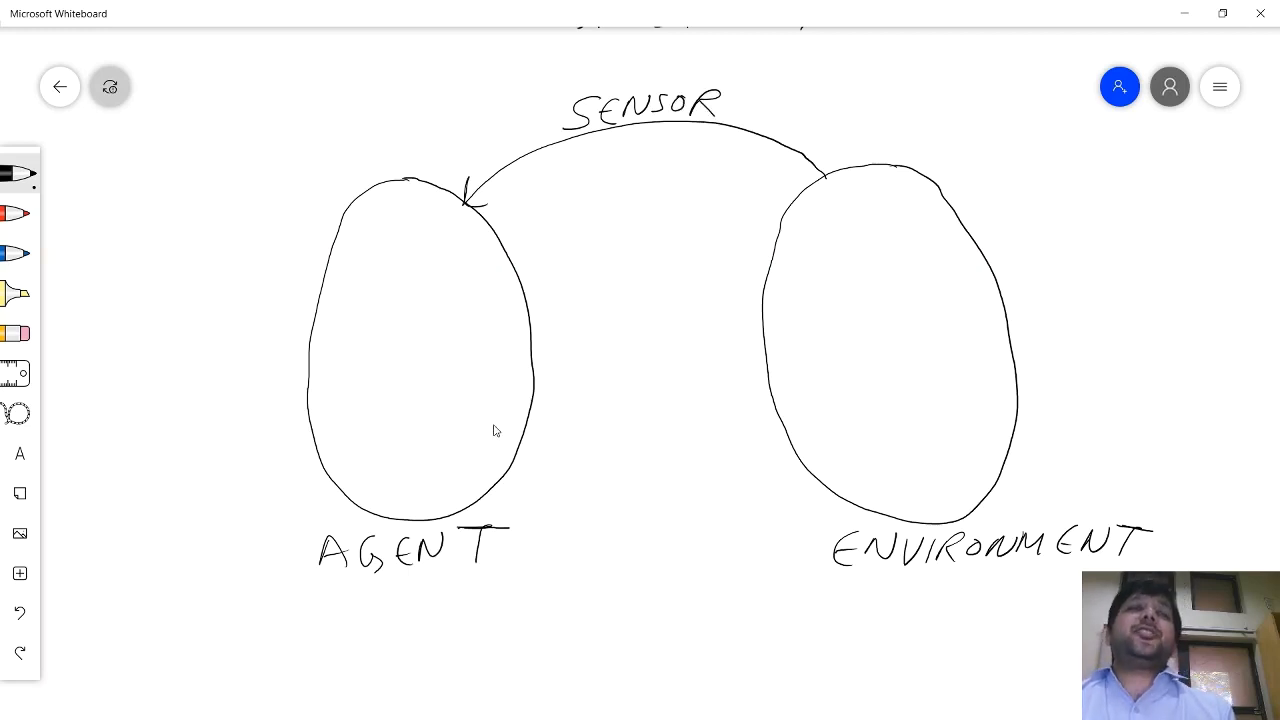
{"action": "mouse_move", "coordinate": [544, 436]}
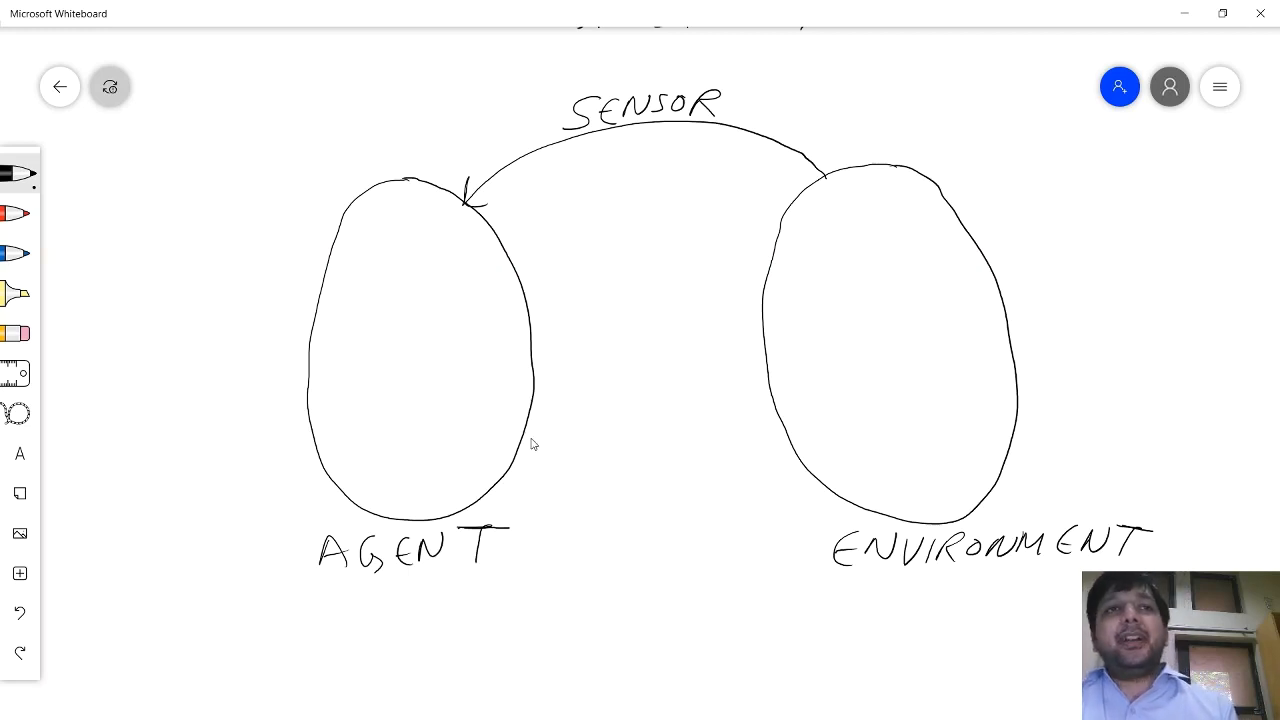
{"action": "mouse_move", "coordinate": [520, 464]}
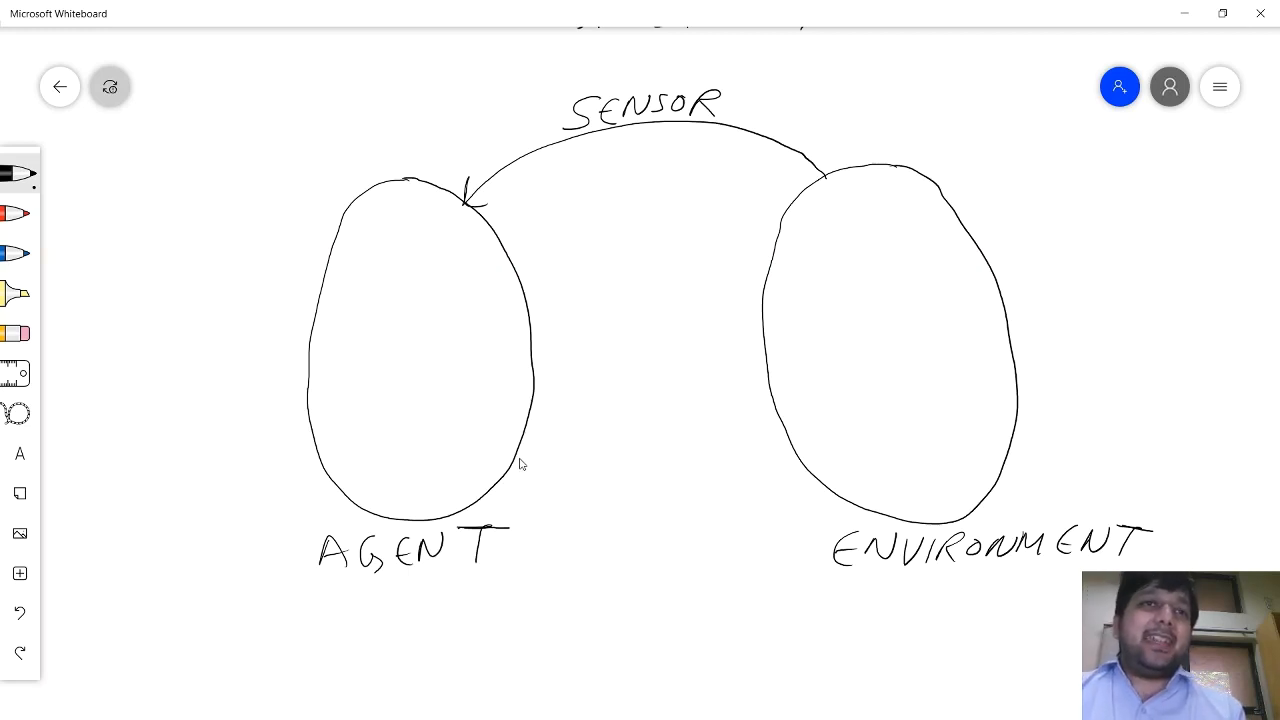
{"action": "mouse_move", "coordinate": [430, 238]}
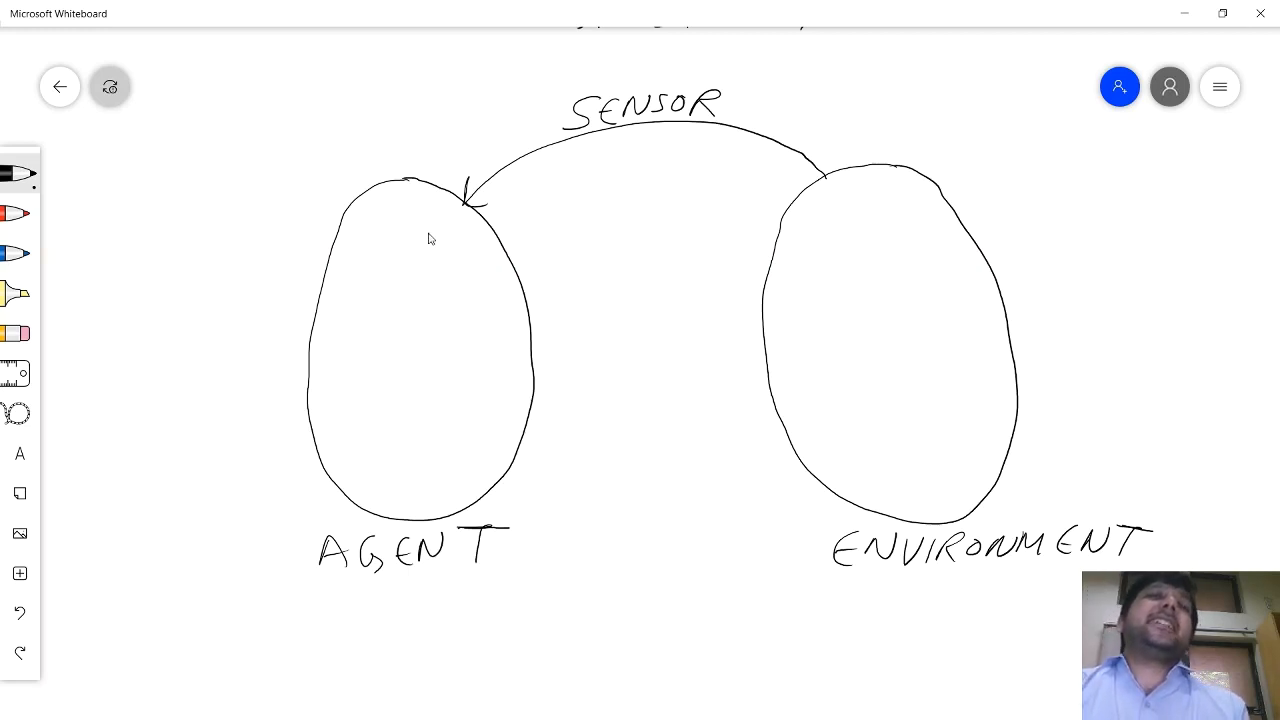
{"action": "mouse_move", "coordinate": [392, 492]}
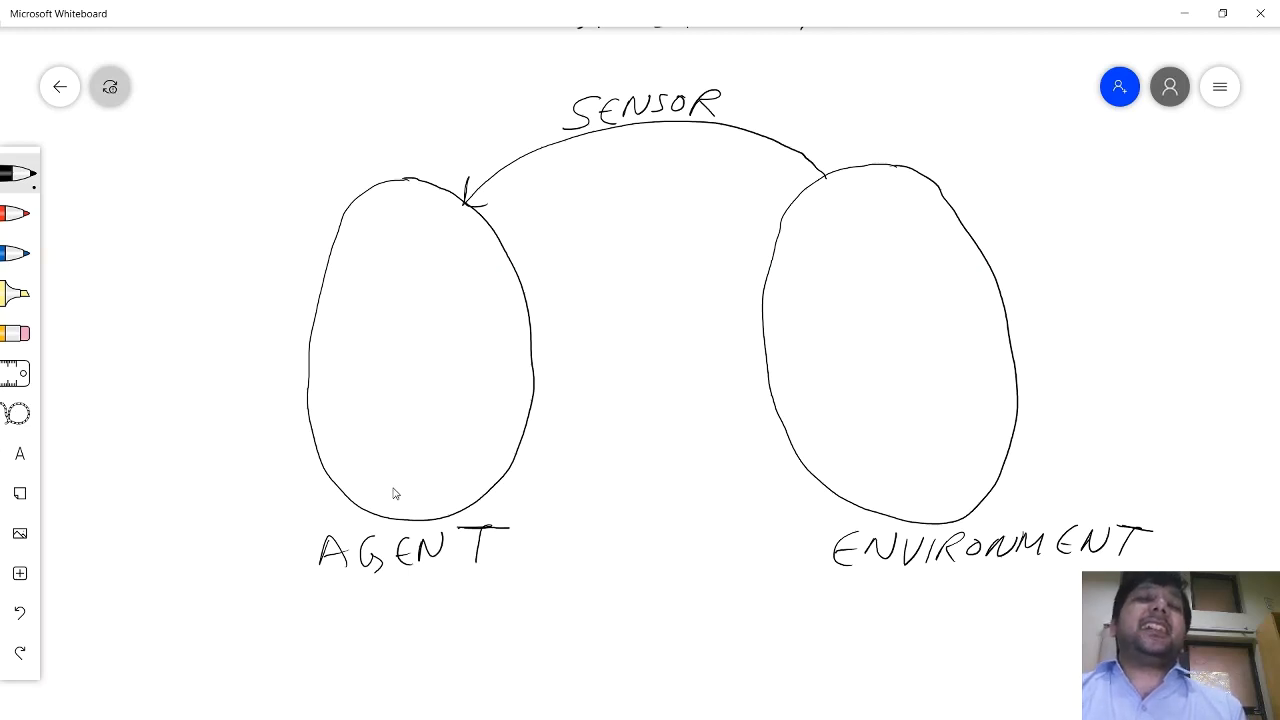
{"action": "mouse_move", "coordinate": [430, 404]}
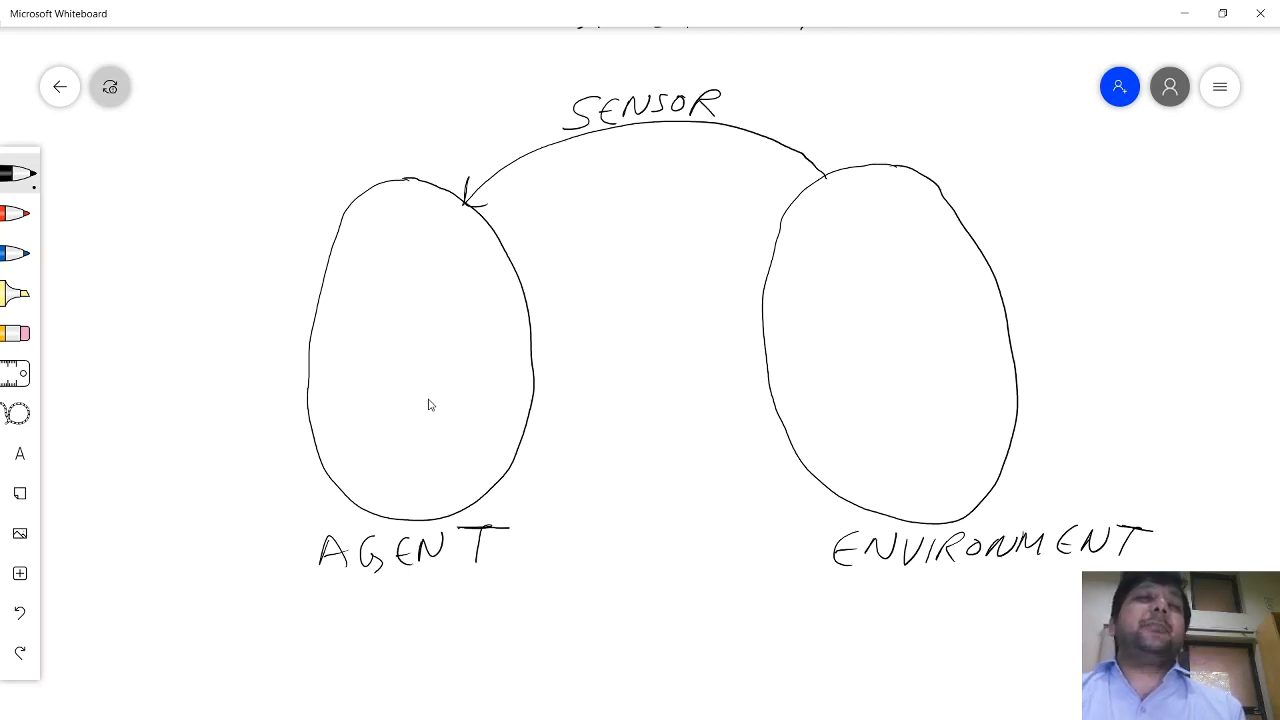
{"action": "mouse_move", "coordinate": [460, 396]}
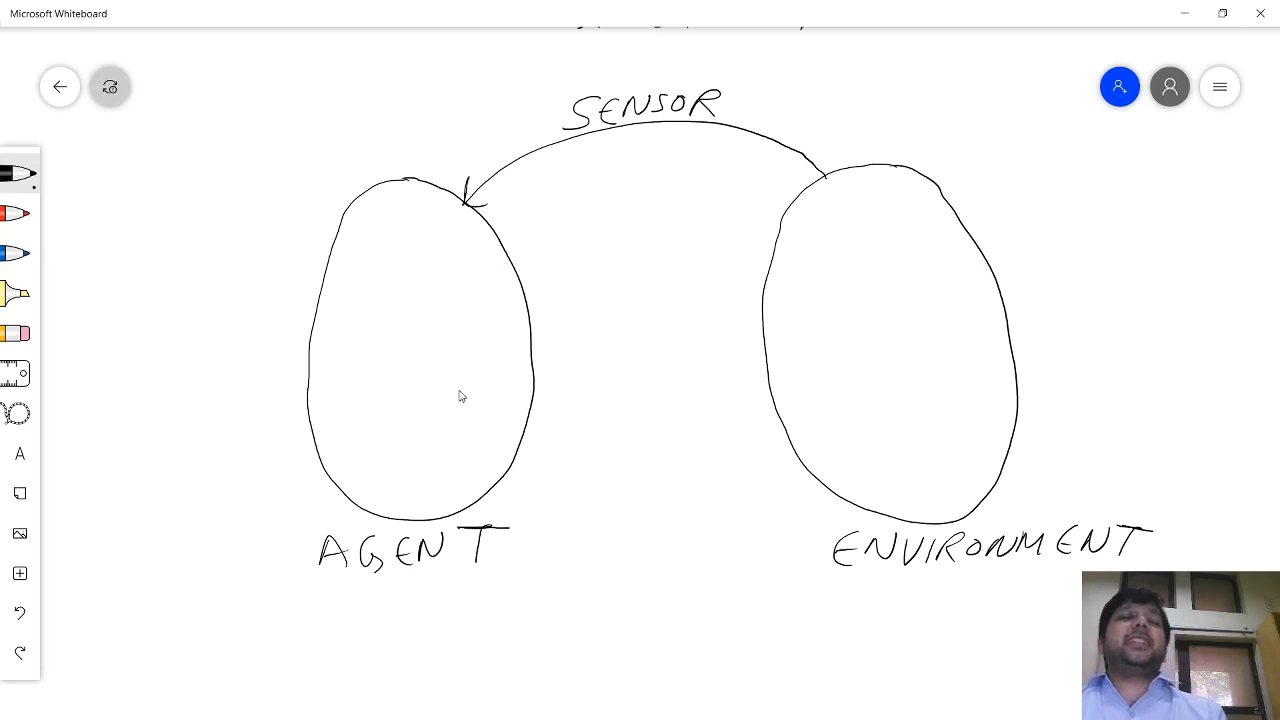
{"action": "mouse_move", "coordinate": [476, 400]}
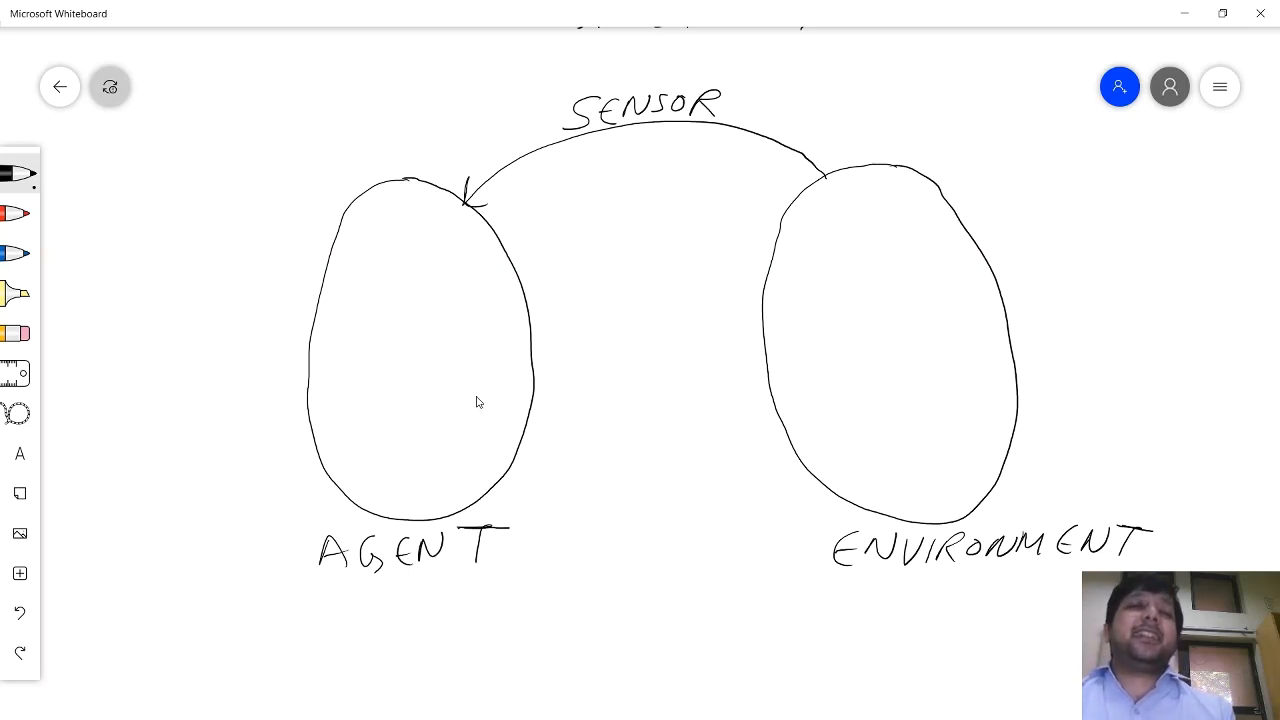
{"action": "mouse_move", "coordinate": [590, 464]}
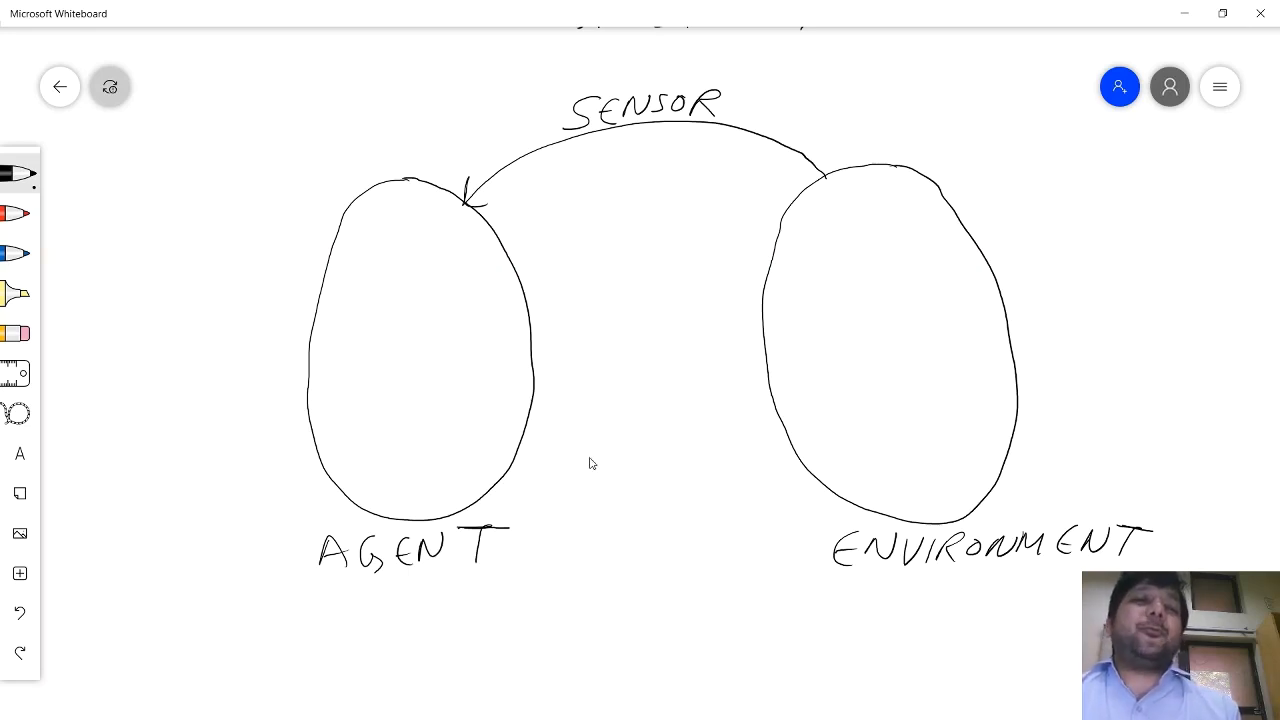
{"action": "mouse_move", "coordinate": [576, 472]}
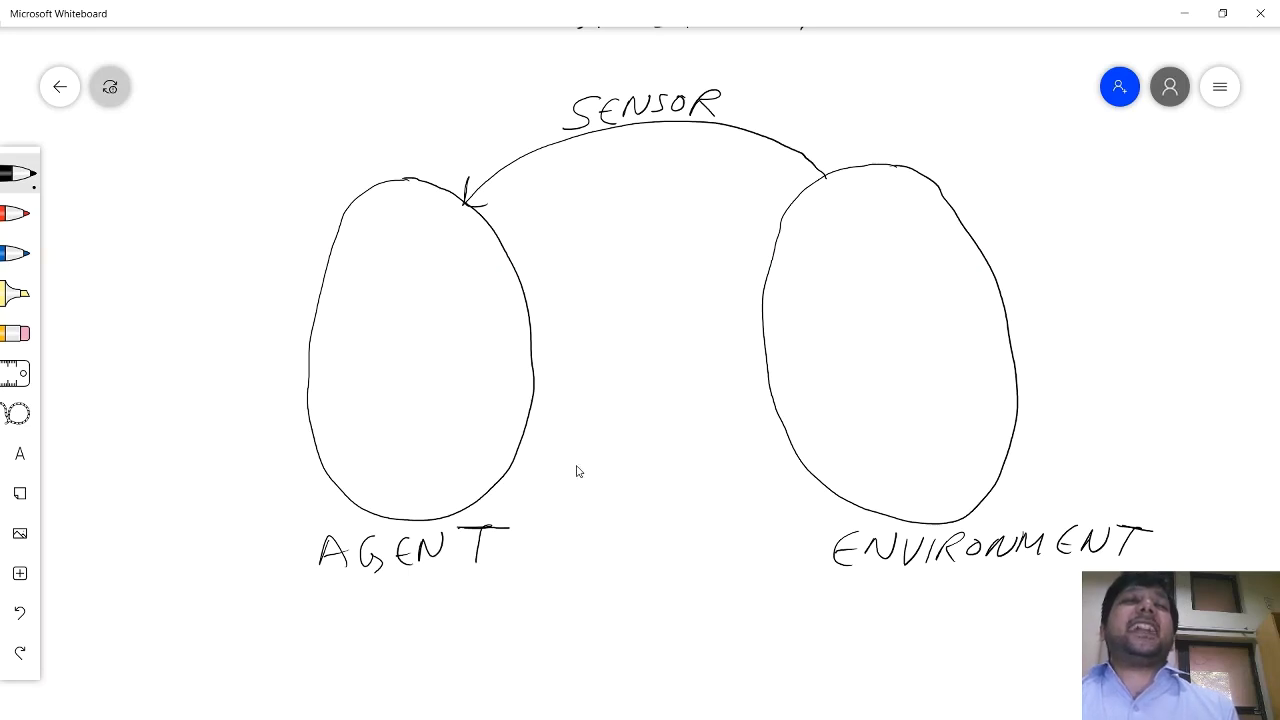
{"action": "mouse_move", "coordinate": [562, 476]}
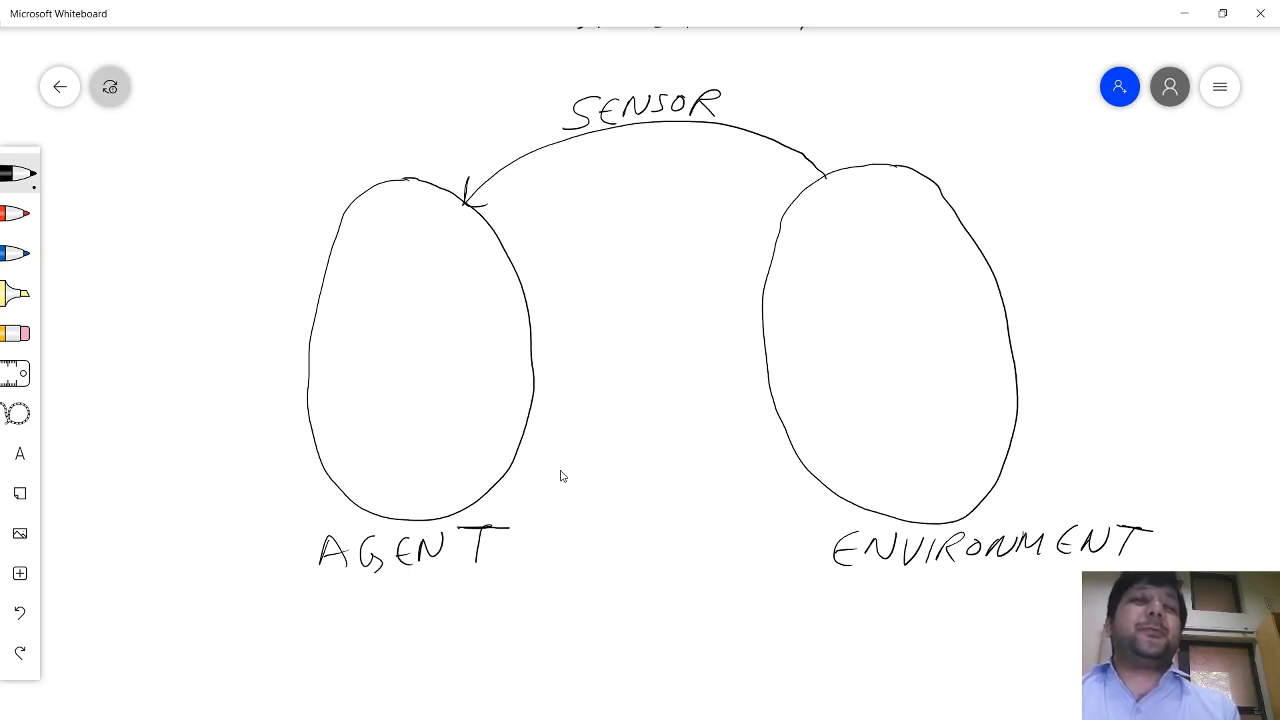
{"action": "mouse_move", "coordinate": [510, 484]}
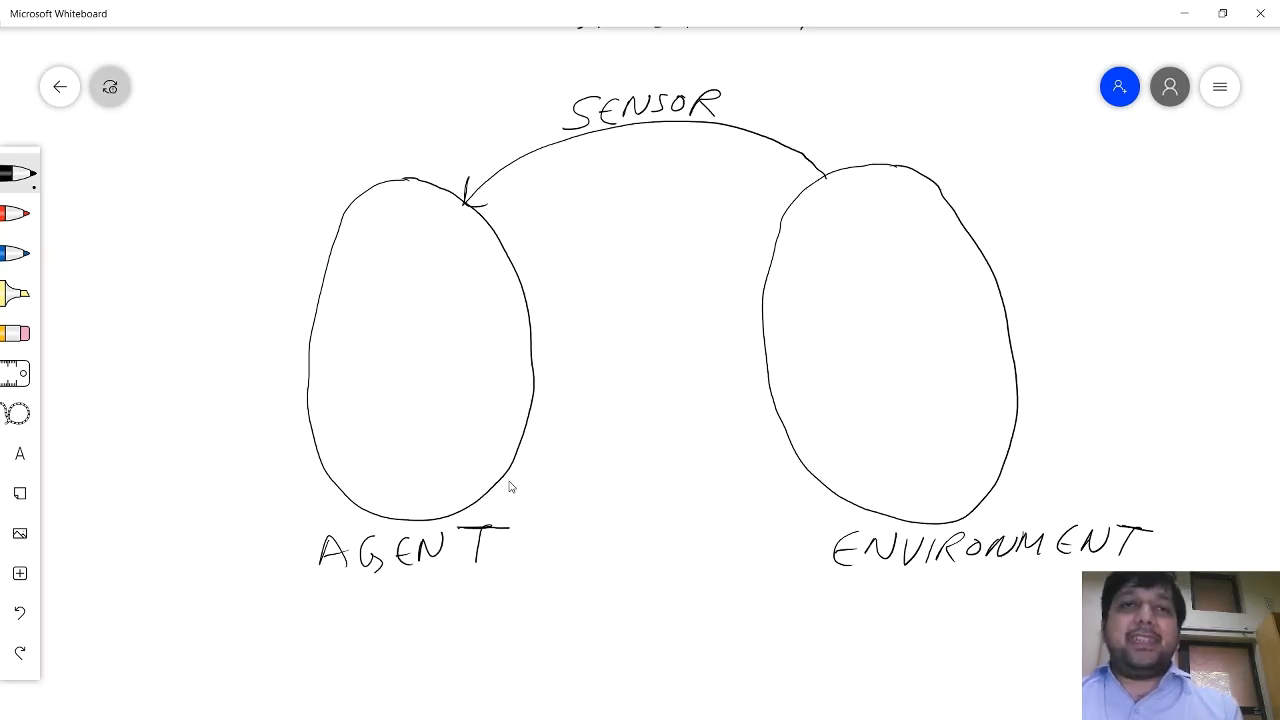
{"action": "mouse_move", "coordinate": [500, 488]}
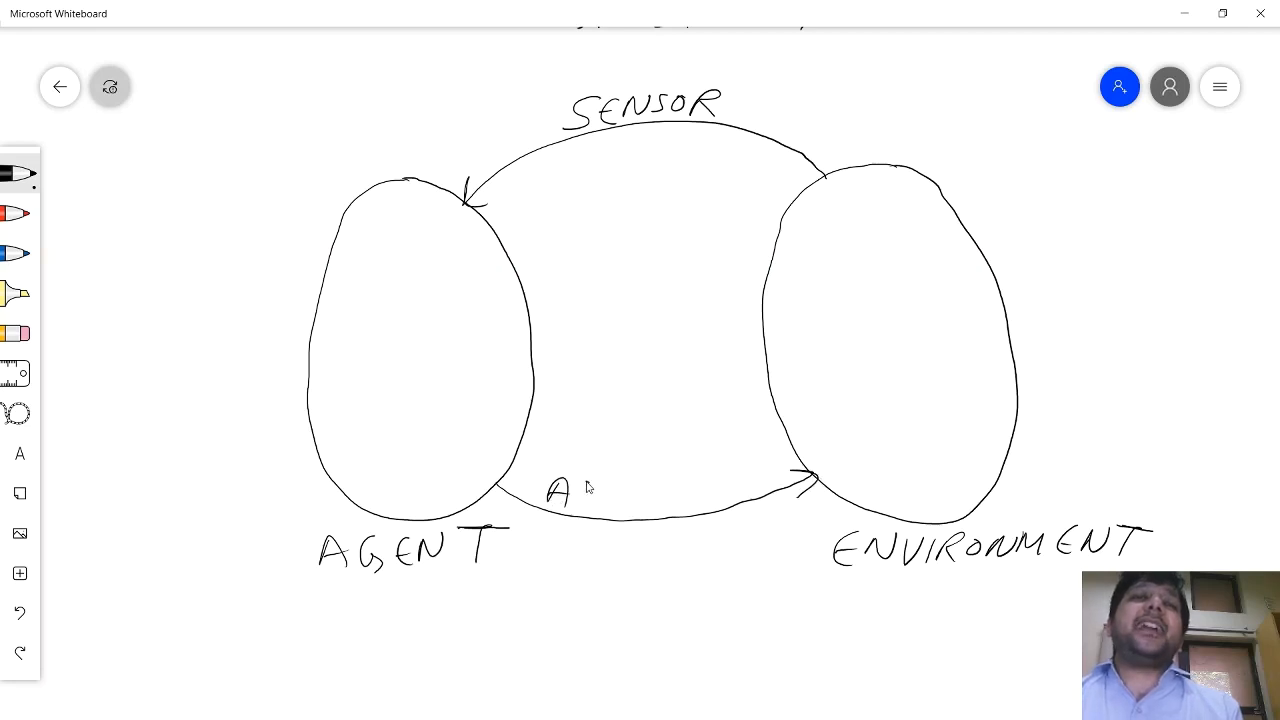
- Write the ACTUATOR label on the lower curved arrow from AGENT to ENVIRONMENT
{"action": "type", "text": "CTUATOR"}
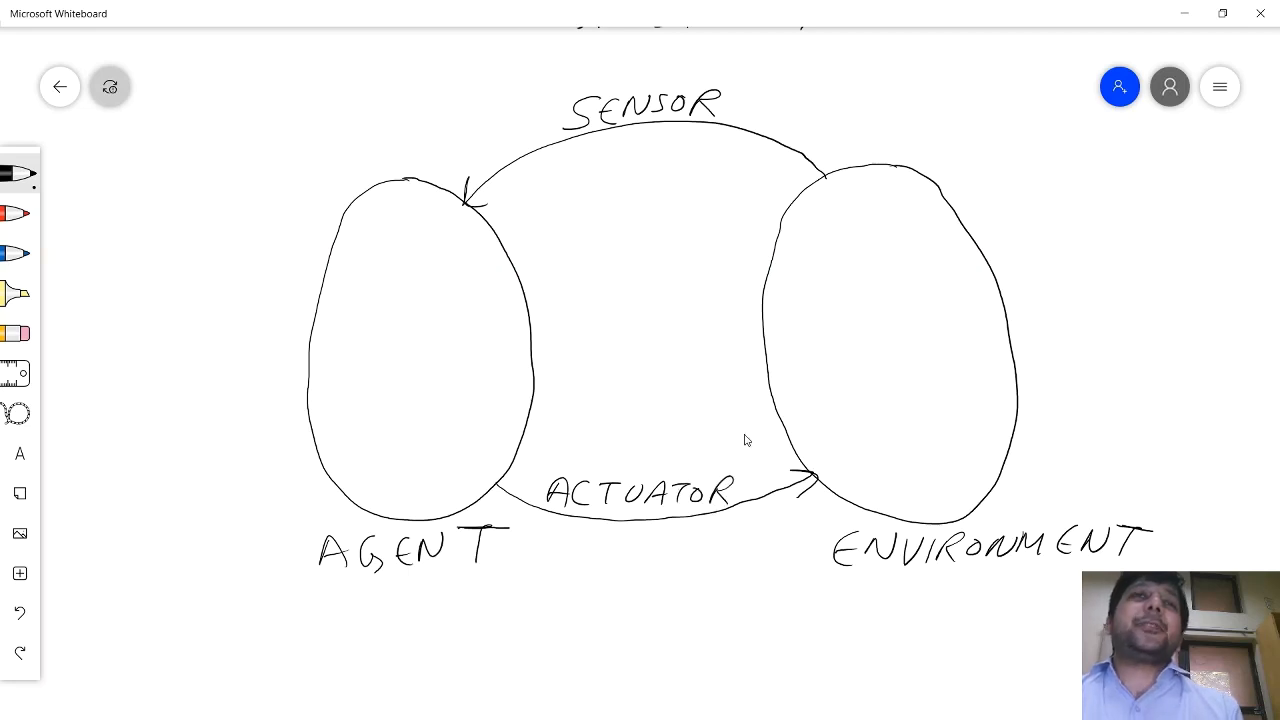
{"action": "mouse_move", "coordinate": [688, 124]}
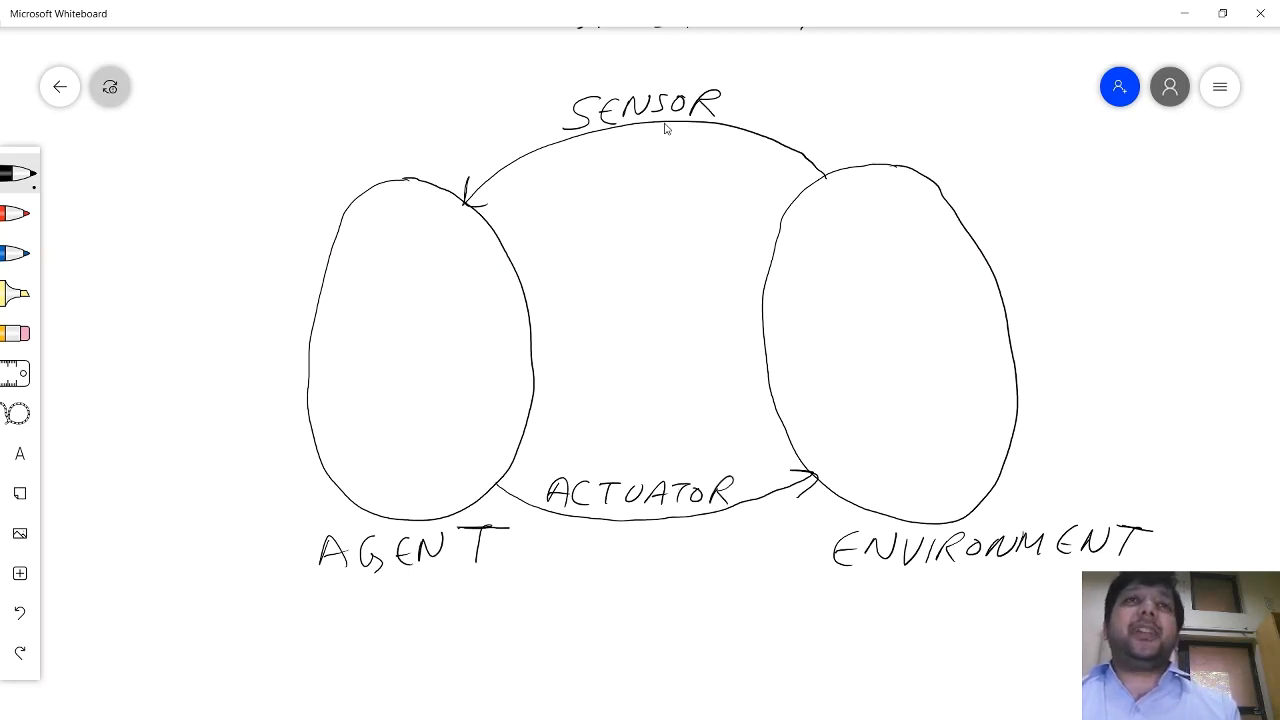
{"action": "mouse_move", "coordinate": [652, 128]}
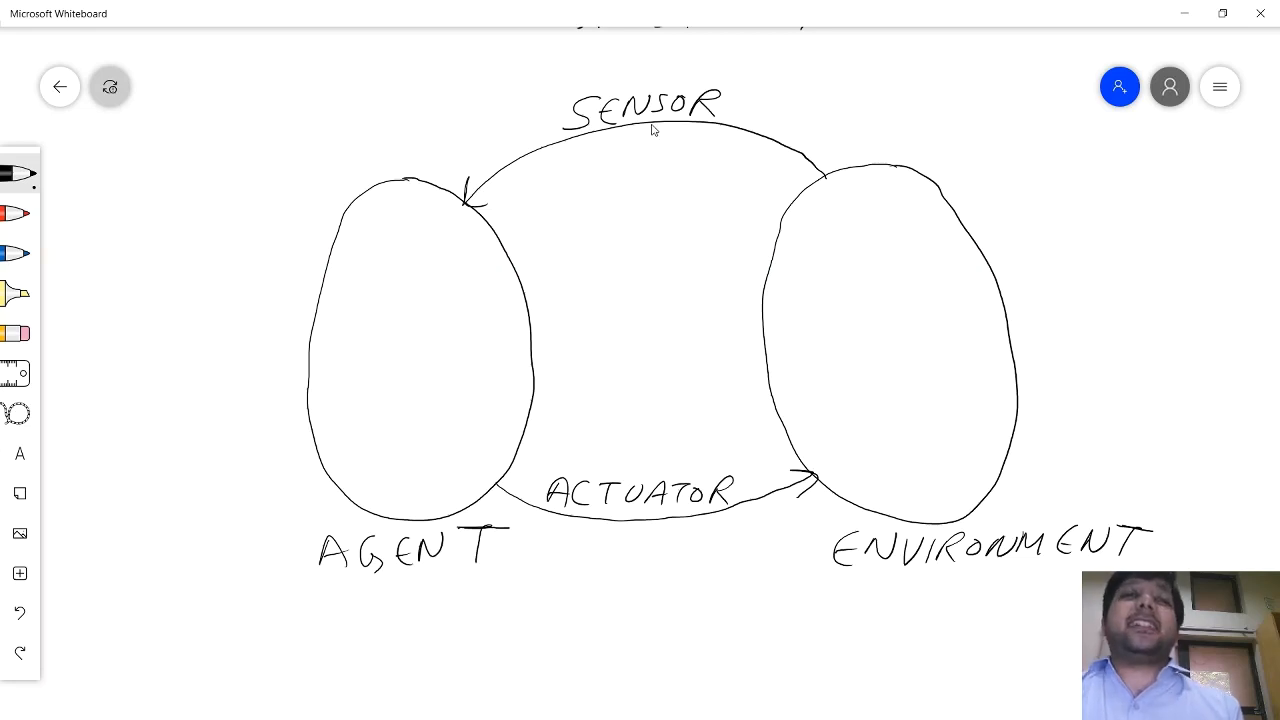
{"action": "mouse_move", "coordinate": [638, 134]}
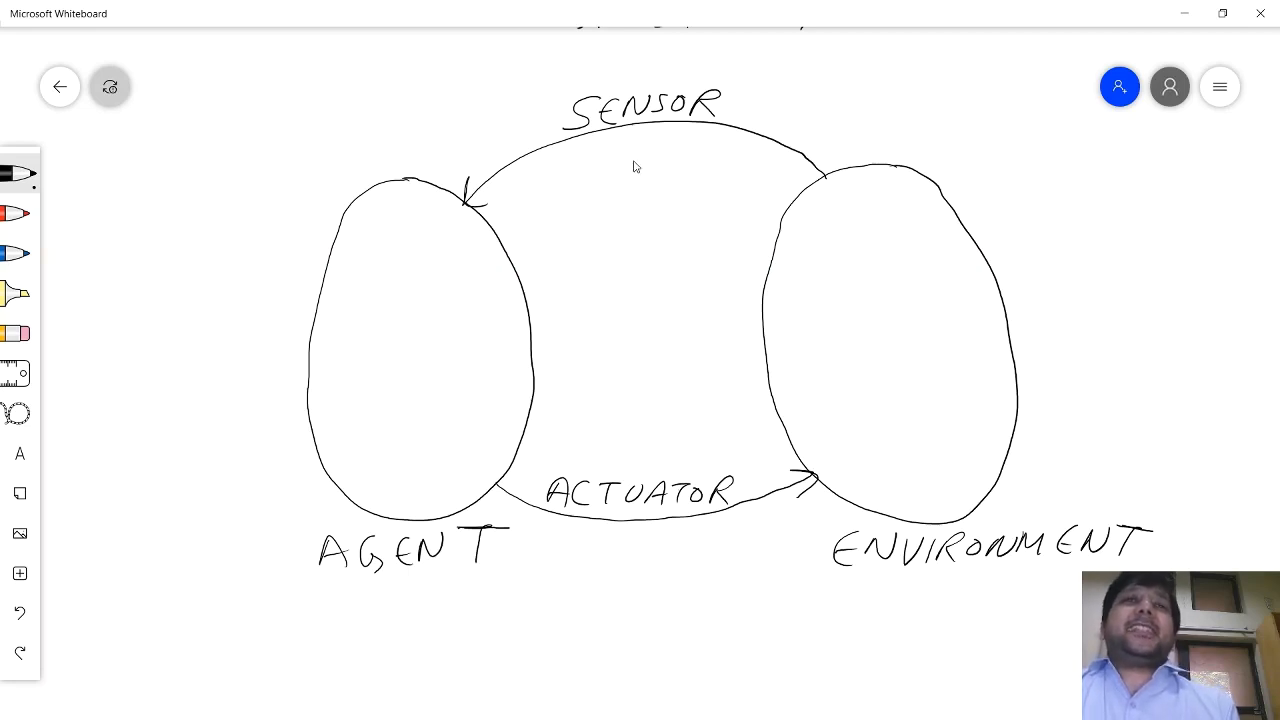
{"action": "mouse_move", "coordinate": [640, 156]}
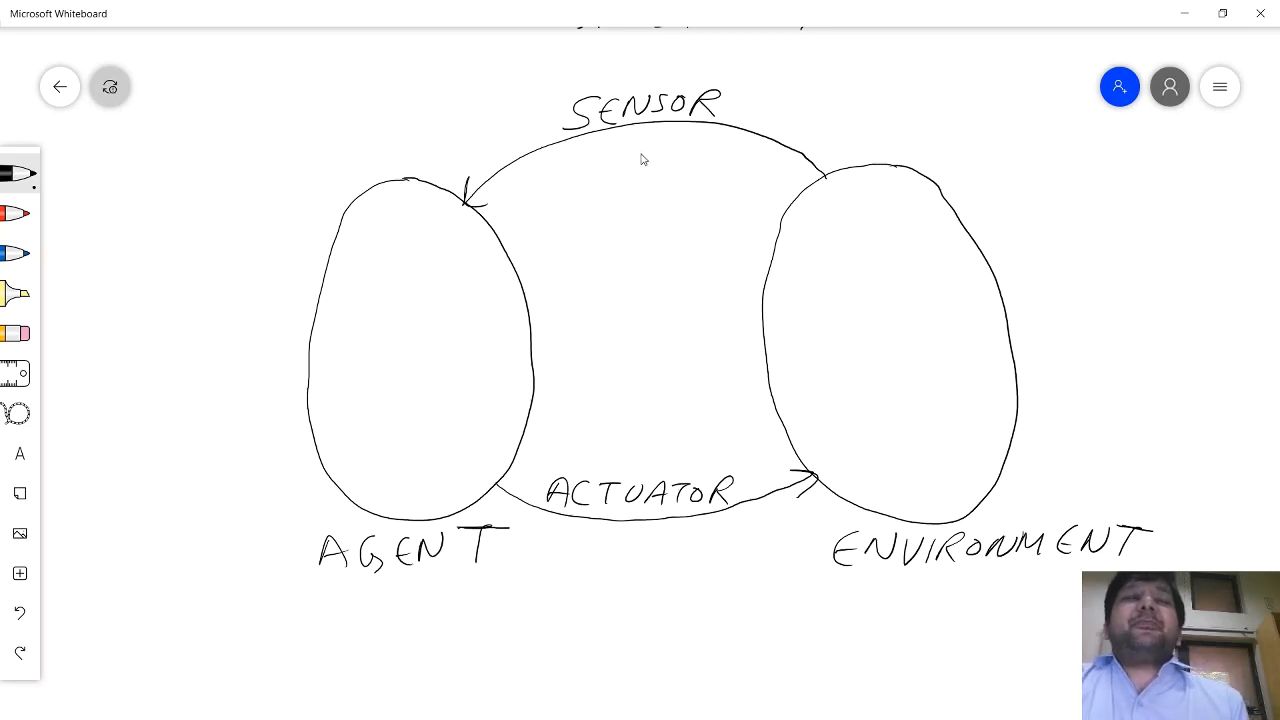
{"action": "mouse_move", "coordinate": [792, 186]}
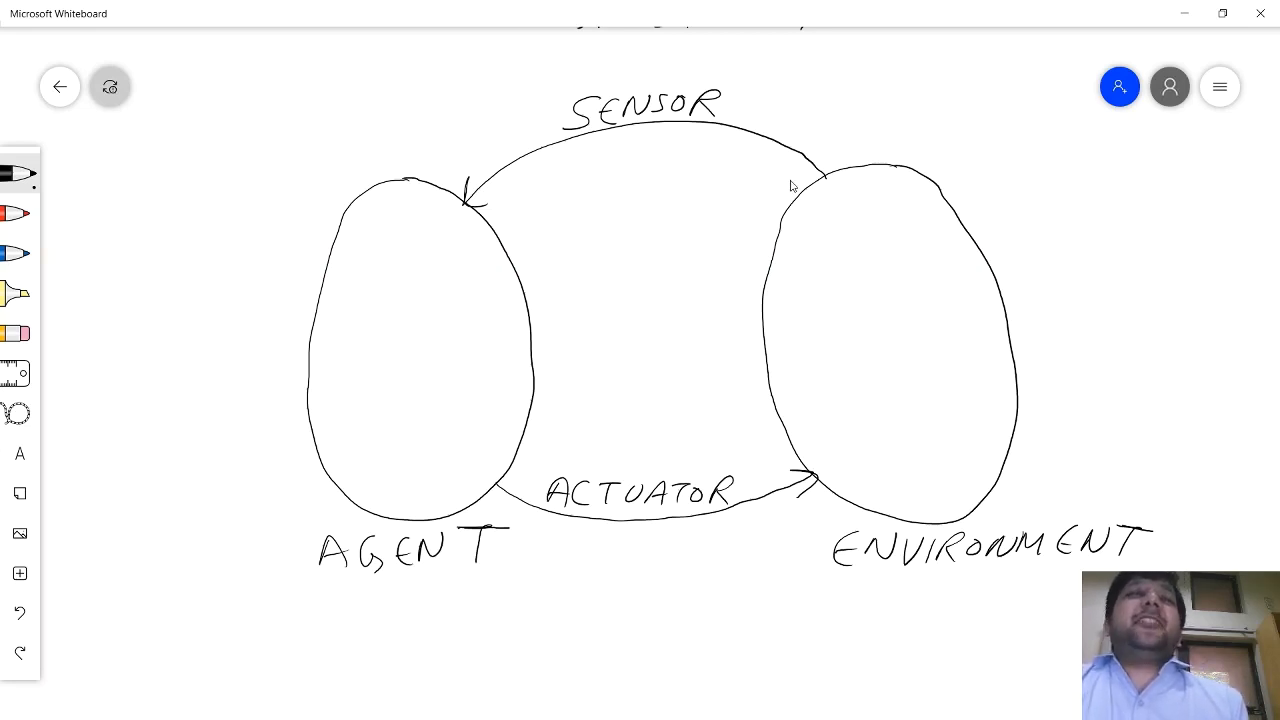
{"action": "mouse_move", "coordinate": [650, 152]}
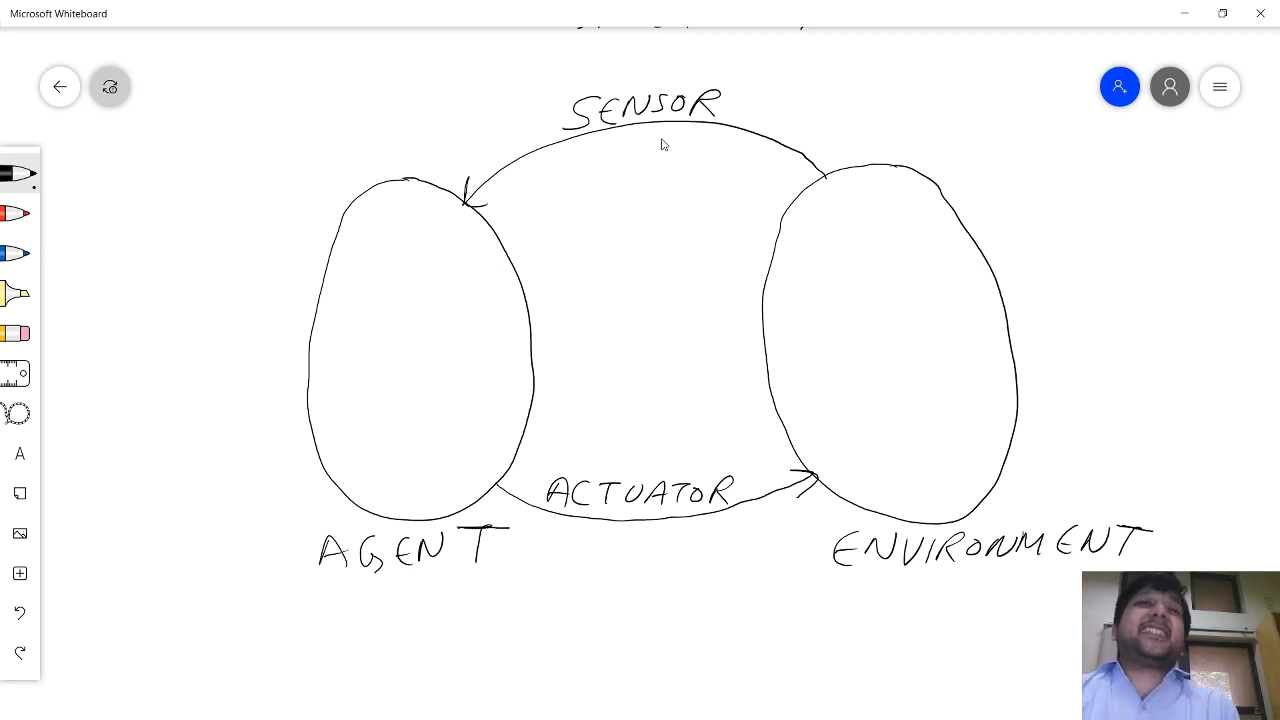
{"action": "mouse_move", "coordinate": [736, 222]}
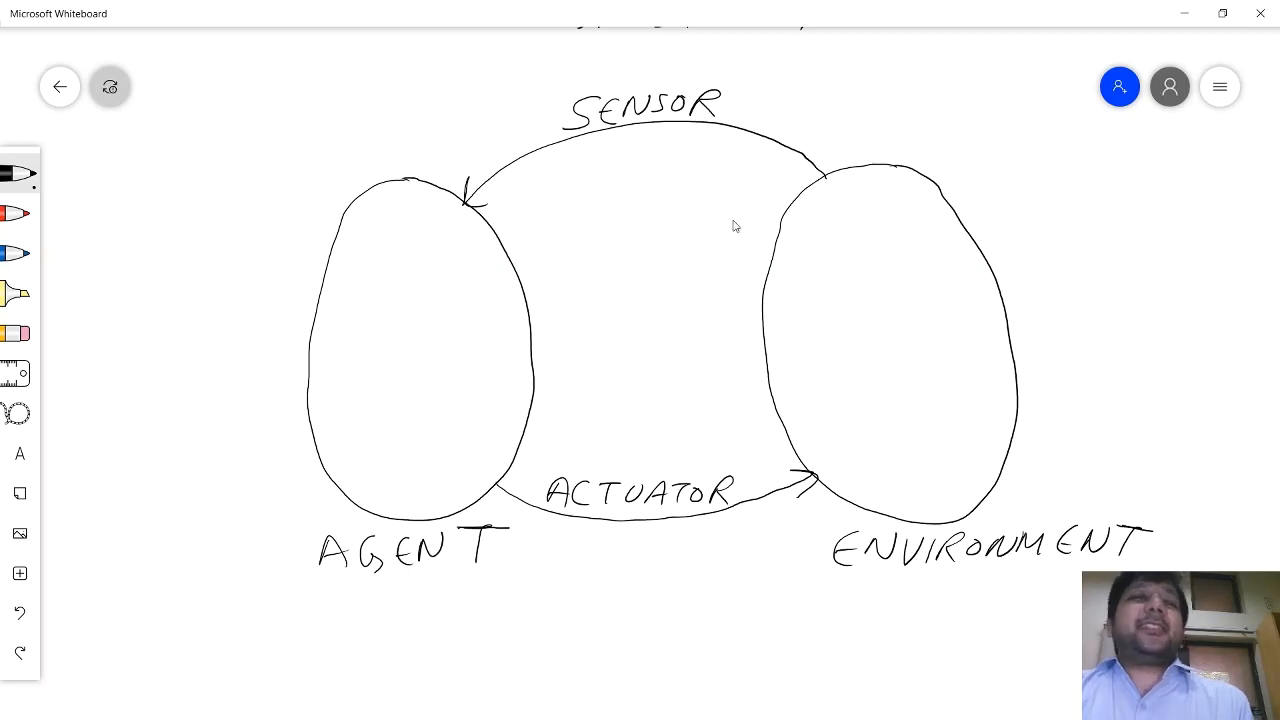
{"action": "mouse_move", "coordinate": [752, 218]}
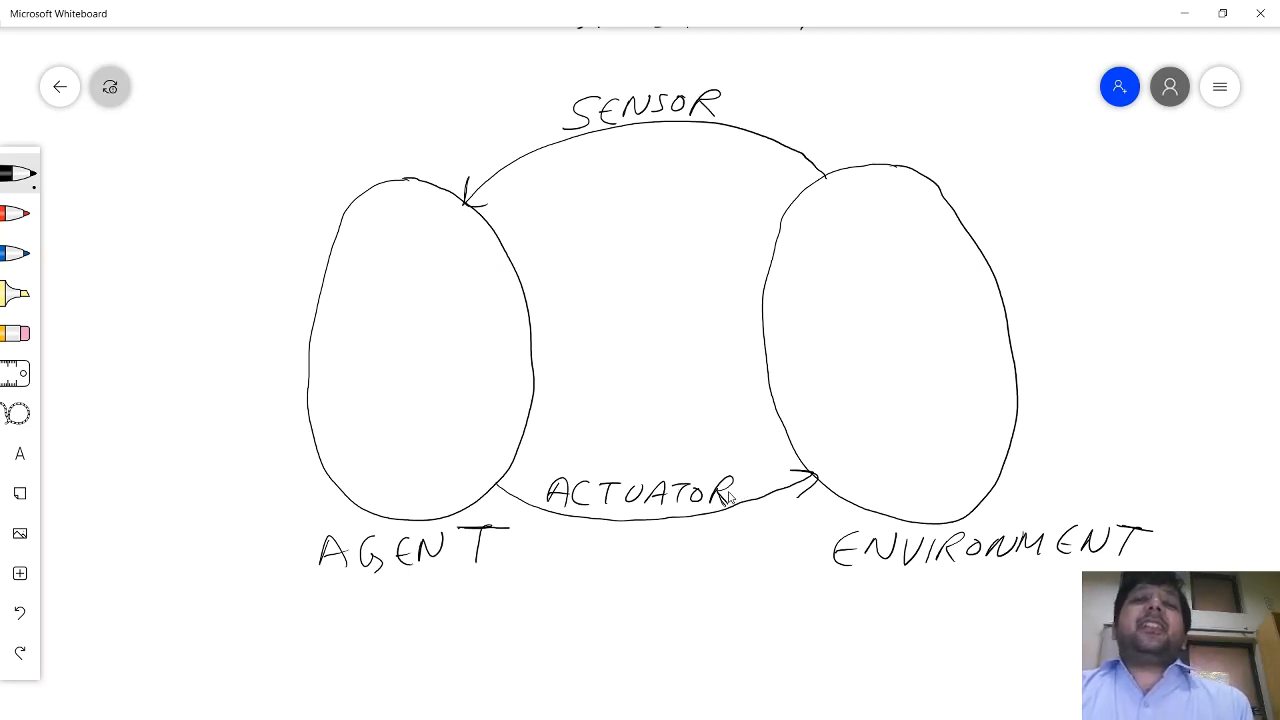
{"action": "mouse_move", "coordinate": [748, 492]}
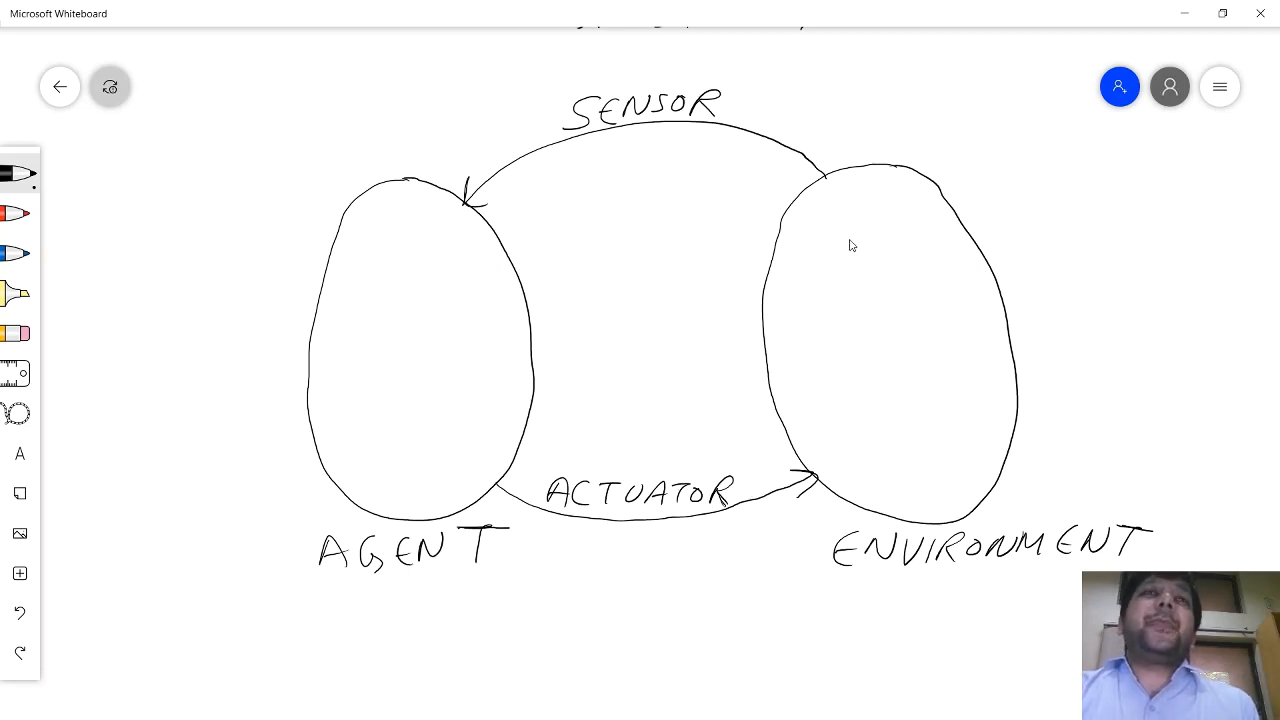
{"action": "mouse_move", "coordinate": [812, 184]}
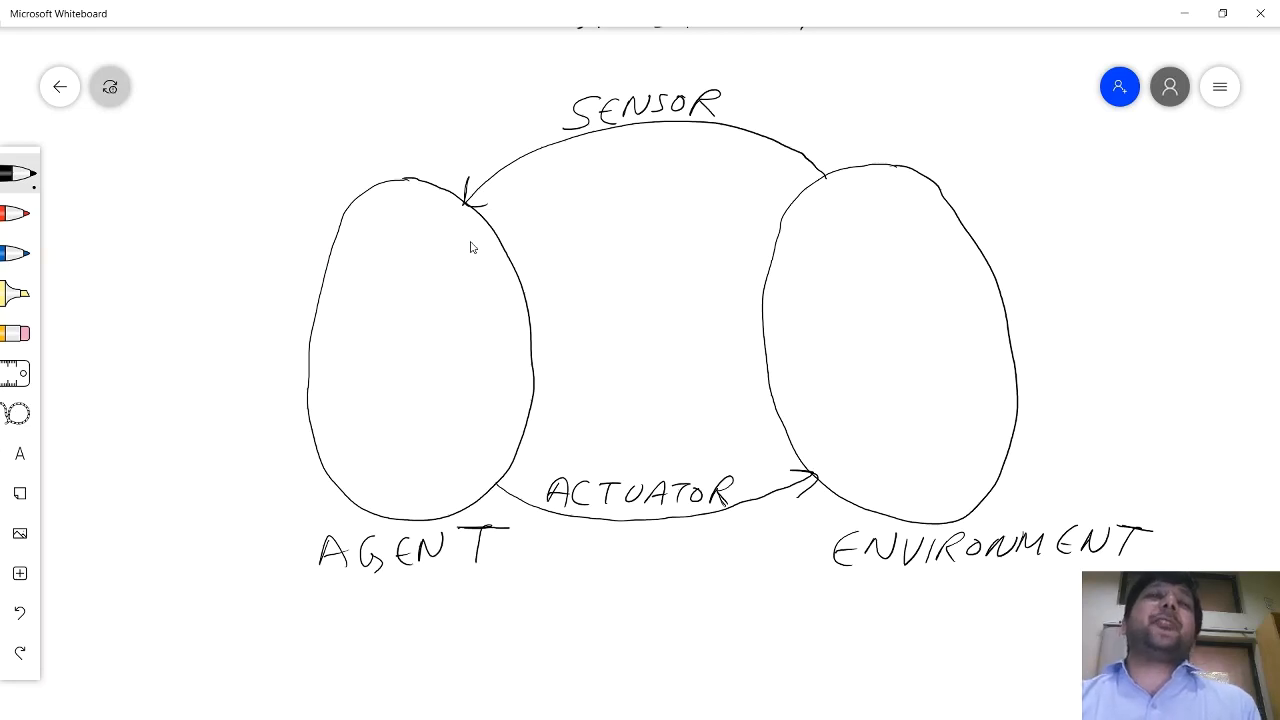
{"action": "mouse_move", "coordinate": [810, 200]}
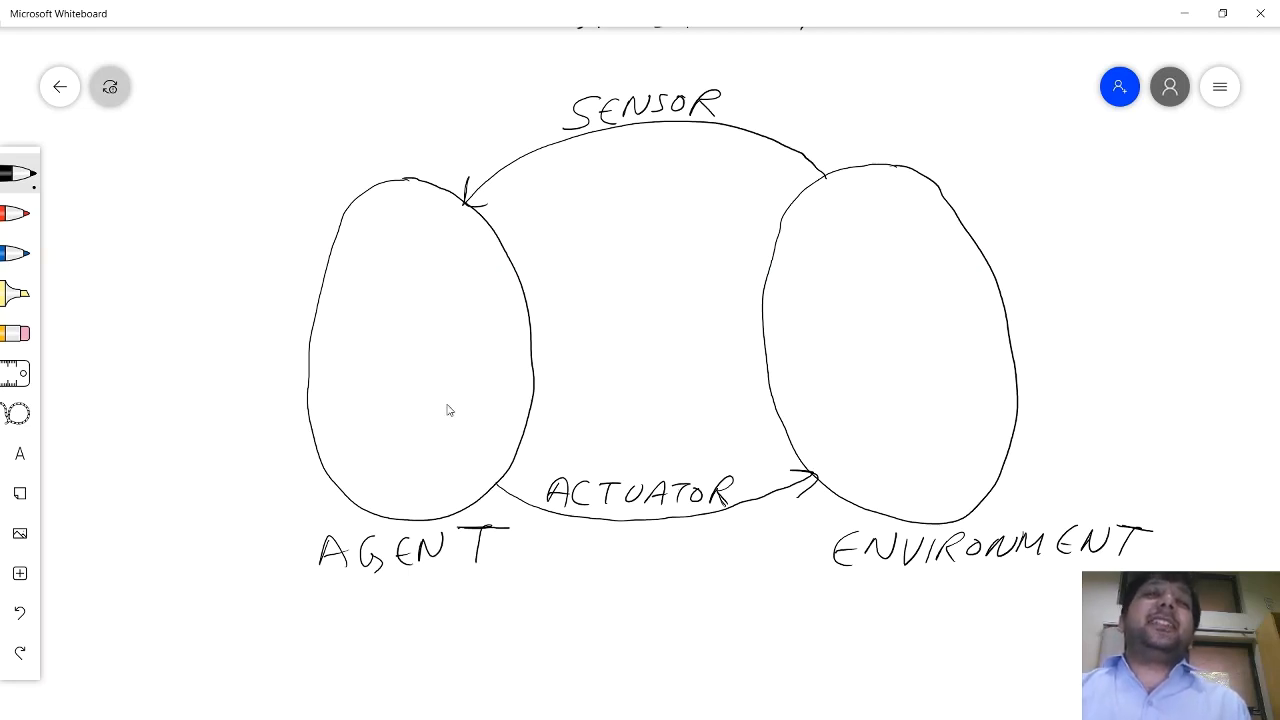
{"action": "mouse_move", "coordinate": [428, 320]}
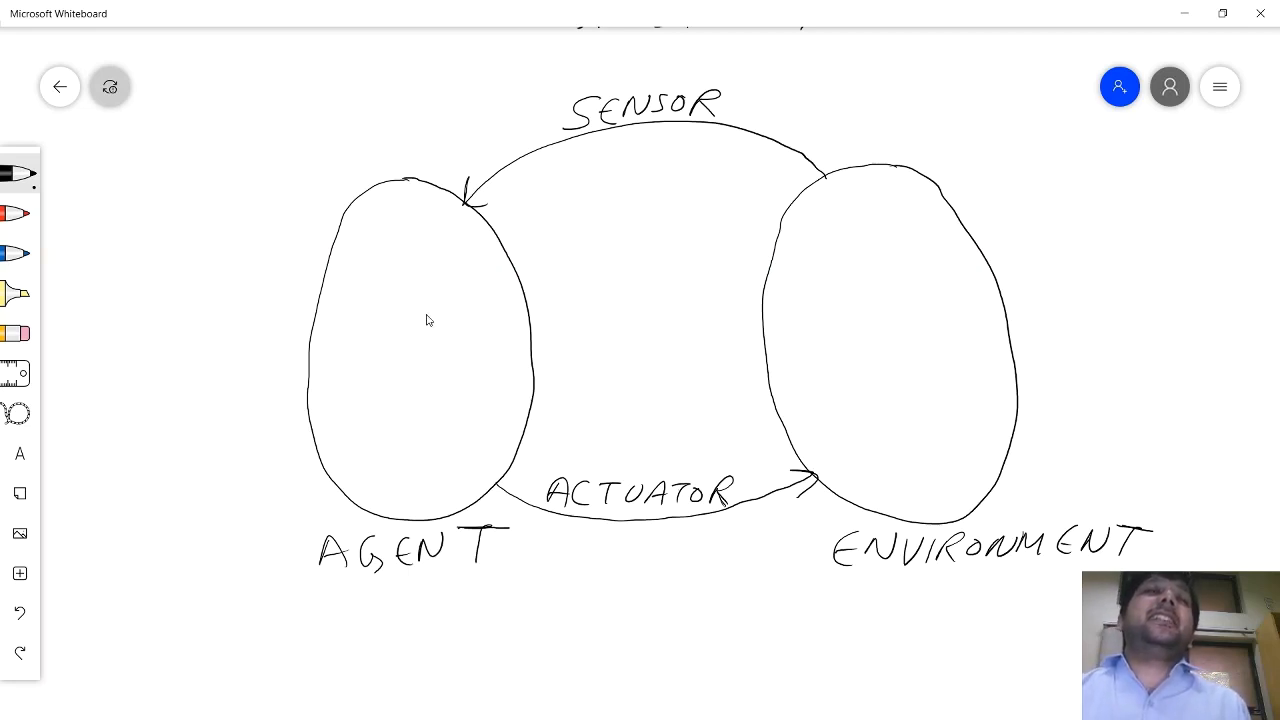
{"action": "mouse_move", "coordinate": [896, 292]}
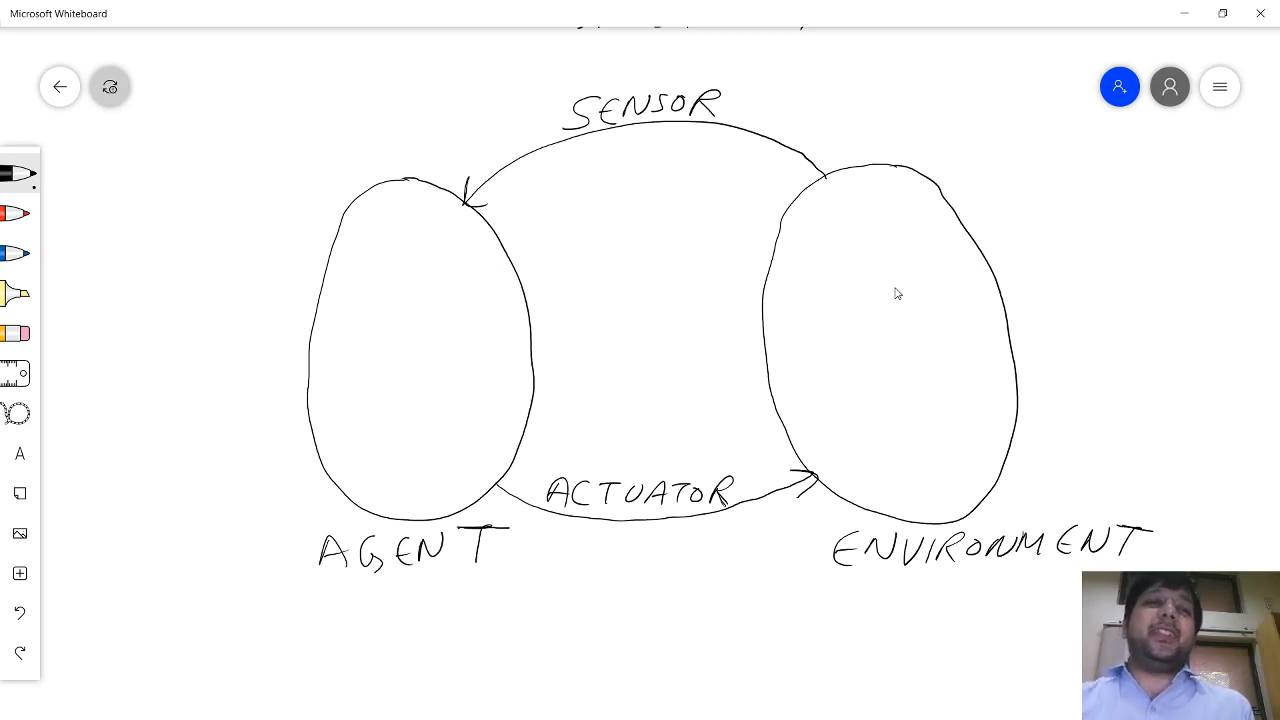
{"action": "mouse_move", "coordinate": [180, 340]}
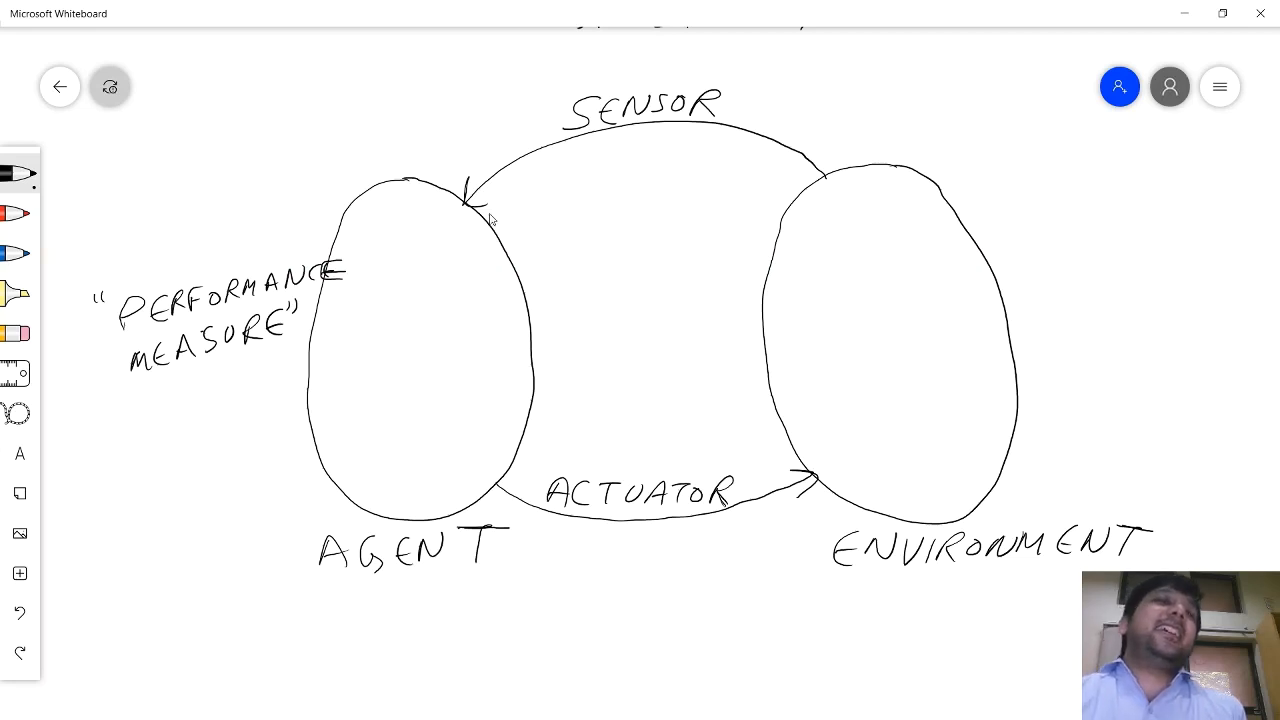
- Handwrite the quoted "PERFORMANCE MEASURE" label left of the AGENT oval
{"action": "left_click_drag", "start_coordinate": [100, 310], "coordinate": [116, 360]}
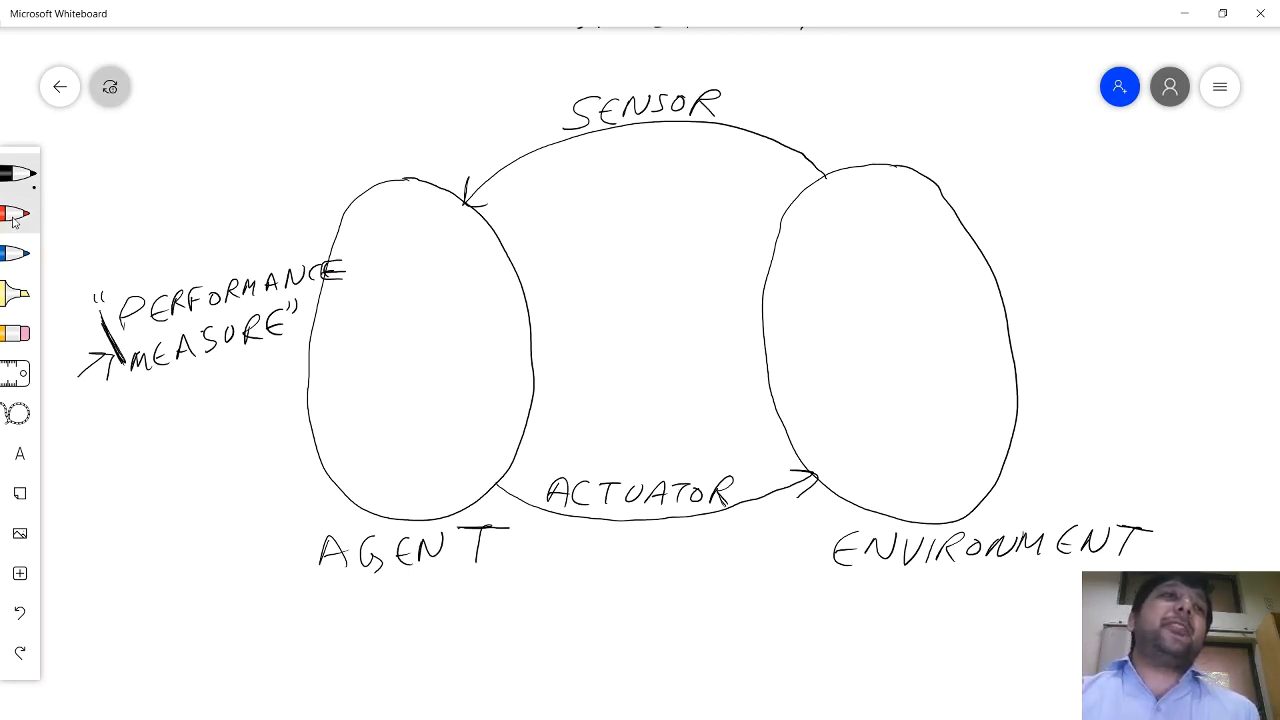
- Circle the P, S, A and E initials in red and write PEAS in red above the agent
{"action": "left_click_drag", "start_coordinate": [128, 276], "coordinate": [118, 344]}
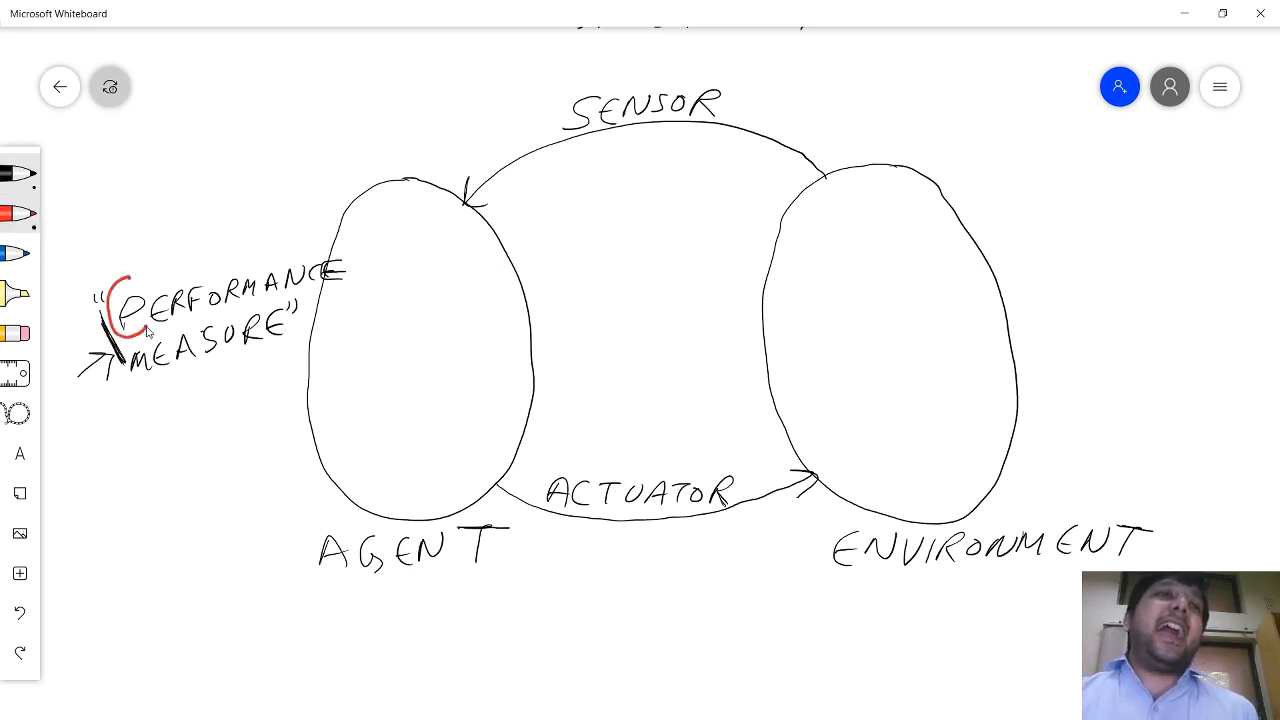
{"action": "left_click_drag", "start_coordinate": [130, 276], "coordinate": [130, 340]}
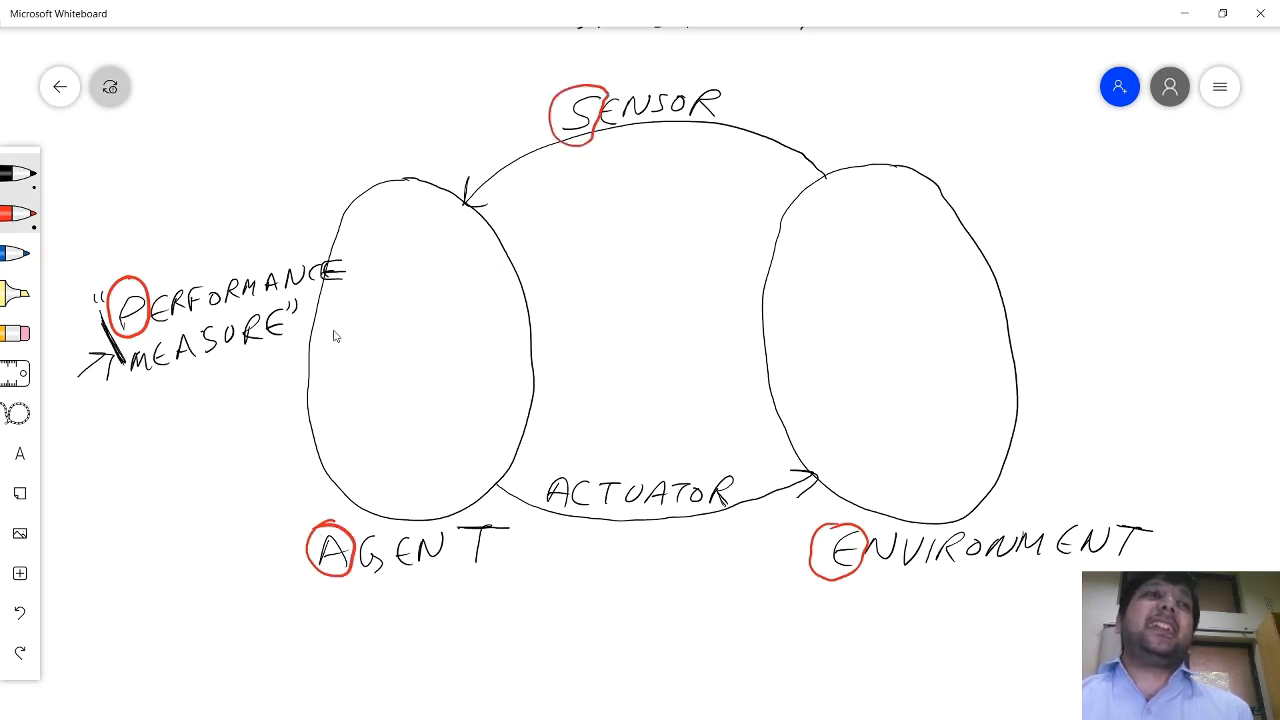
{"action": "mouse_move", "coordinate": [192, 166]}
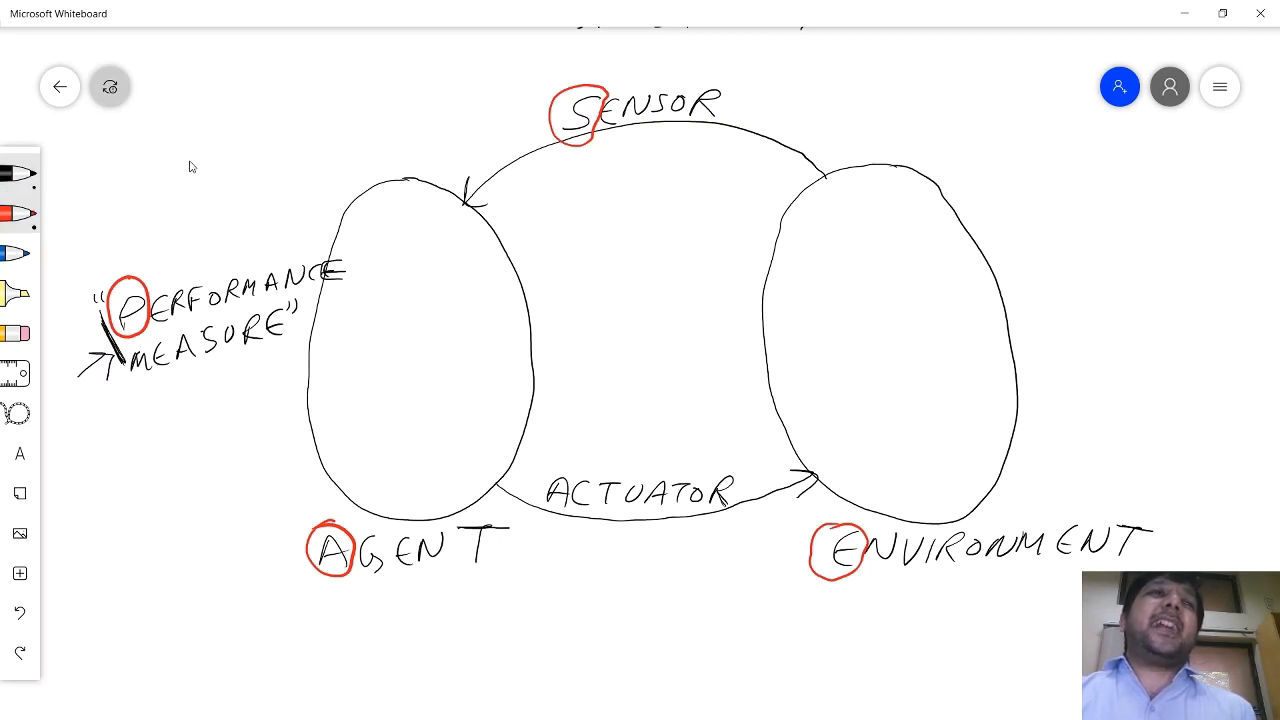
{"action": "left_click_drag", "start_coordinate": [184, 160], "coordinate": [316, 160]}
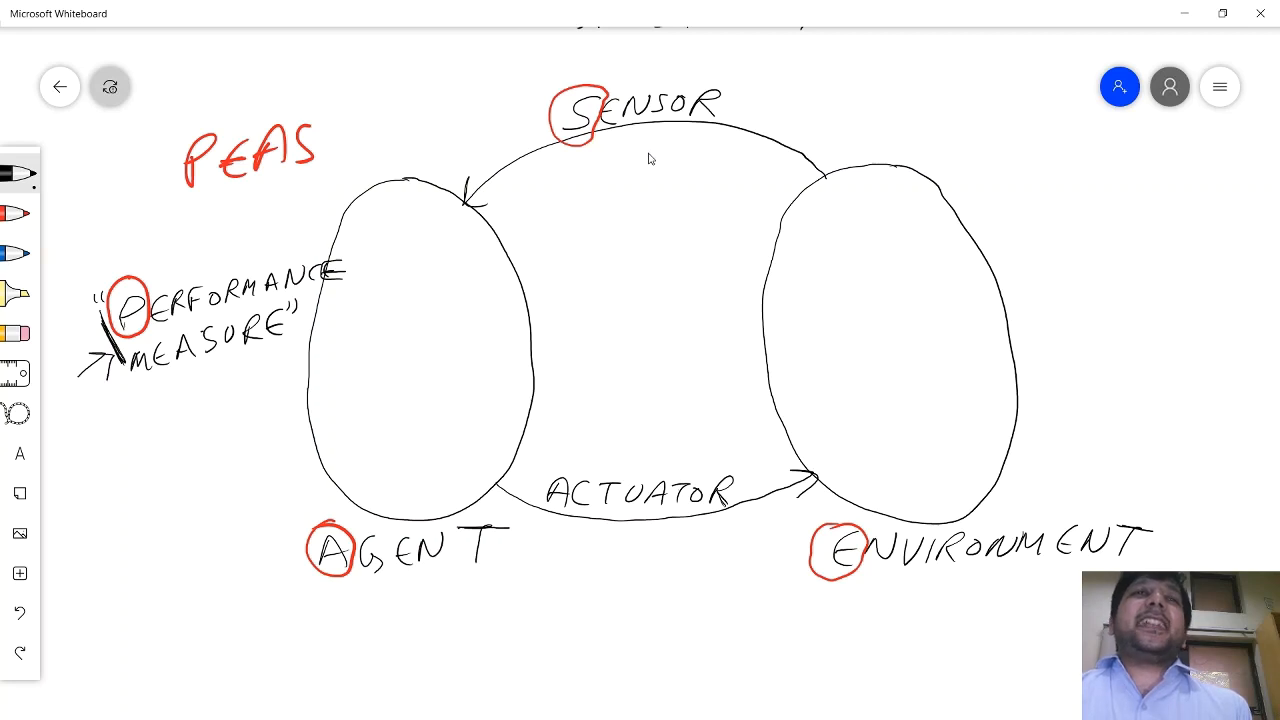
{"action": "mouse_move", "coordinate": [616, 190]}
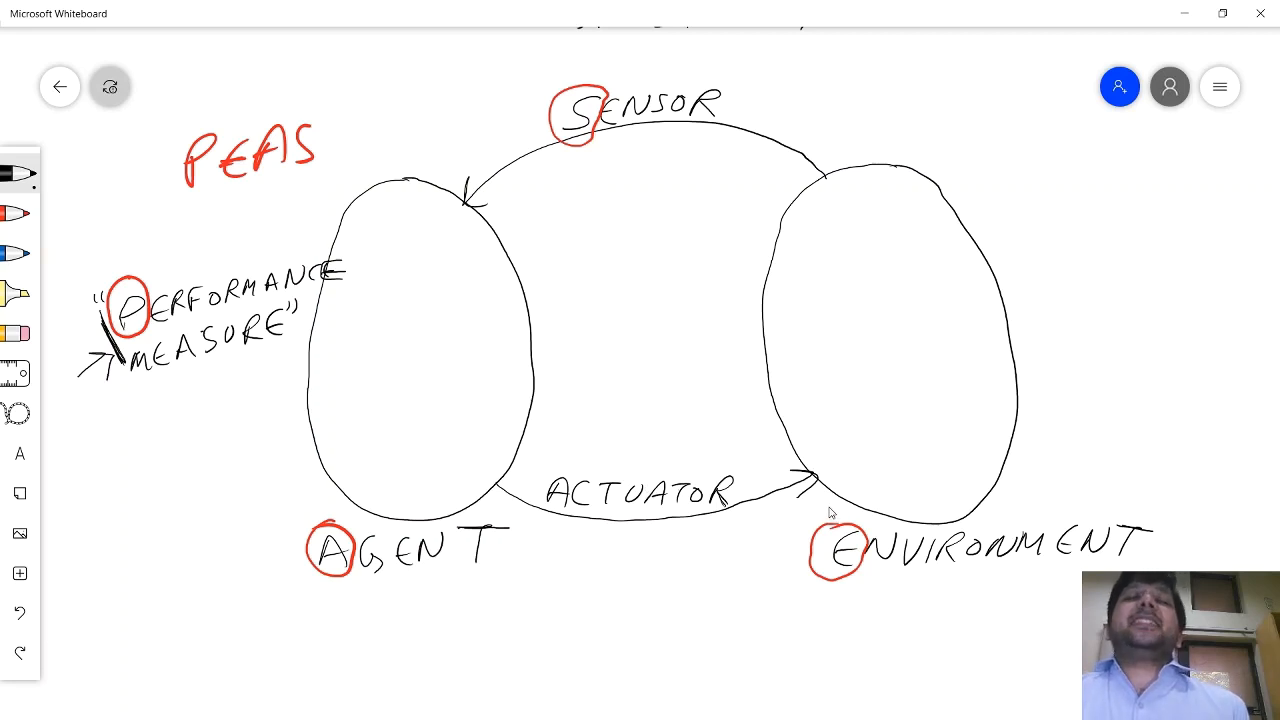
{"action": "mouse_move", "coordinate": [830, 504]}
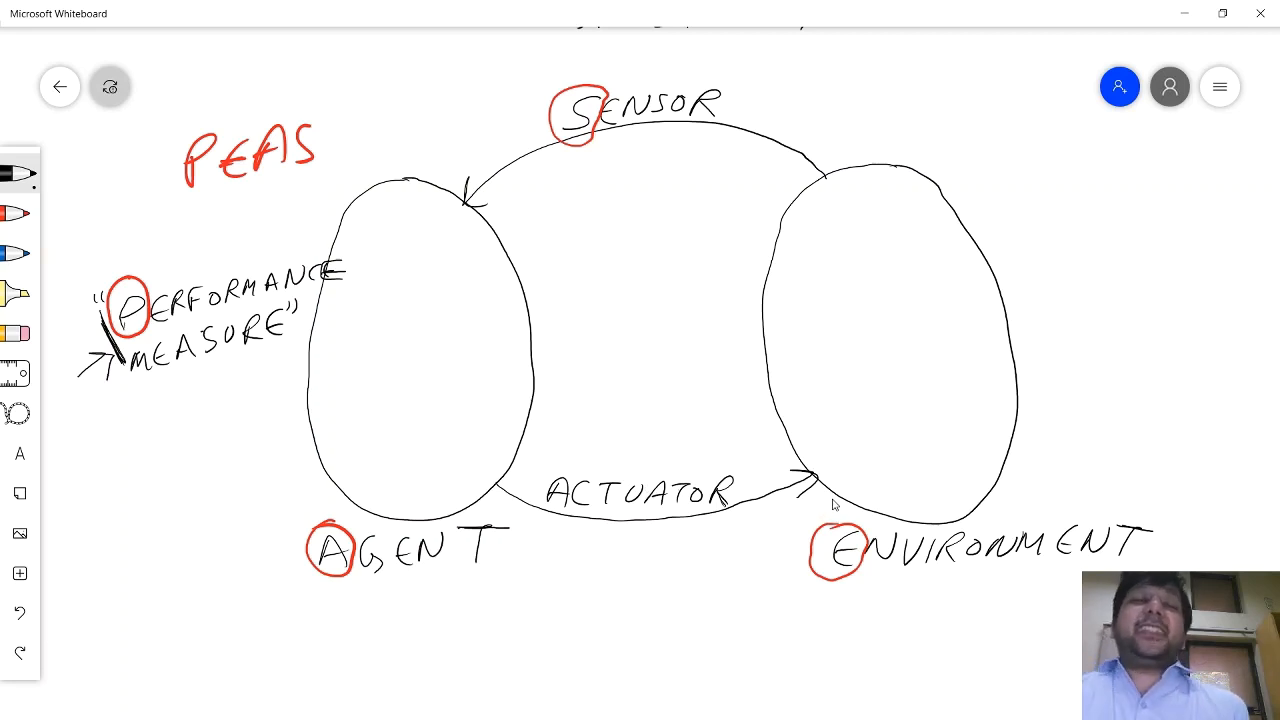
{"action": "mouse_move", "coordinate": [812, 504]}
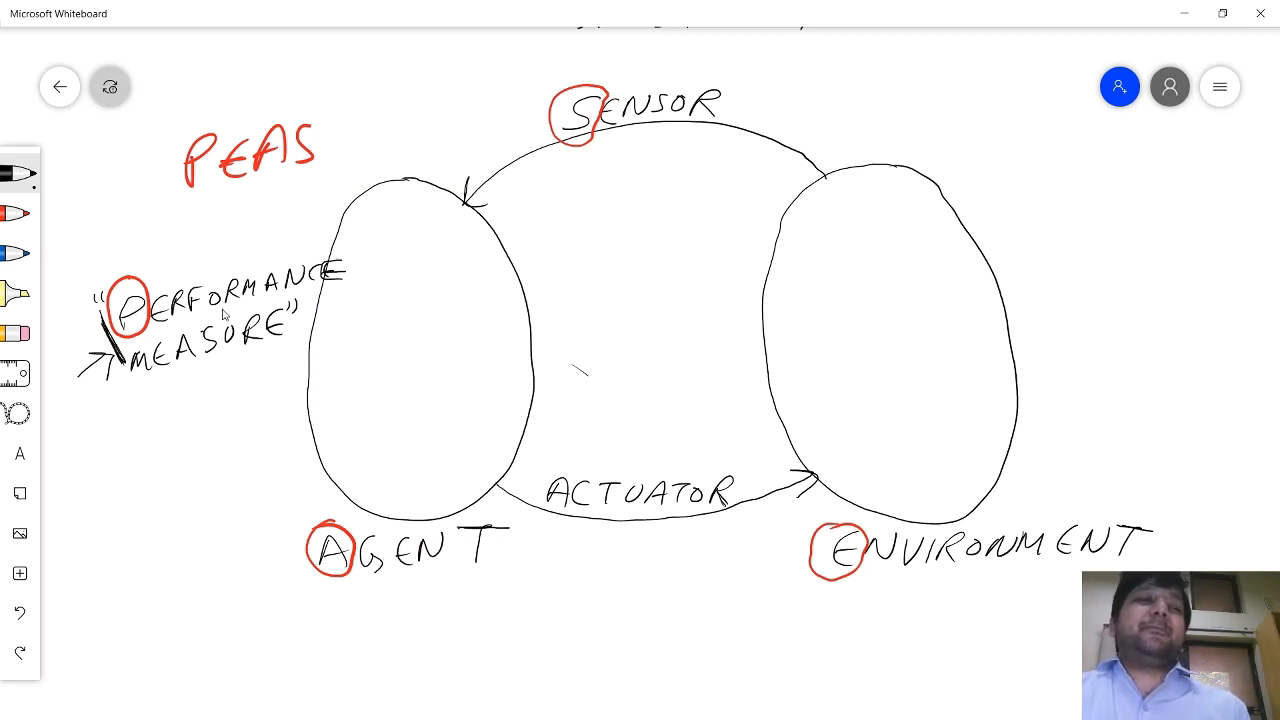
{"action": "mouse_move", "coordinate": [218, 318]}
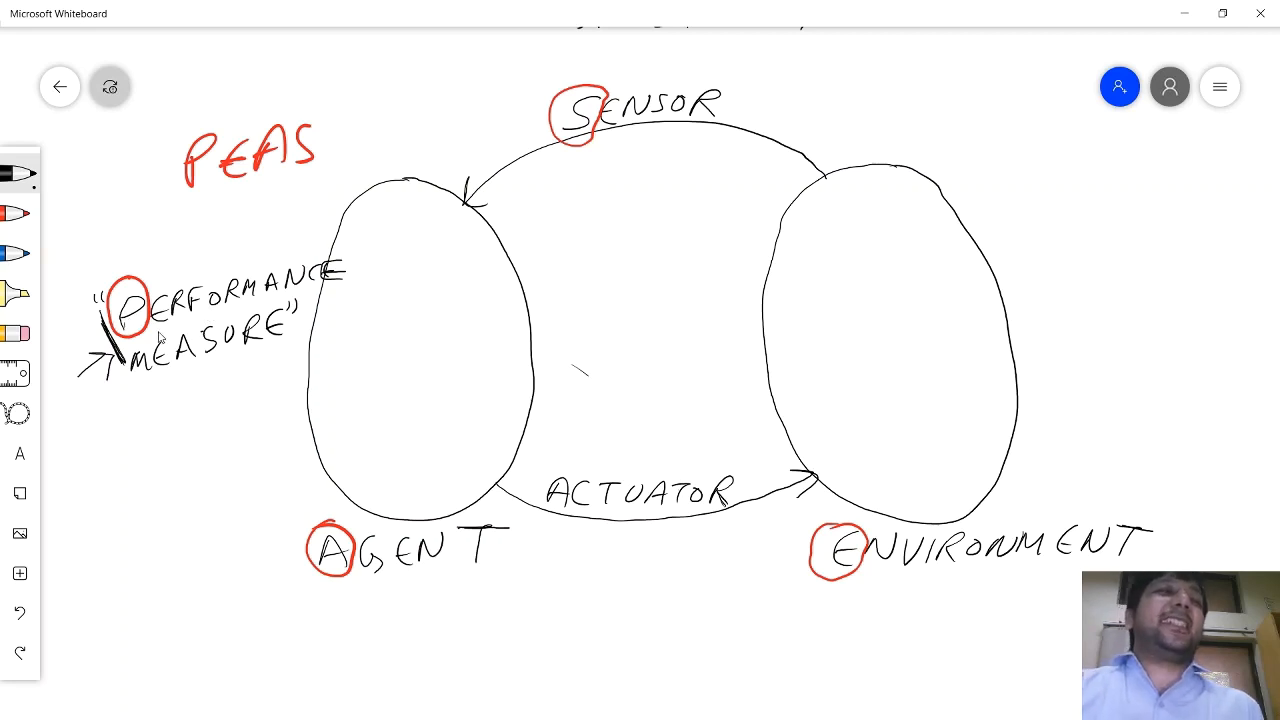
{"action": "mouse_move", "coordinate": [336, 350]}
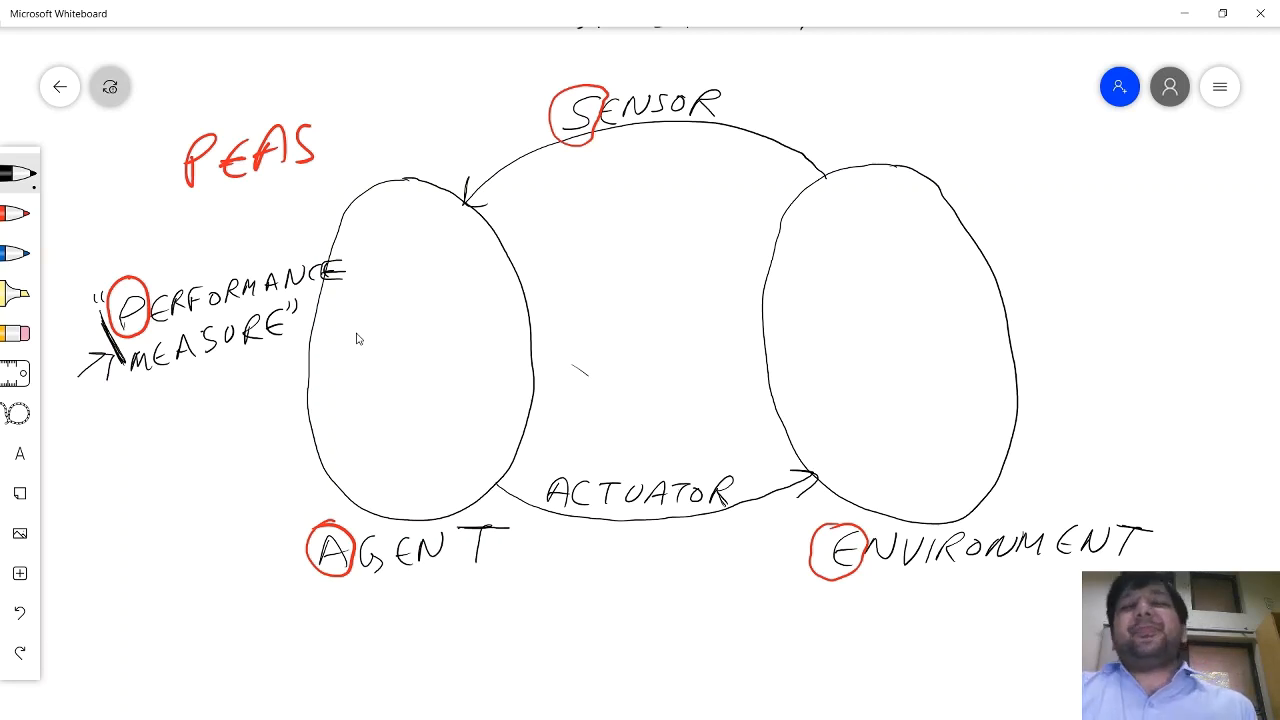
{"action": "mouse_move", "coordinate": [336, 330]}
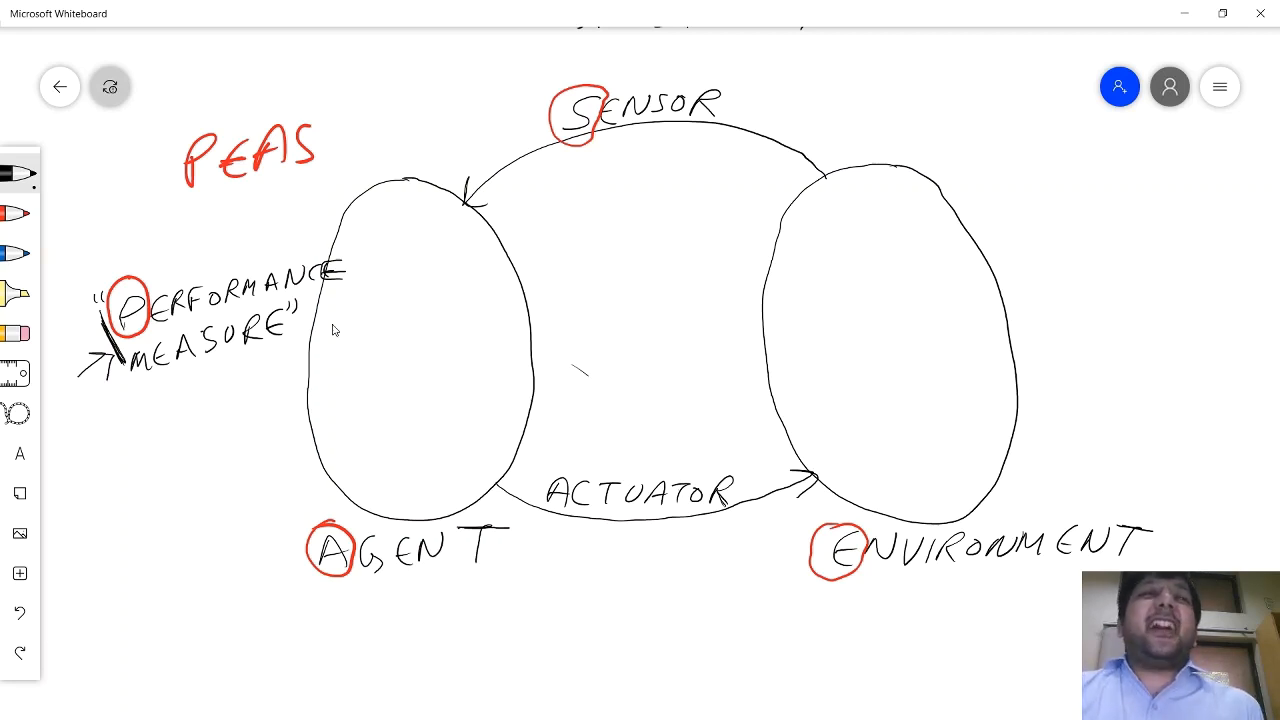
{"action": "mouse_move", "coordinate": [544, 312]}
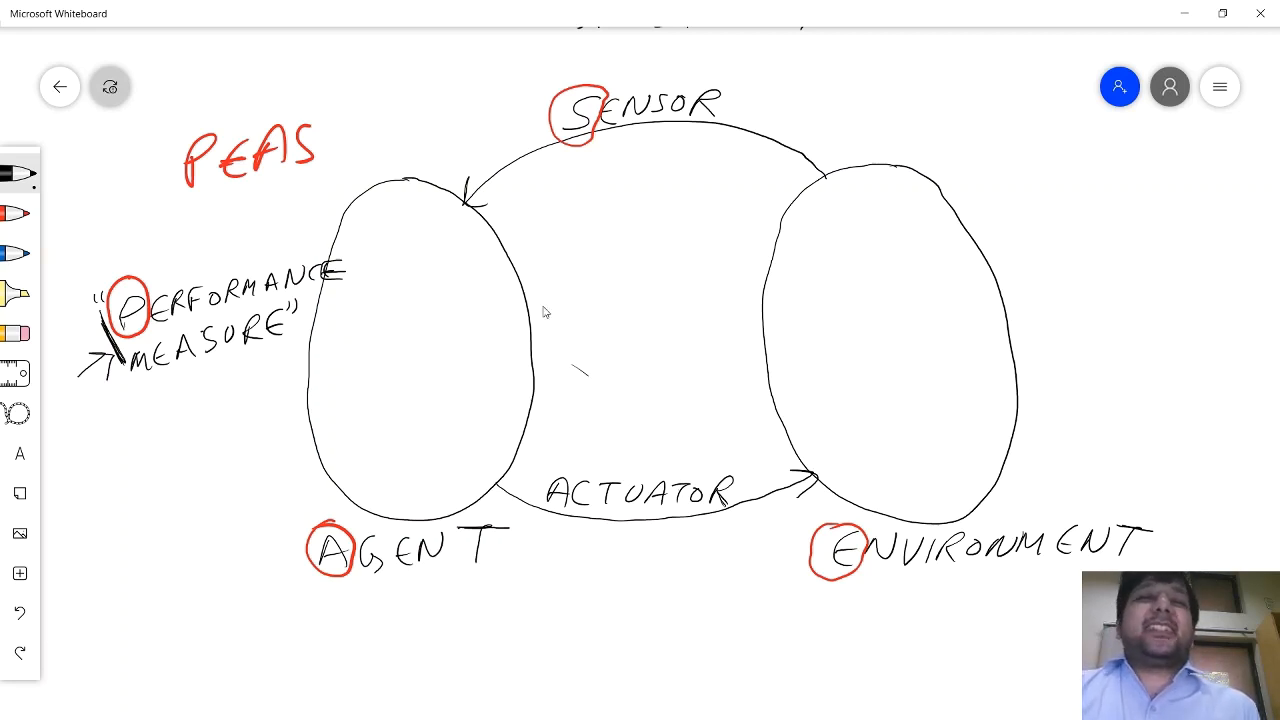
{"action": "mouse_move", "coordinate": [752, 400]}
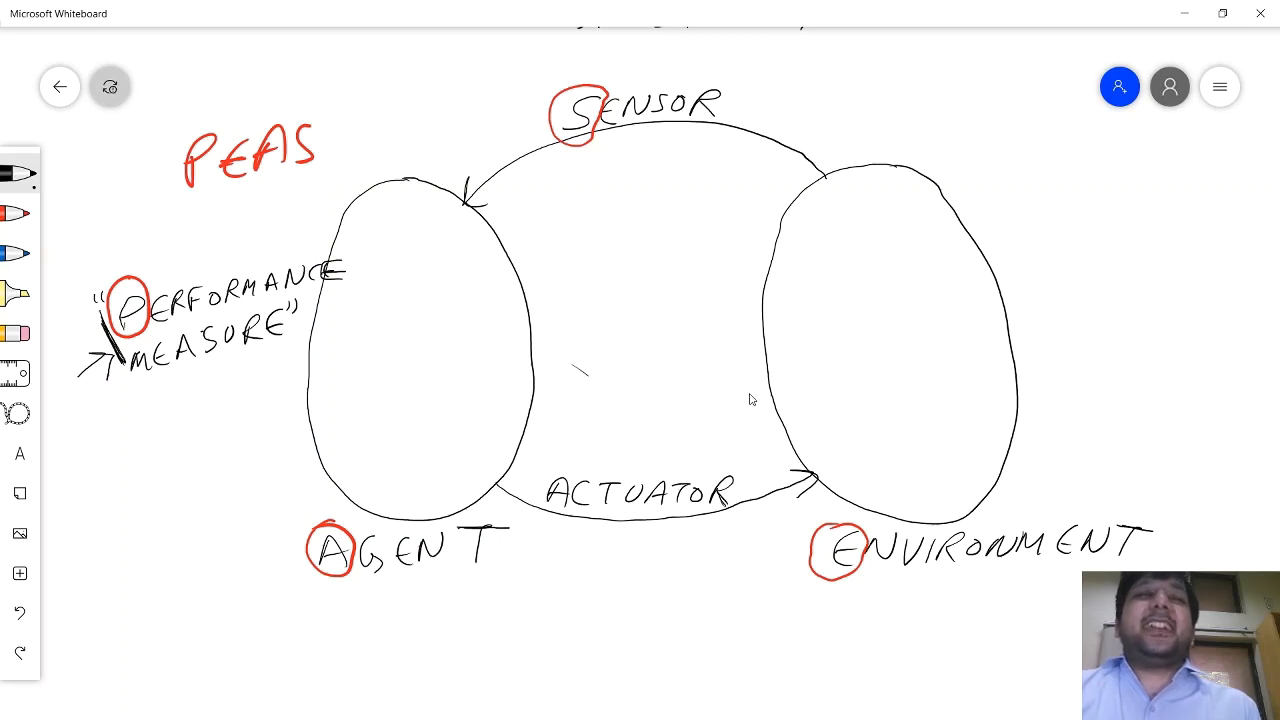
{"action": "mouse_move", "coordinate": [716, 390]}
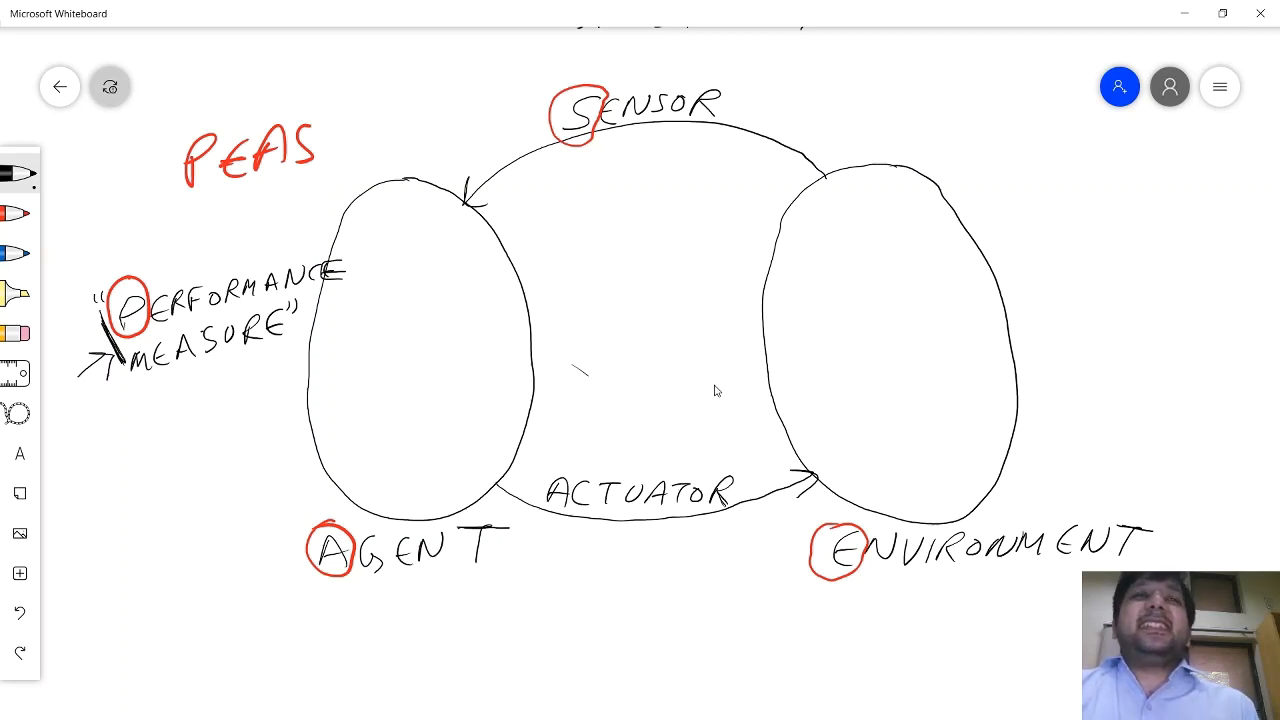
{"action": "mouse_move", "coordinate": [712, 390]}
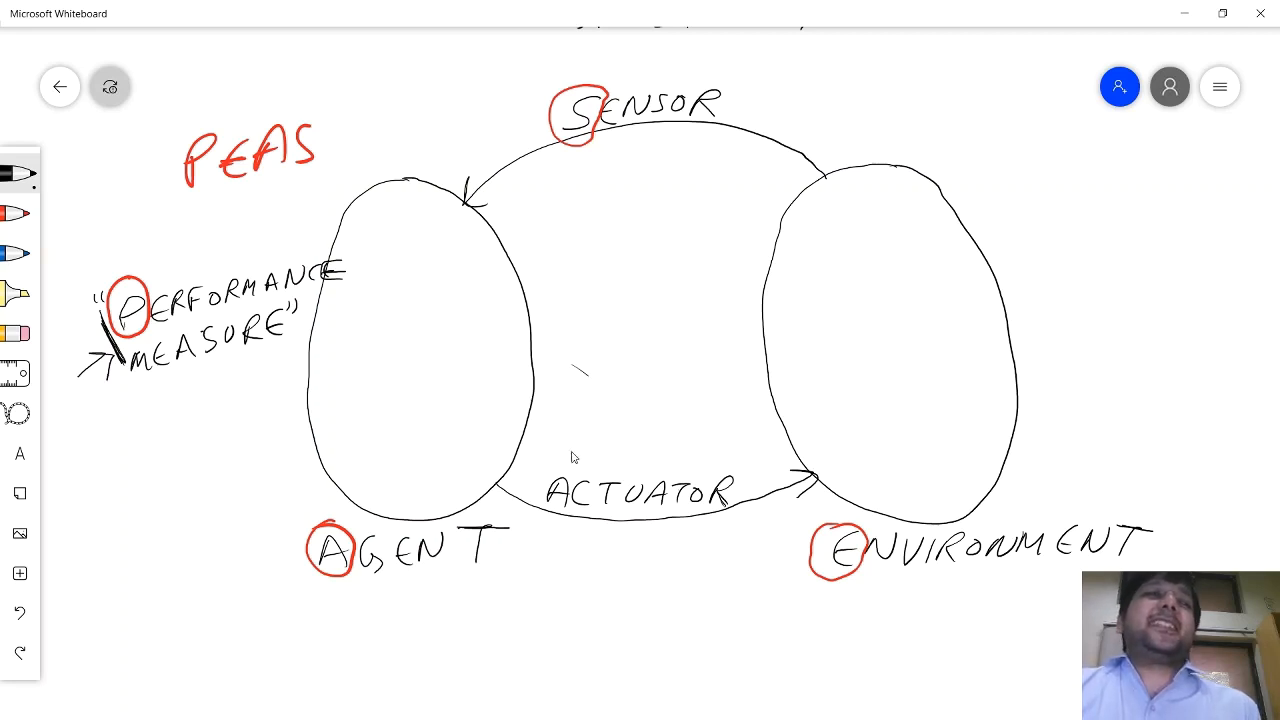
{"action": "mouse_move", "coordinate": [208, 368]}
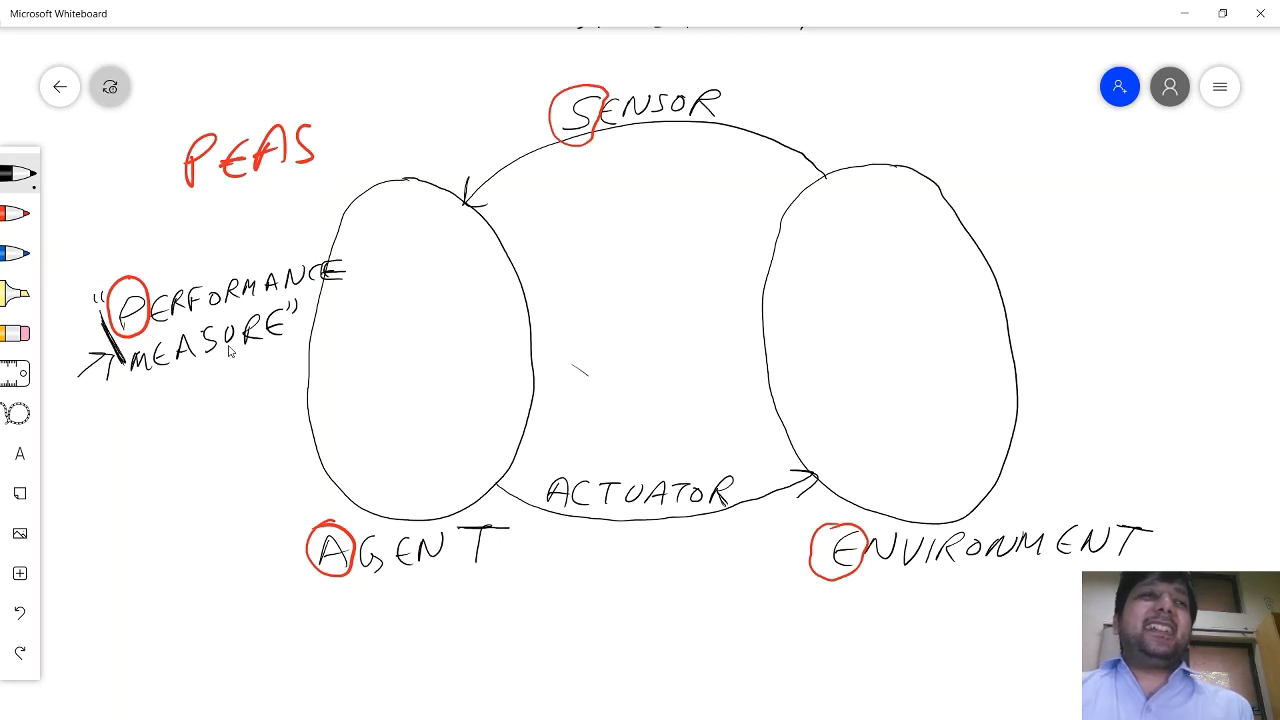
{"action": "mouse_move", "coordinate": [246, 352]}
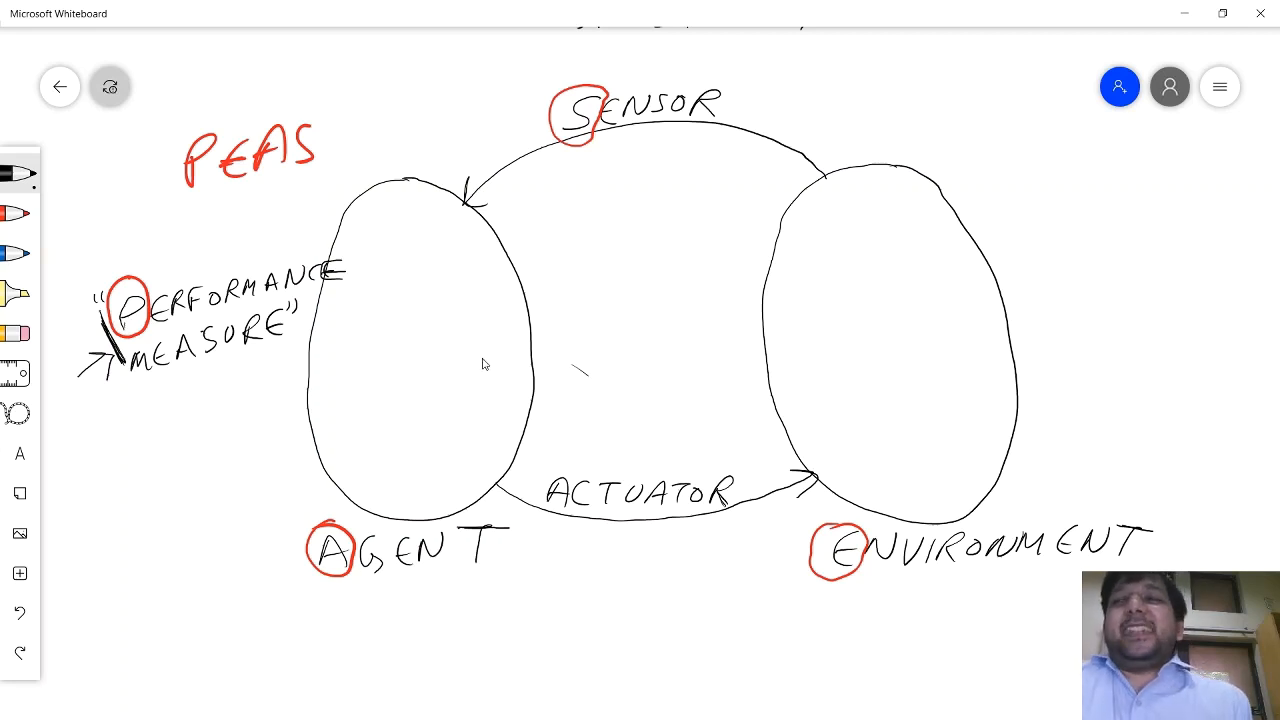
{"action": "mouse_move", "coordinate": [470, 382]}
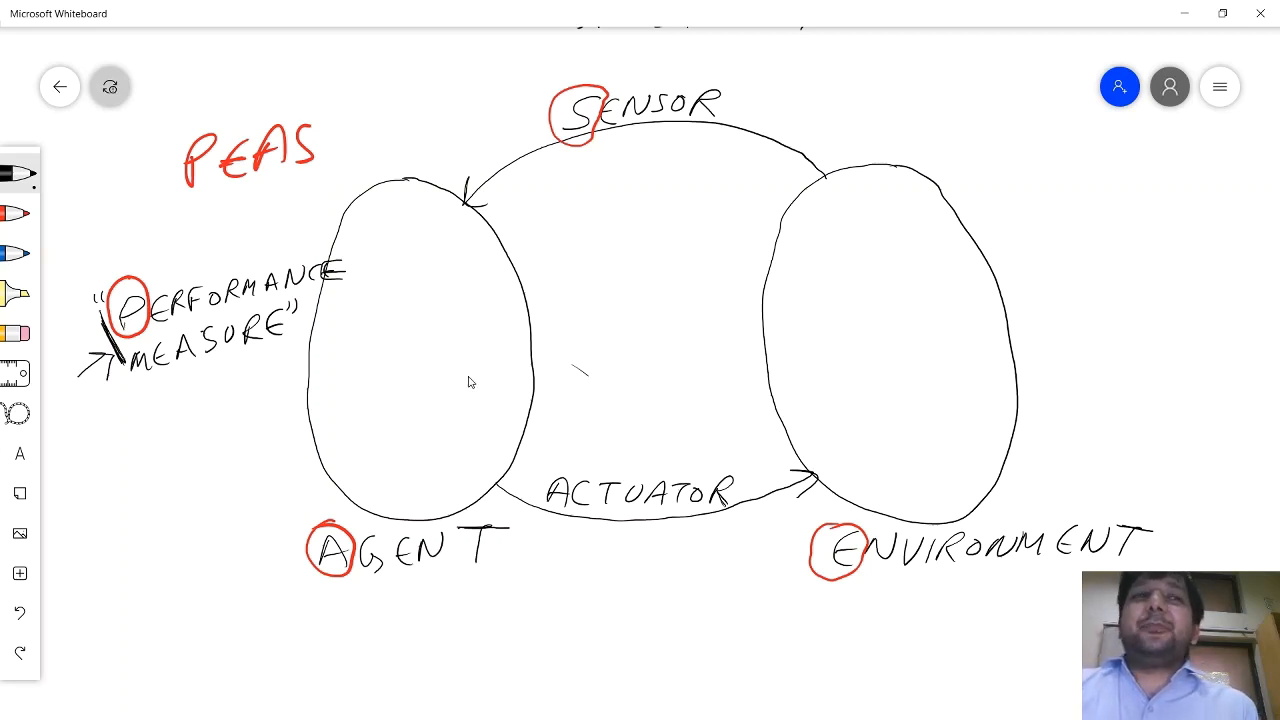